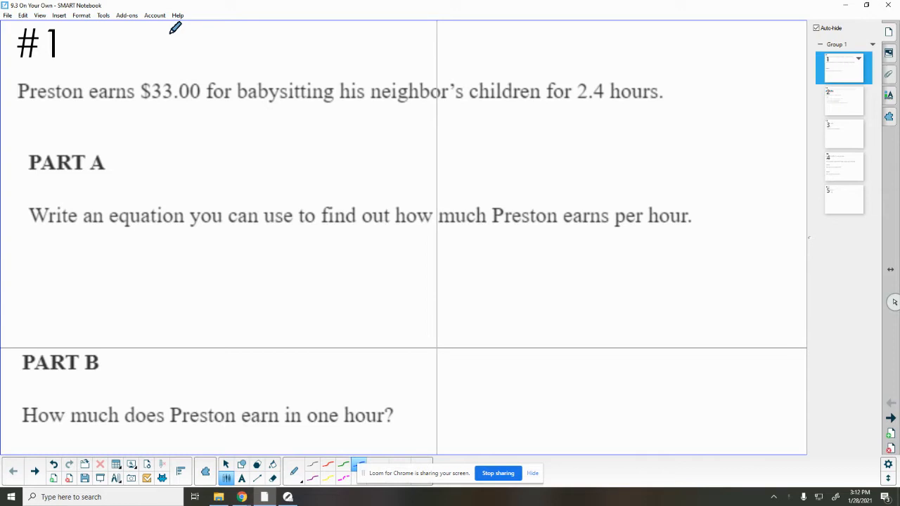
{"action": "mouse_move", "coordinate": [172, 48]}
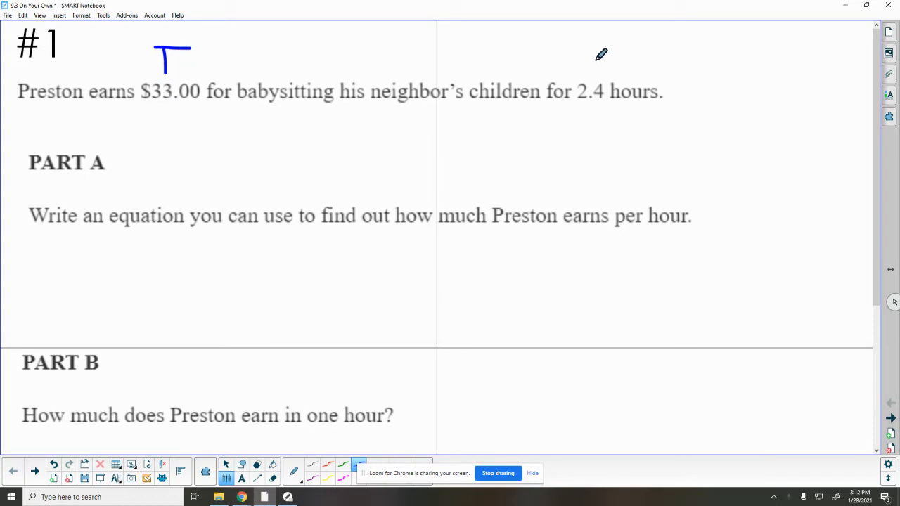
- Mark 2.4 hours as a total and label the $ and H rows under Part A
{"action": "left_click_drag", "start_coordinate": [602, 45], "coordinate": [591, 70]}
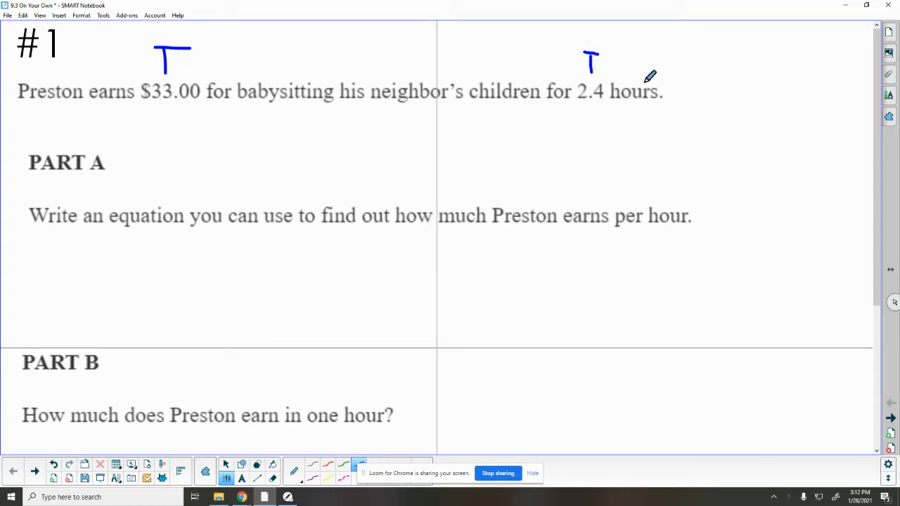
{"action": "mouse_move", "coordinate": [551, 208]}
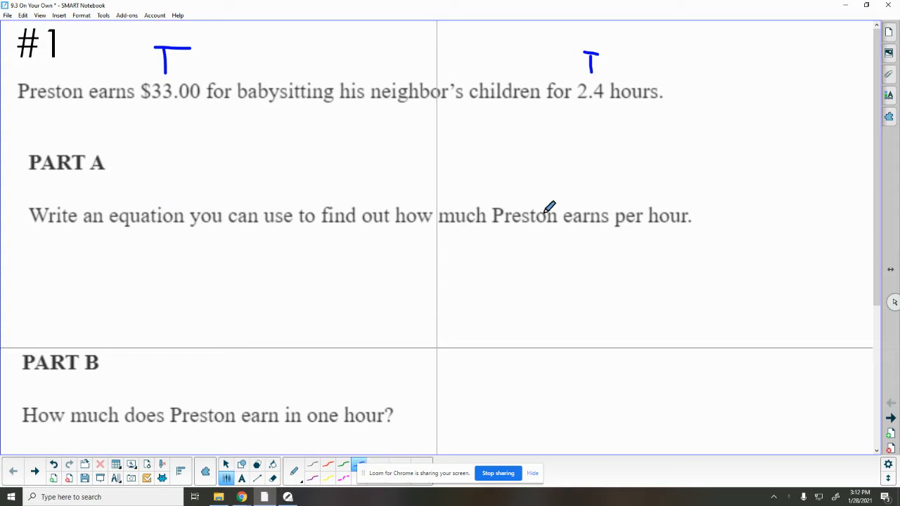
{"action": "mouse_move", "coordinate": [691, 204]}
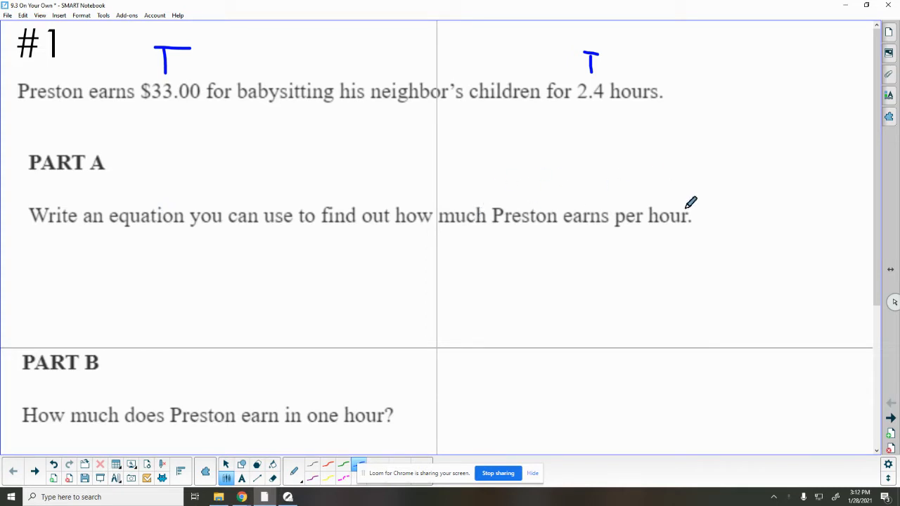
{"action": "mouse_move", "coordinate": [192, 248]}
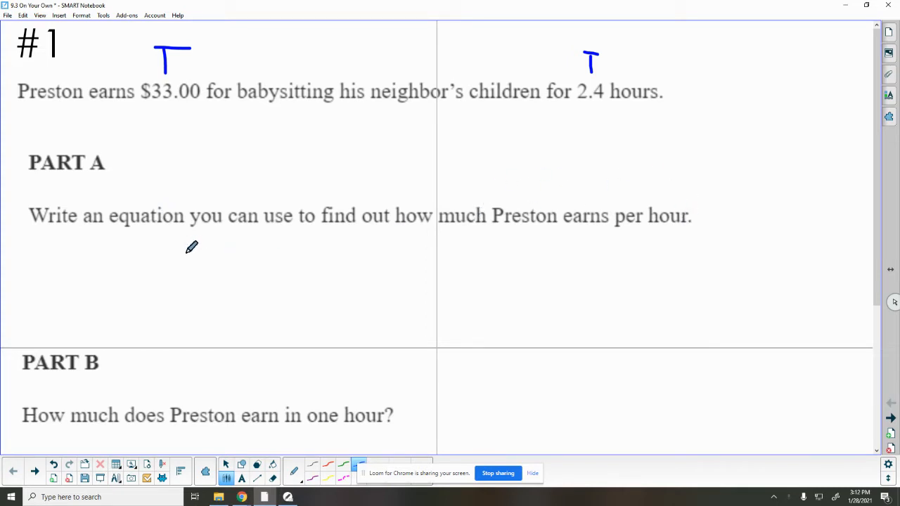
{"action": "left_click_drag", "start_coordinate": [172, 242], "coordinate": [183, 261]}
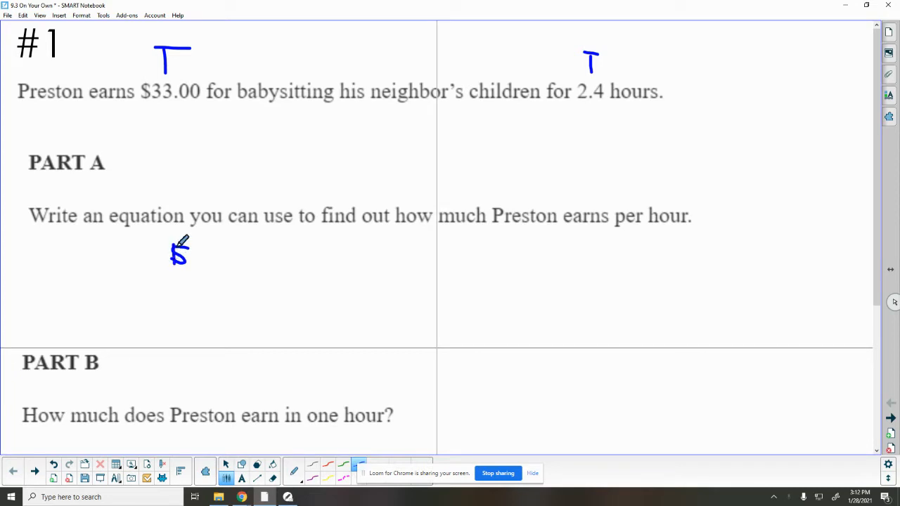
{"action": "left_click_drag", "start_coordinate": [176, 281], "coordinate": [185, 303]}
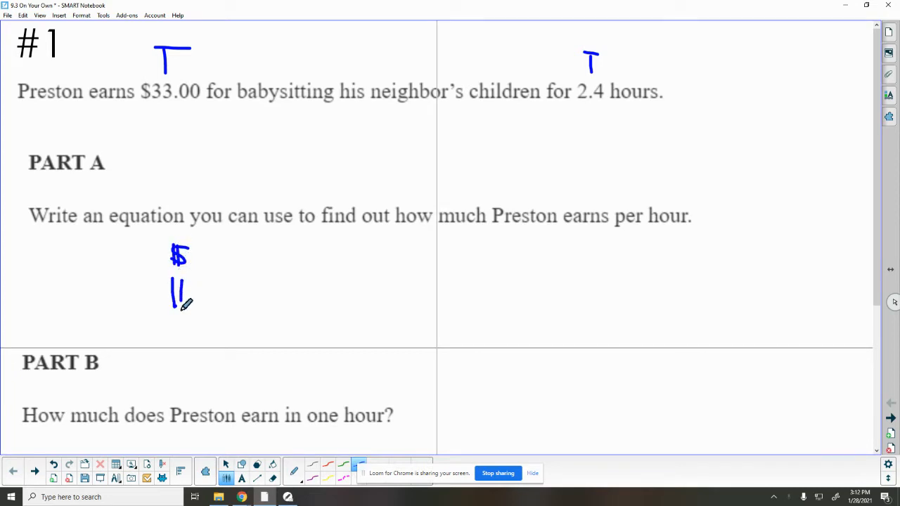
{"action": "left_click_drag", "start_coordinate": [172, 295], "coordinate": [186, 294]}
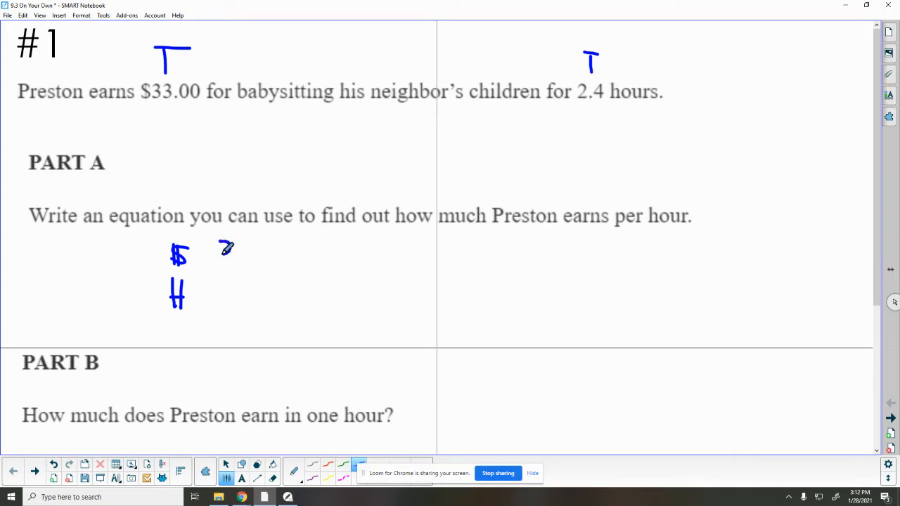
- Write the proportion 33 over 2.4 equals M over 1 for Preston's hourly rate
{"action": "left_click_drag", "start_coordinate": [218, 250], "coordinate": [275, 279]}
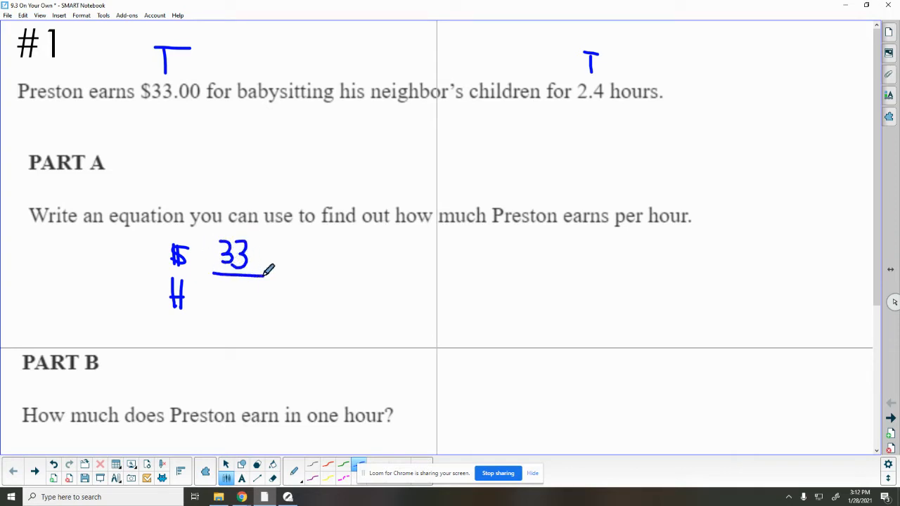
{"action": "left_click_drag", "start_coordinate": [218, 298], "coordinate": [242, 303]}
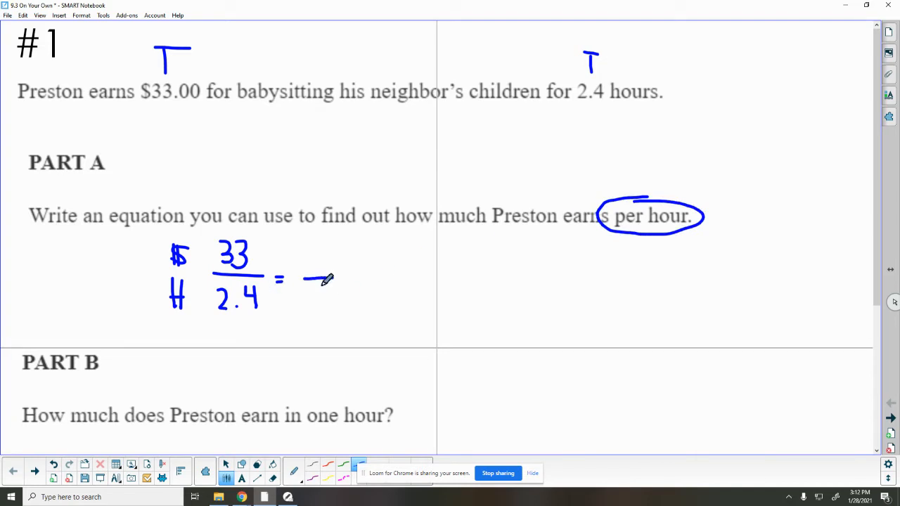
{"action": "left_click_drag", "start_coordinate": [316, 267], "coordinate": [316, 303]}
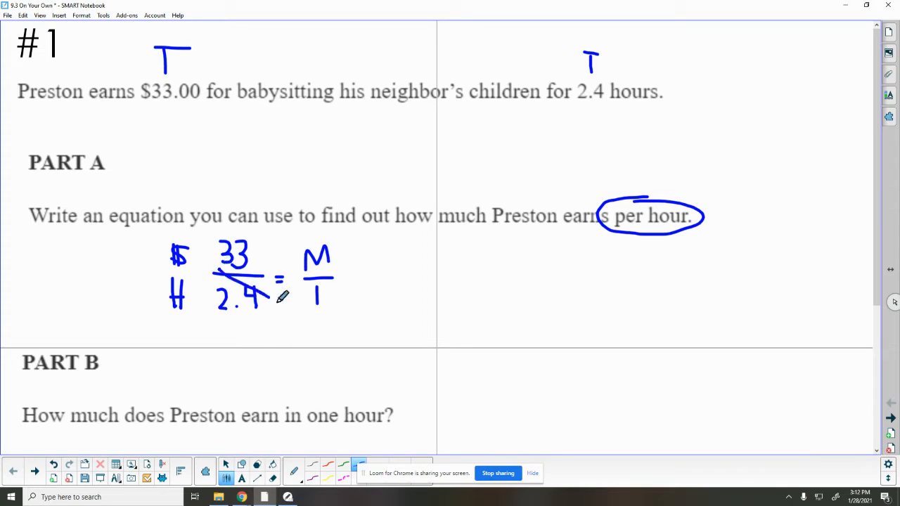
- Loop 33 with 1 as a cross-product and write 33 ÷ 2.4 = M beside the proportion
{"action": "left_click_drag", "start_coordinate": [204, 225], "coordinate": [324, 316]}
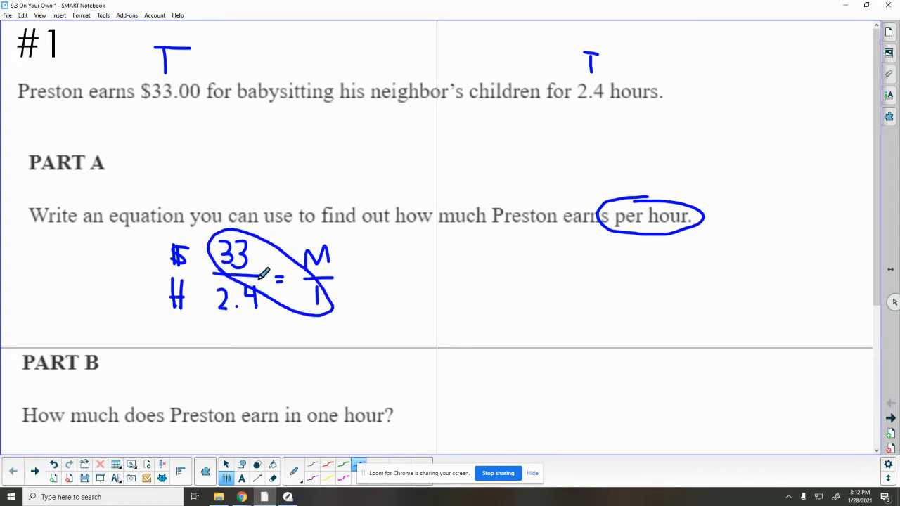
{"action": "mouse_move", "coordinate": [414, 273]}
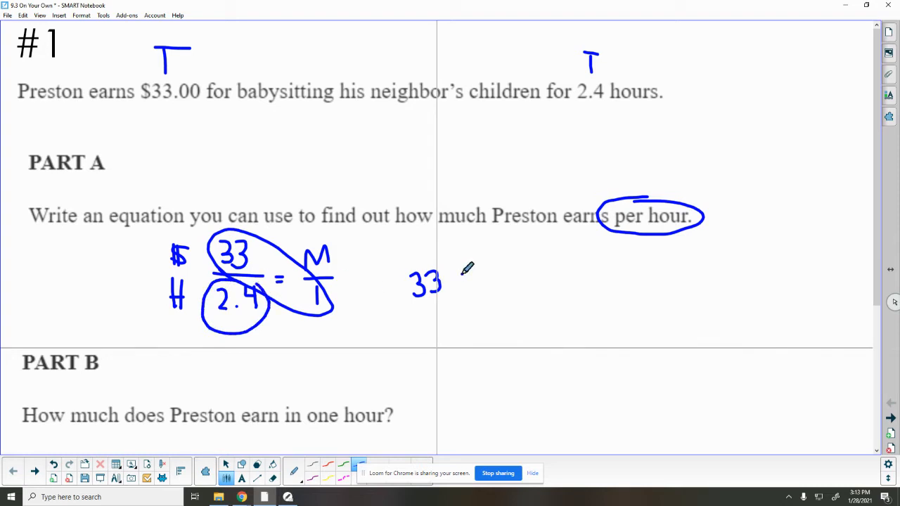
{"action": "left_click_drag", "start_coordinate": [462, 284], "coordinate": [507, 284]}
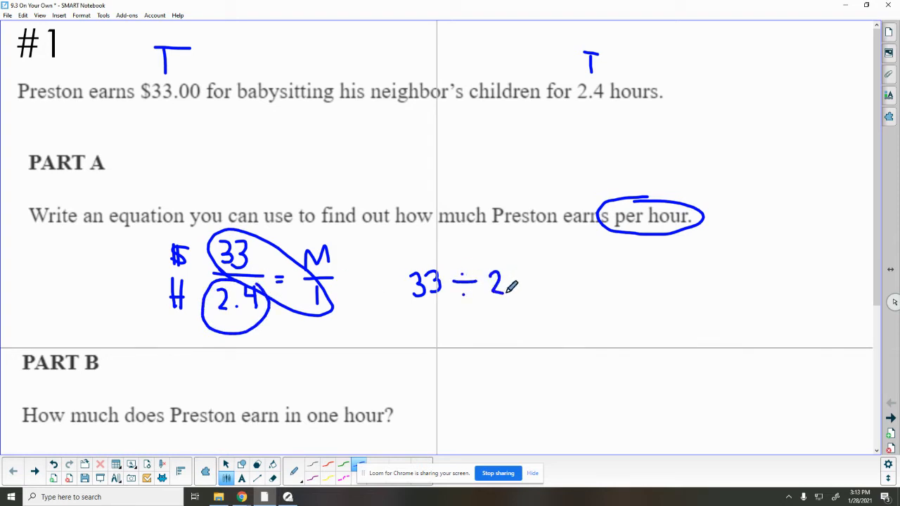
{"action": "left_click_drag", "start_coordinate": [506, 274], "coordinate": [524, 291]}
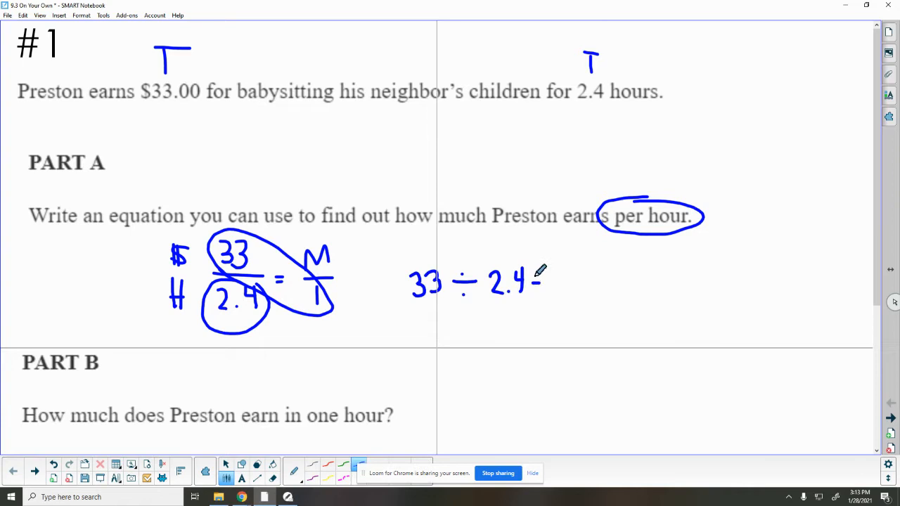
{"action": "left_click_drag", "start_coordinate": [537, 296], "coordinate": [570, 270]}
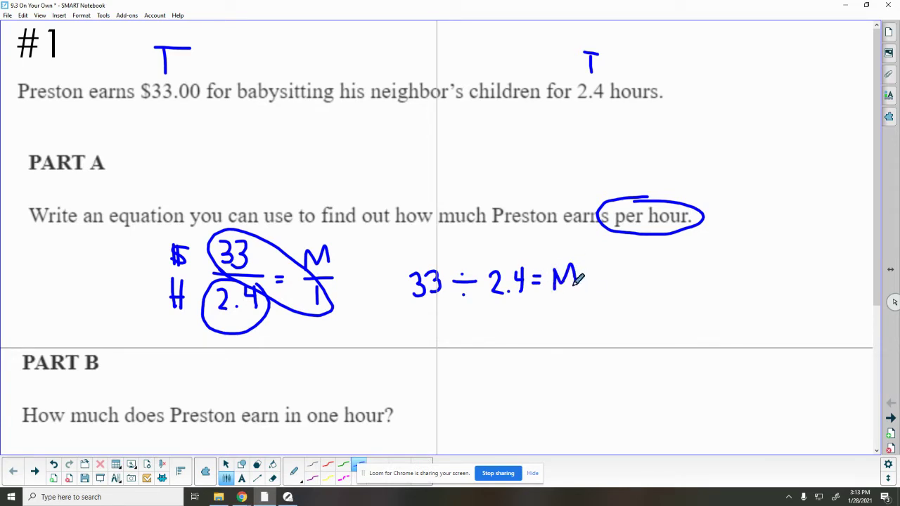
{"action": "mouse_move", "coordinate": [551, 329]}
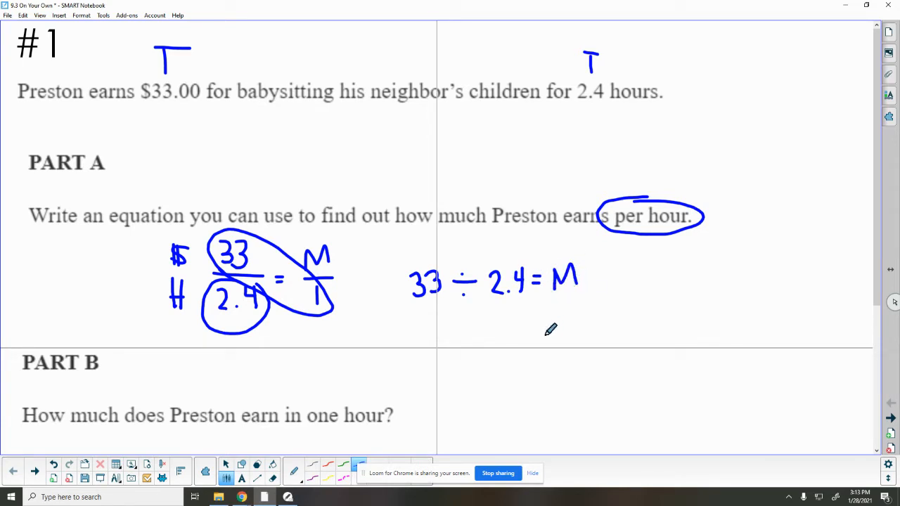
{"action": "mouse_move", "coordinate": [457, 312]}
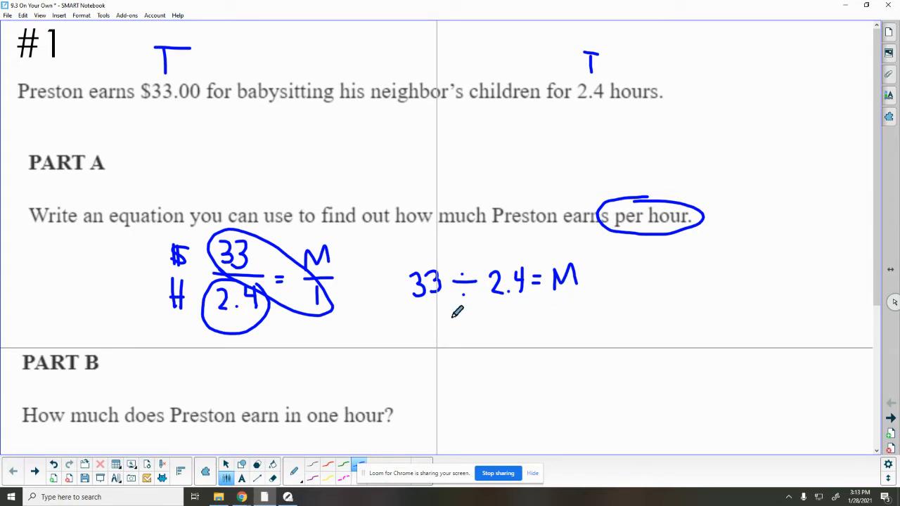
{"action": "mouse_move", "coordinate": [392, 315]}
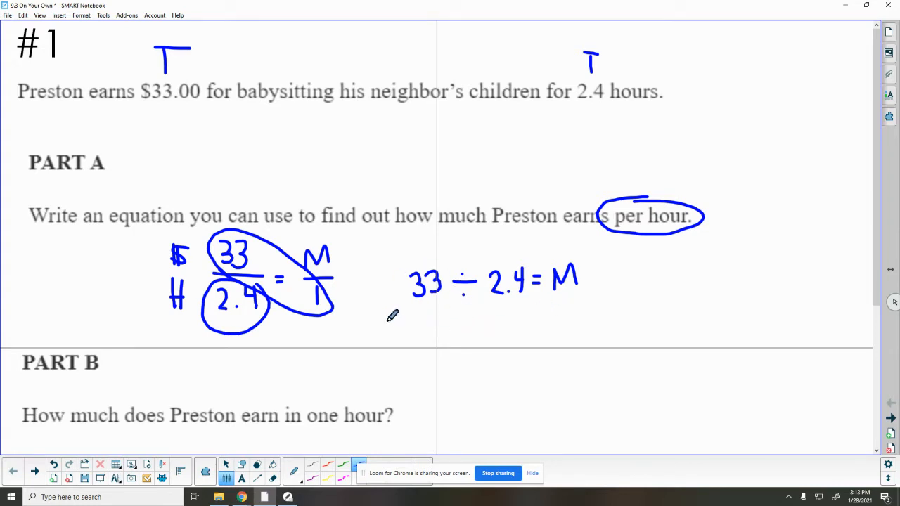
- Write the second equation 2.4M = 33 below the first
{"action": "left_click_drag", "start_coordinate": [419, 320], "coordinate": [429, 331]}
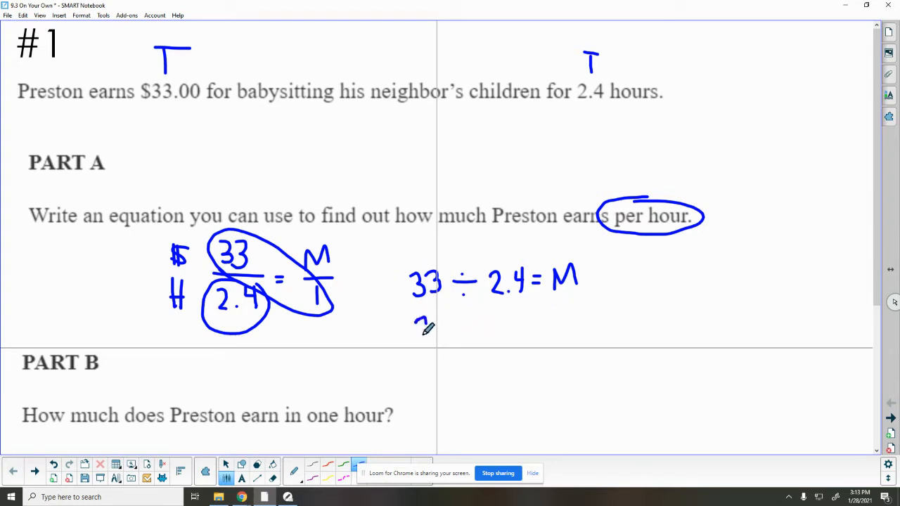
{"action": "left_click_drag", "start_coordinate": [415, 324], "coordinate": [443, 335]}
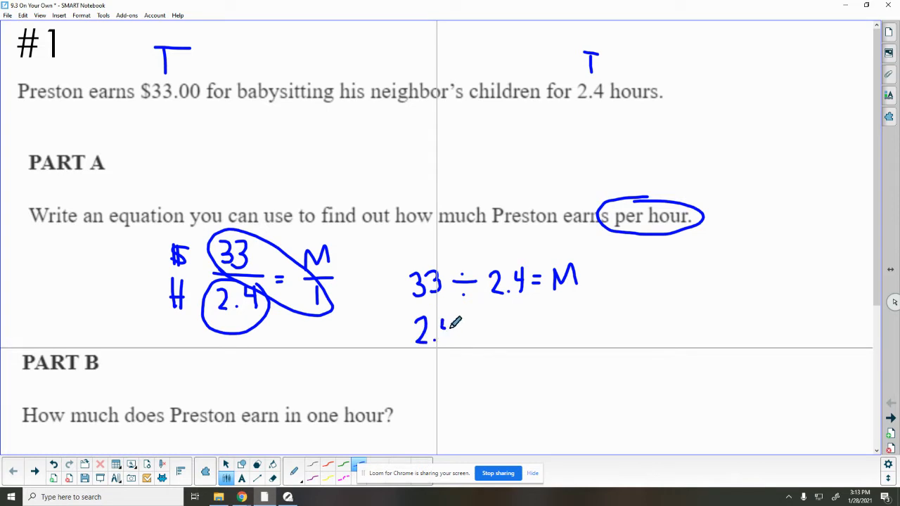
{"action": "left_click_drag", "start_coordinate": [443, 338], "coordinate": [467, 316]}
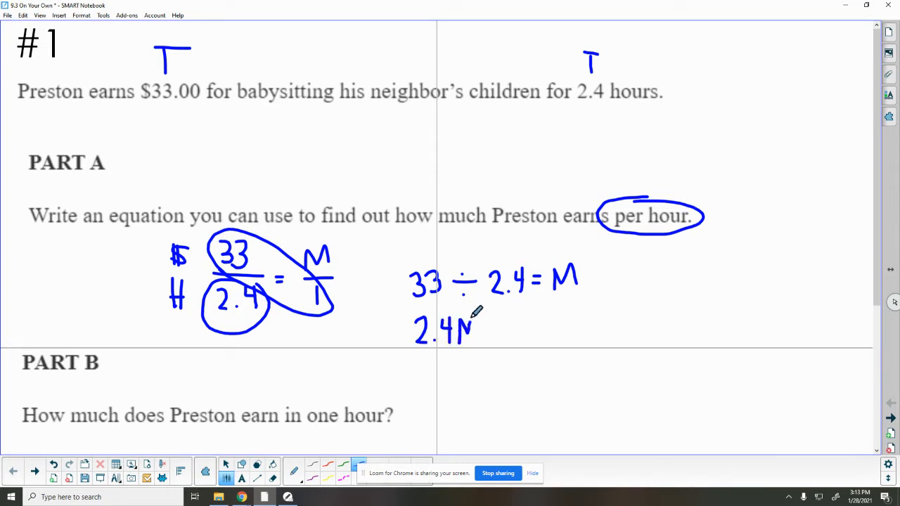
{"action": "left_click_drag", "start_coordinate": [478, 327], "coordinate": [503, 326]}
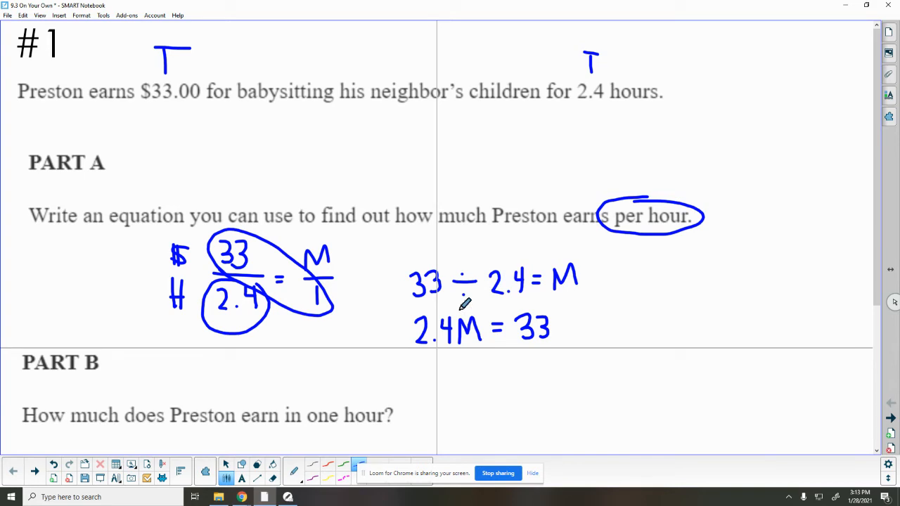
{"action": "mouse_move", "coordinate": [526, 245]}
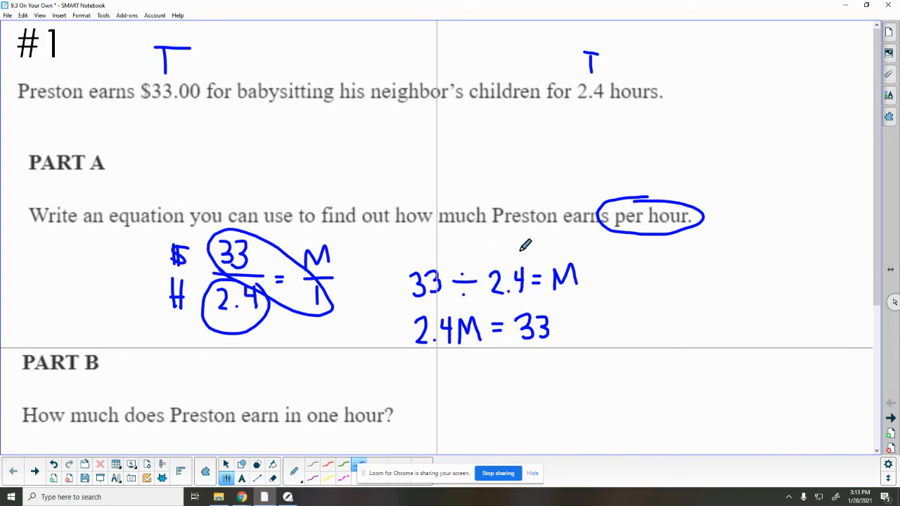
{"action": "mouse_move", "coordinate": [506, 291]}
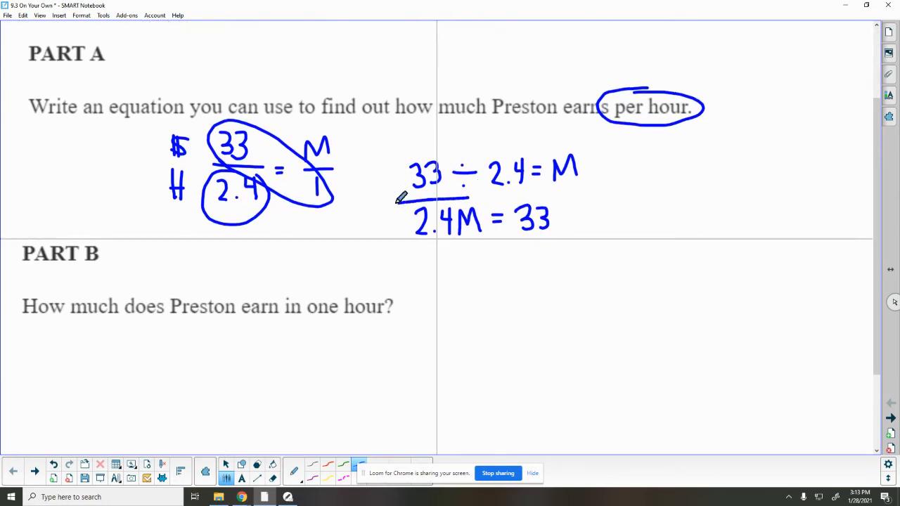
- Box the Part A equation and write 2.4M = 33 under Part B with both sides divided by 2.4
{"action": "left_click_drag", "start_coordinate": [396, 204], "coordinate": [573, 242]}
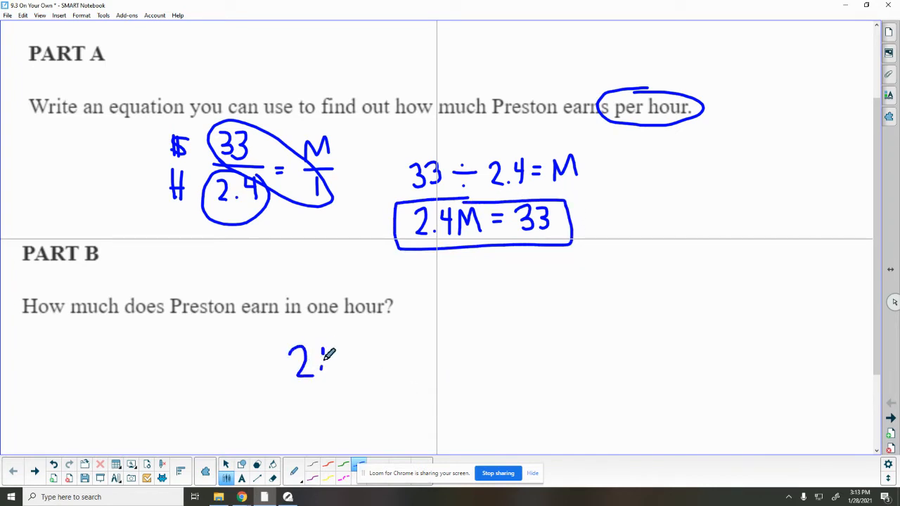
{"action": "left_click_drag", "start_coordinate": [316, 358], "coordinate": [405, 359]}
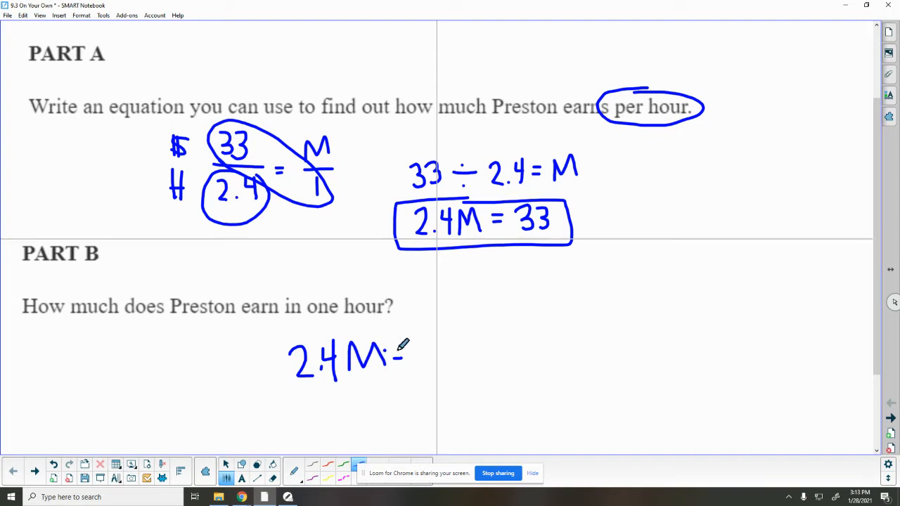
{"action": "left_click_drag", "start_coordinate": [393, 355], "coordinate": [486, 354]}
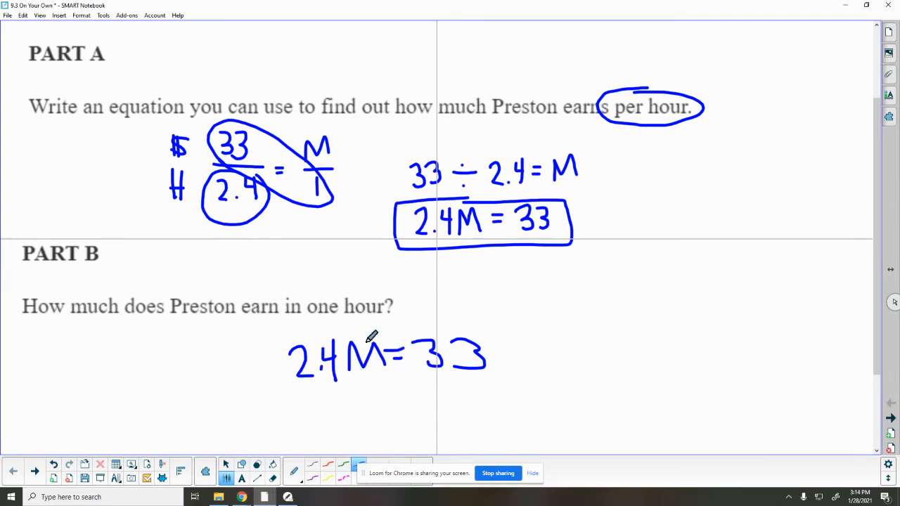
{"action": "left_click_drag", "start_coordinate": [289, 393], "coordinate": [340, 389]}
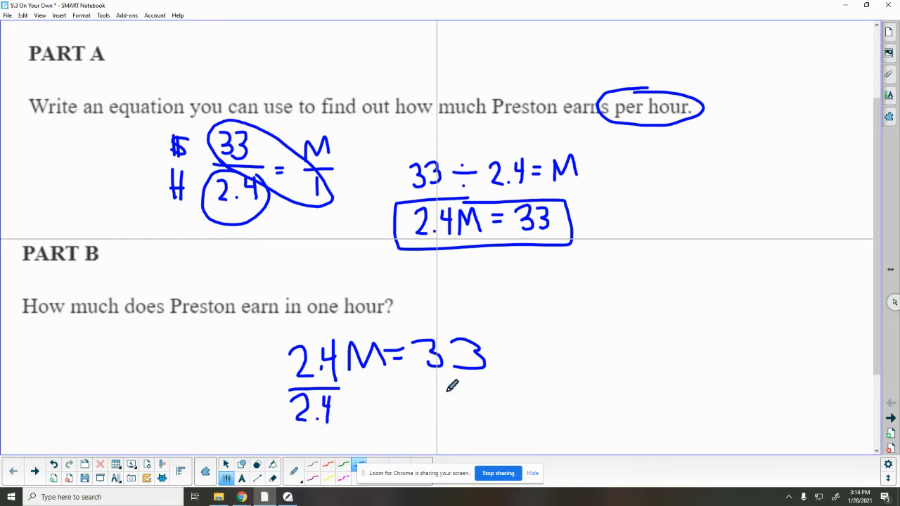
{"action": "left_click_drag", "start_coordinate": [436, 379], "coordinate": [506, 380]}
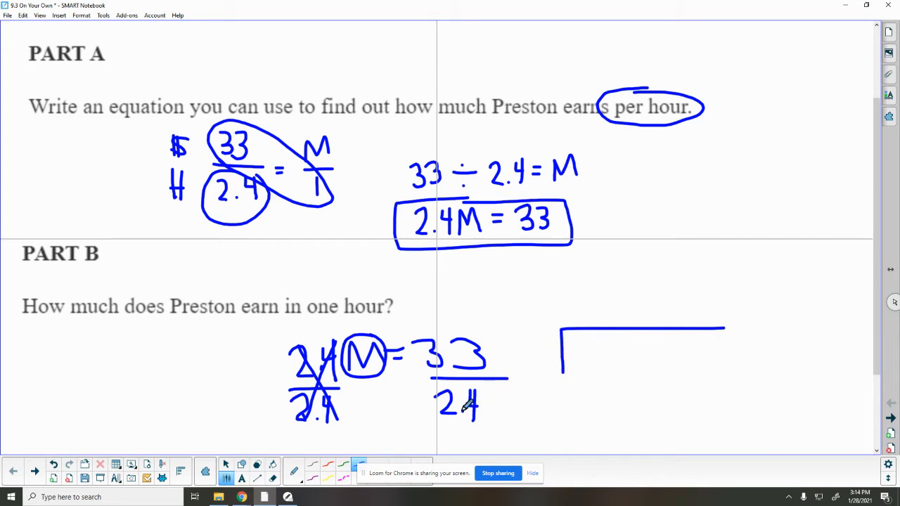
- Shift the decimal to make 330 over 24 and set up long division of 330 by 24
{"action": "left_click_drag", "start_coordinate": [451, 405], "coordinate": [486, 422]}
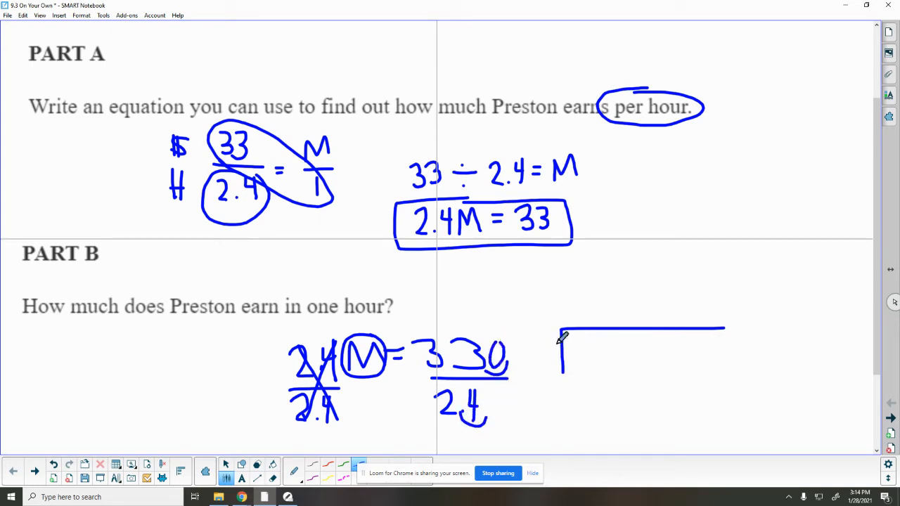
{"action": "left_click_drag", "start_coordinate": [577, 352], "coordinate": [630, 354]}
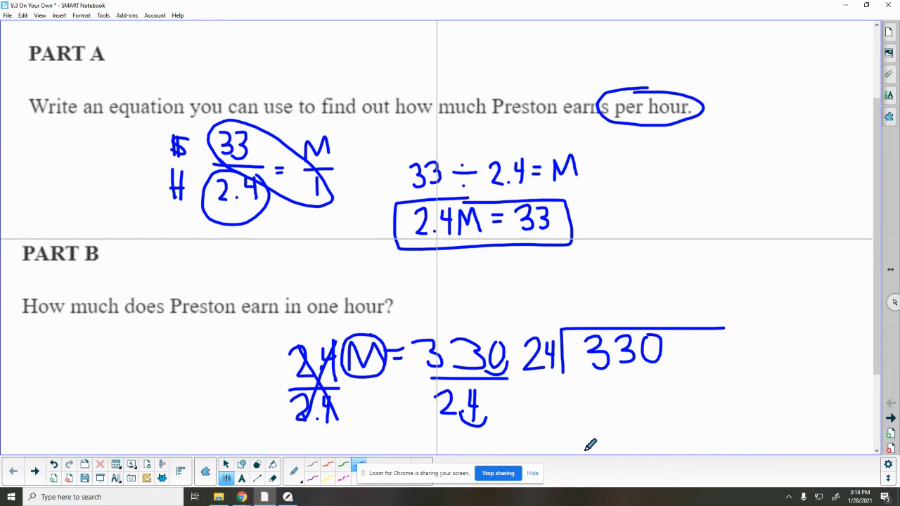
{"action": "scroll", "scroll_direction": "up", "scroll_amount": 3}
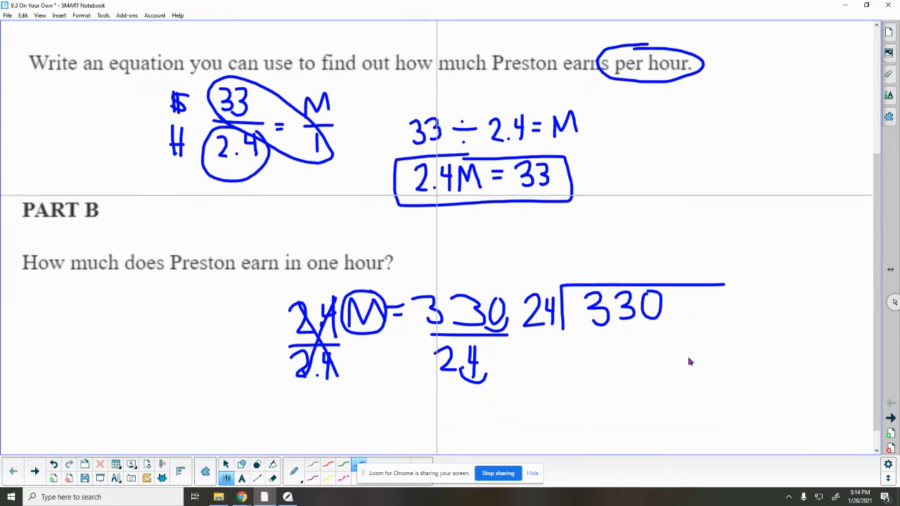
- Go to problem #3, arc over 6x = 84 and draw a bar for 84 ounces noting 1 unit = 1 oz
{"action": "left_click", "coordinate": [889, 420]}
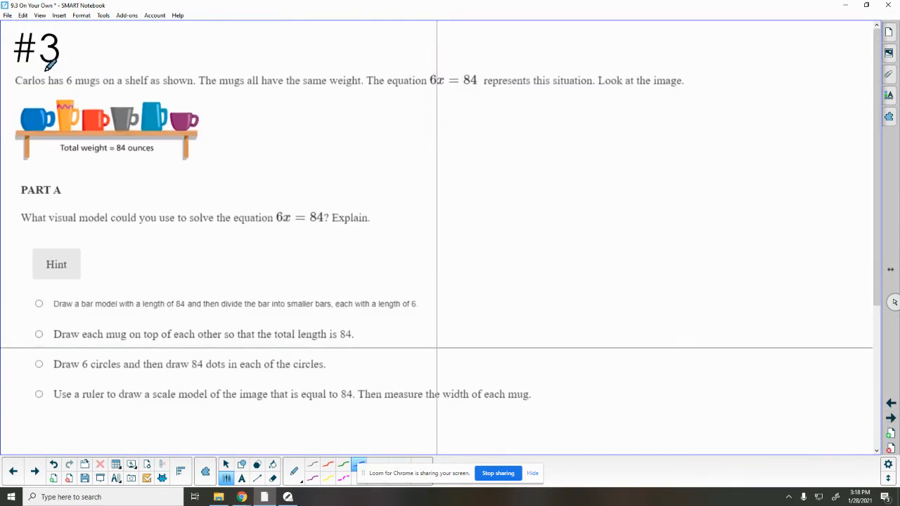
{"action": "mouse_move", "coordinate": [177, 67]}
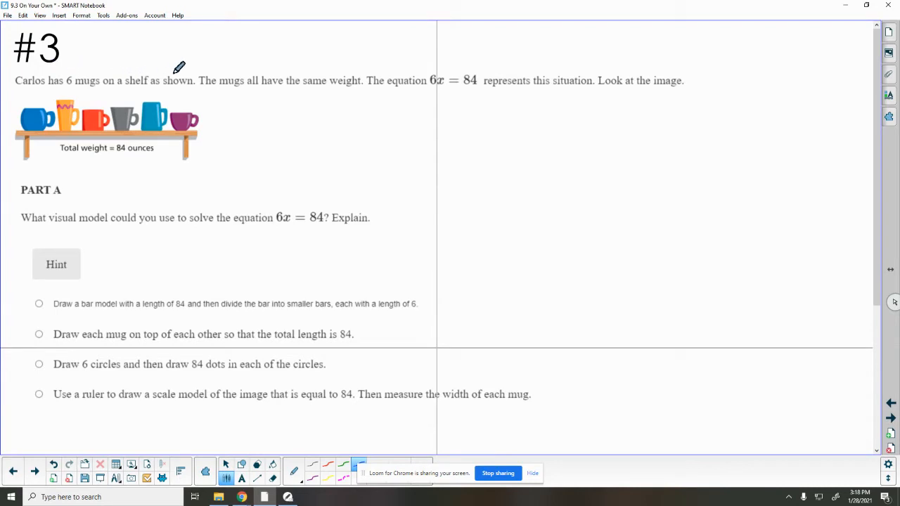
{"action": "mouse_move", "coordinate": [143, 93]}
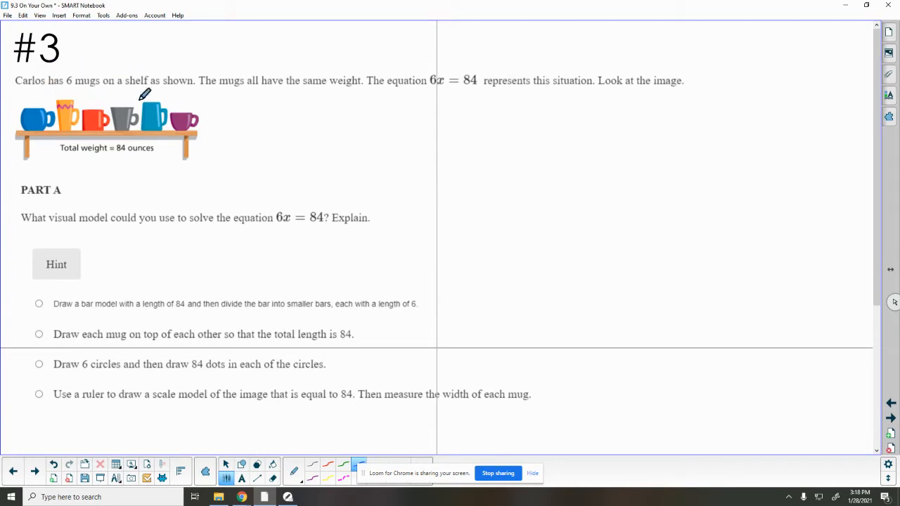
{"action": "mouse_move", "coordinate": [322, 73]}
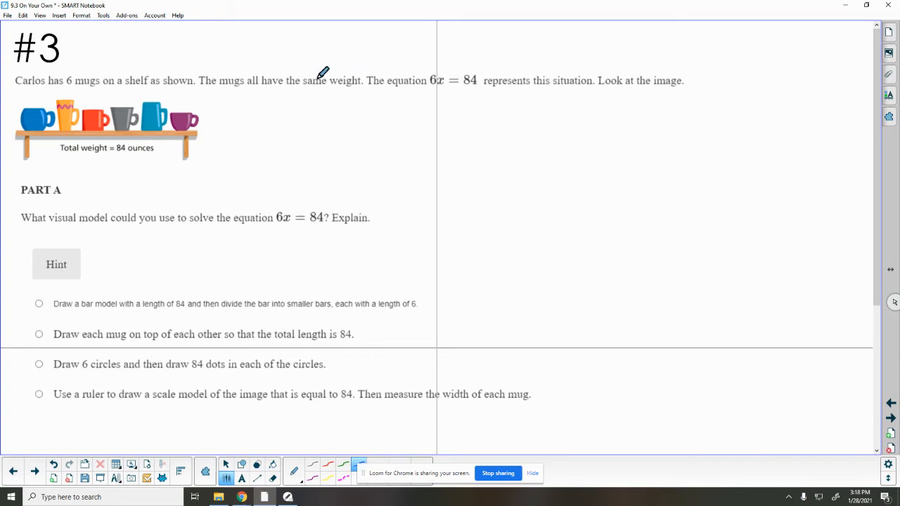
{"action": "mouse_move", "coordinate": [358, 62]}
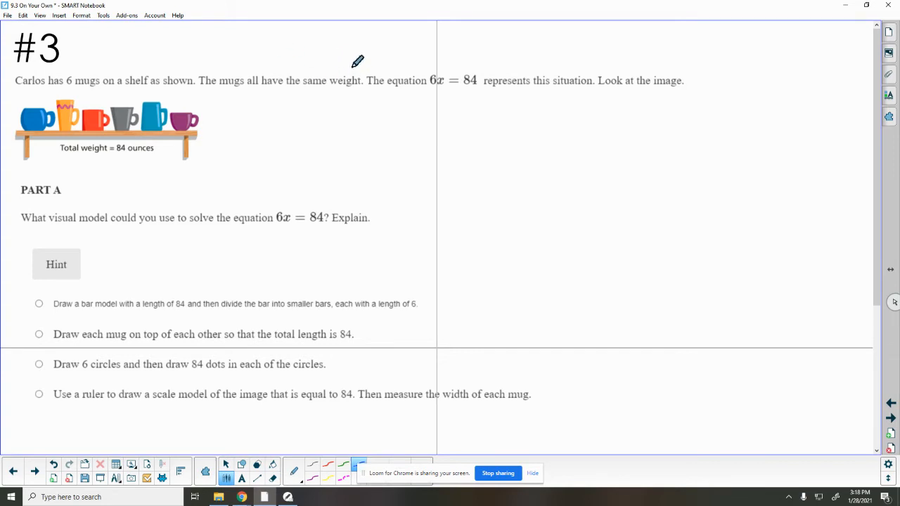
{"action": "mouse_move", "coordinate": [436, 62]}
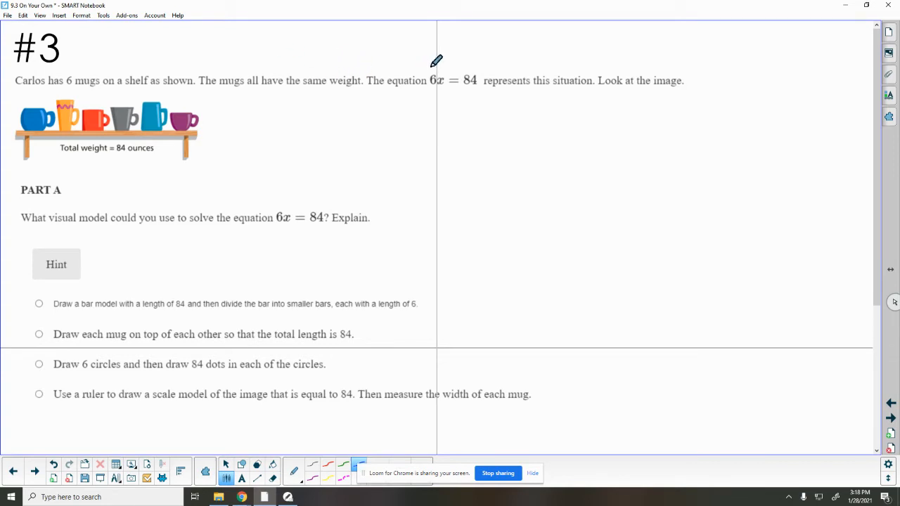
{"action": "mouse_move", "coordinate": [8, 97]}
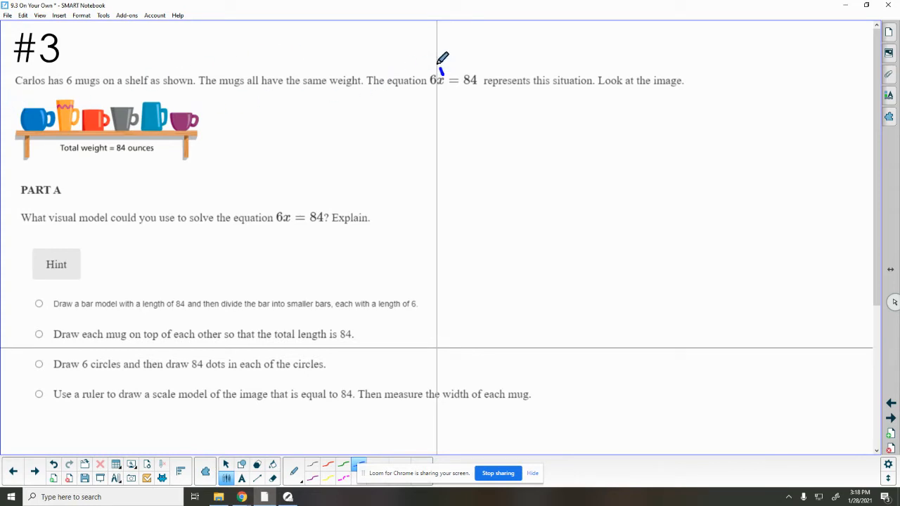
{"action": "left_click_drag", "start_coordinate": [443, 63], "coordinate": [355, 67]}
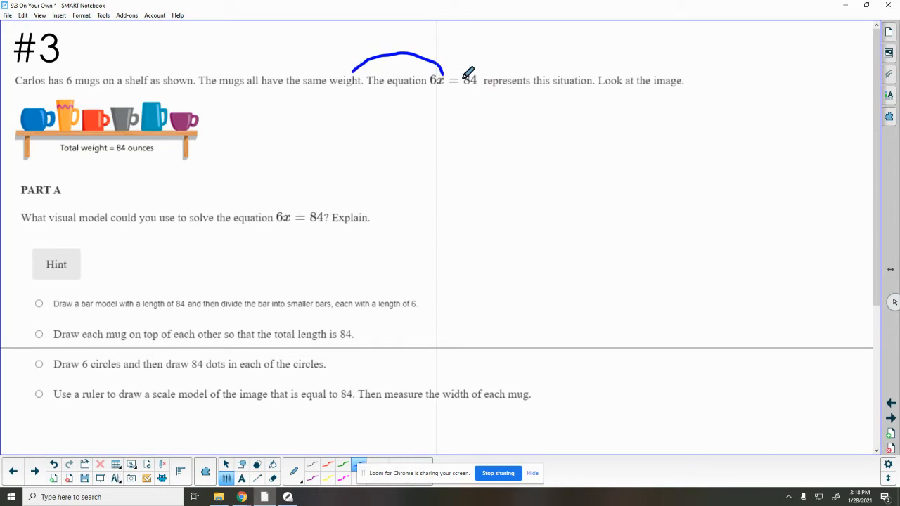
{"action": "mouse_move", "coordinate": [127, 154]}
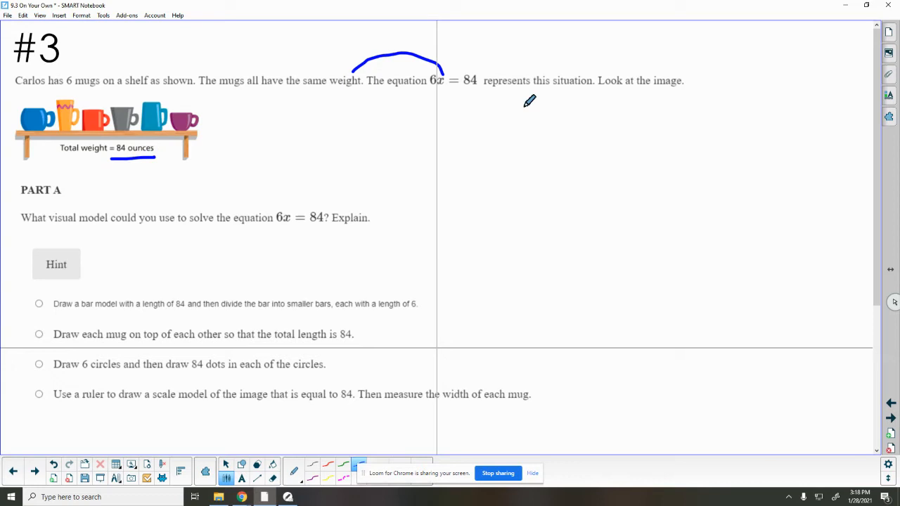
{"action": "mouse_move", "coordinate": [42, 189]}
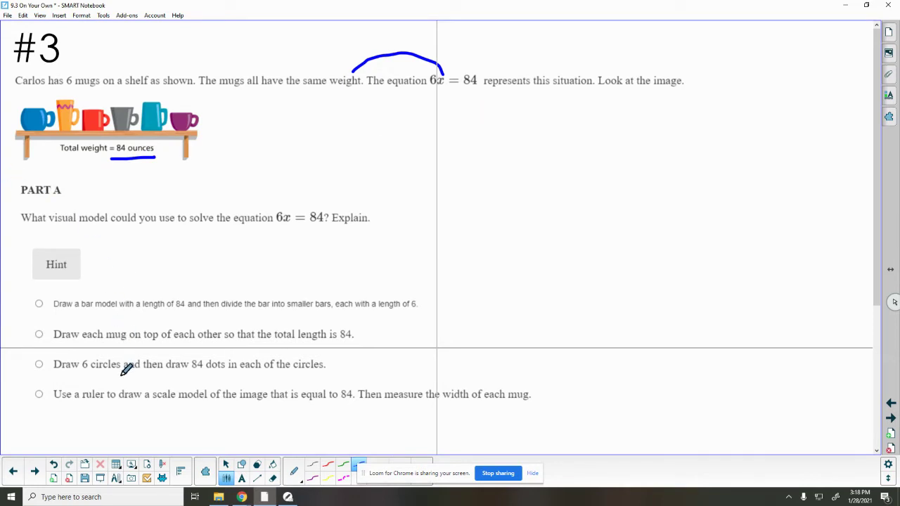
{"action": "mouse_move", "coordinate": [252, 245]}
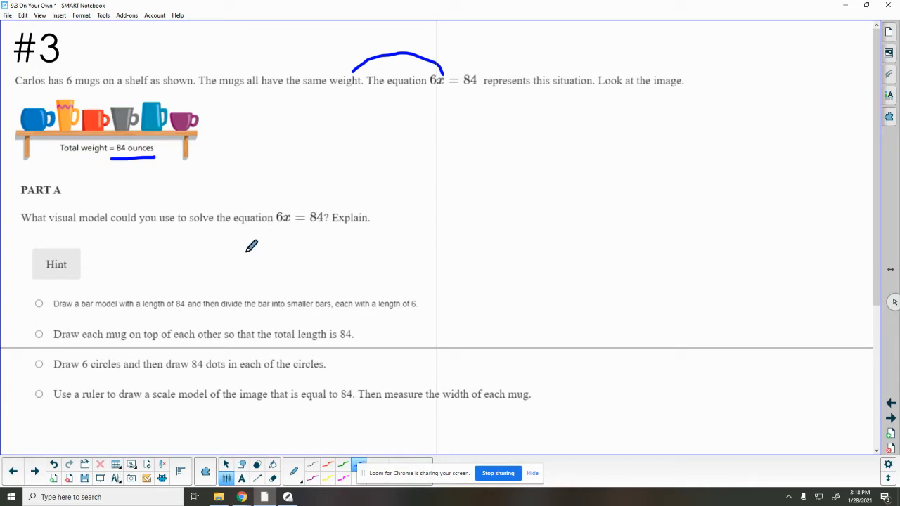
{"action": "mouse_move", "coordinate": [146, 261]}
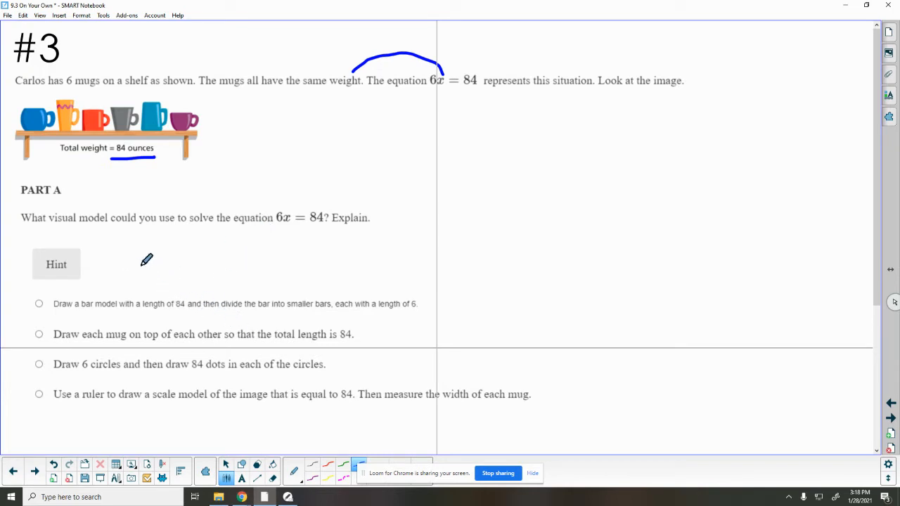
{"action": "mouse_move", "coordinate": [155, 172]}
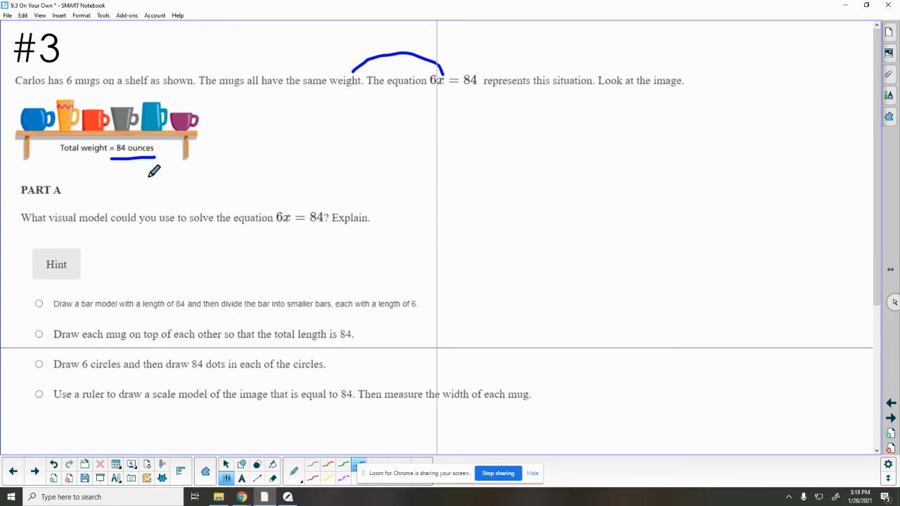
{"action": "left_click_drag", "start_coordinate": [317, 191], "coordinate": [664, 184]}
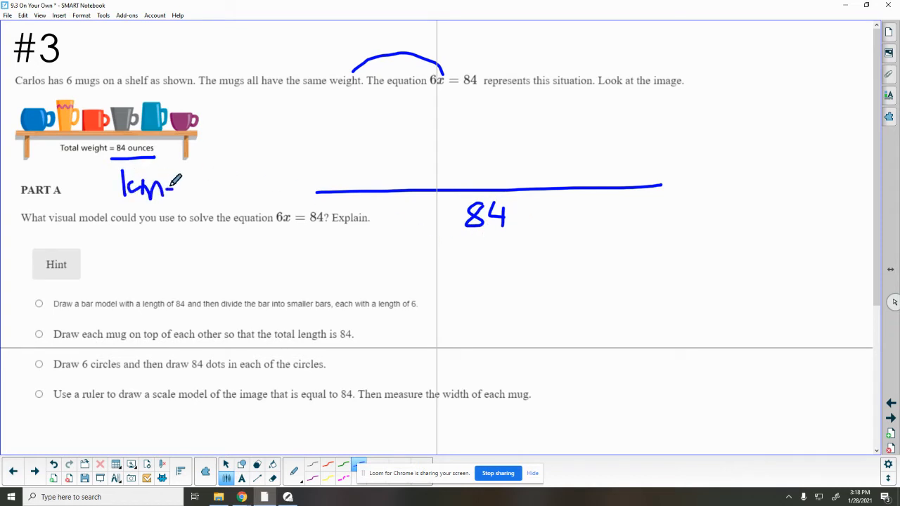
{"action": "left_click_drag", "start_coordinate": [171, 185], "coordinate": [211, 186]}
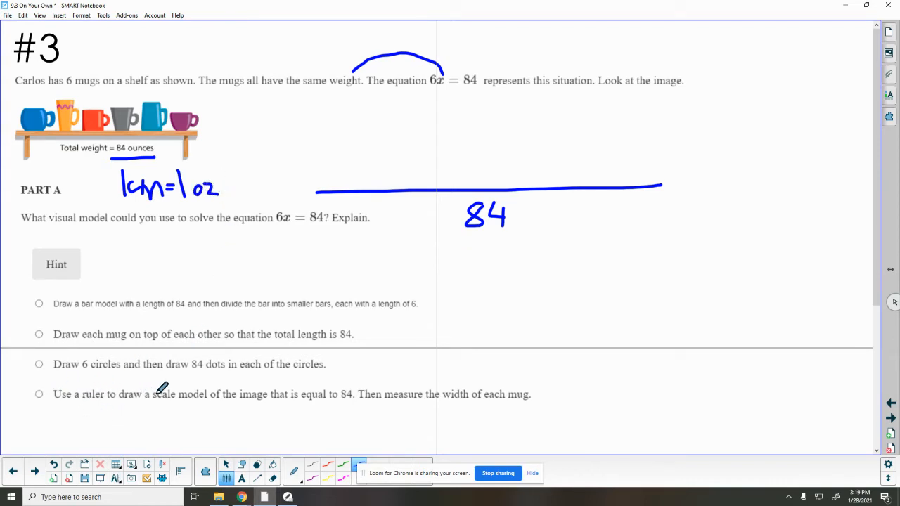
- Draw a second long bar near the page bottom and cross out the ruler scale-model choice
{"action": "left_click_drag", "start_coordinate": [129, 433], "coordinate": [383, 434]}
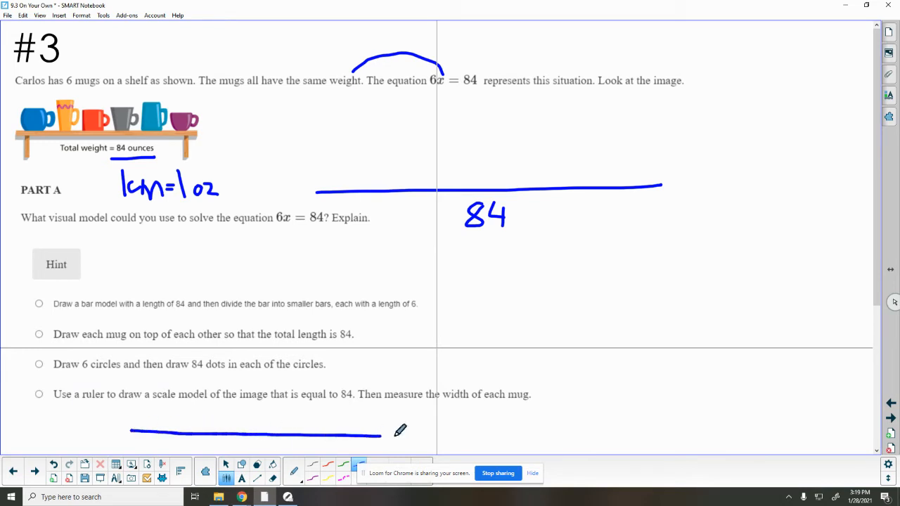
{"action": "left_click_drag", "start_coordinate": [383, 435], "coordinate": [536, 432]}
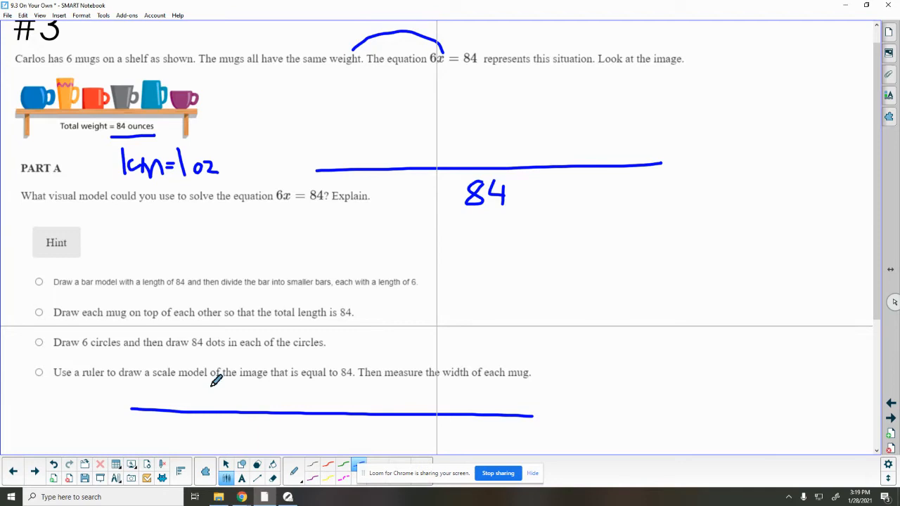
{"action": "mouse_move", "coordinate": [138, 402]}
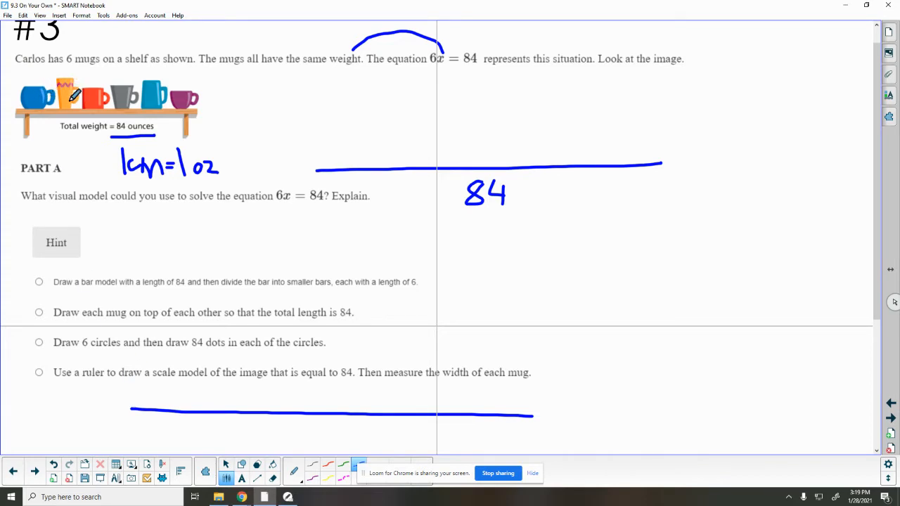
{"action": "mouse_move", "coordinate": [344, 411]}
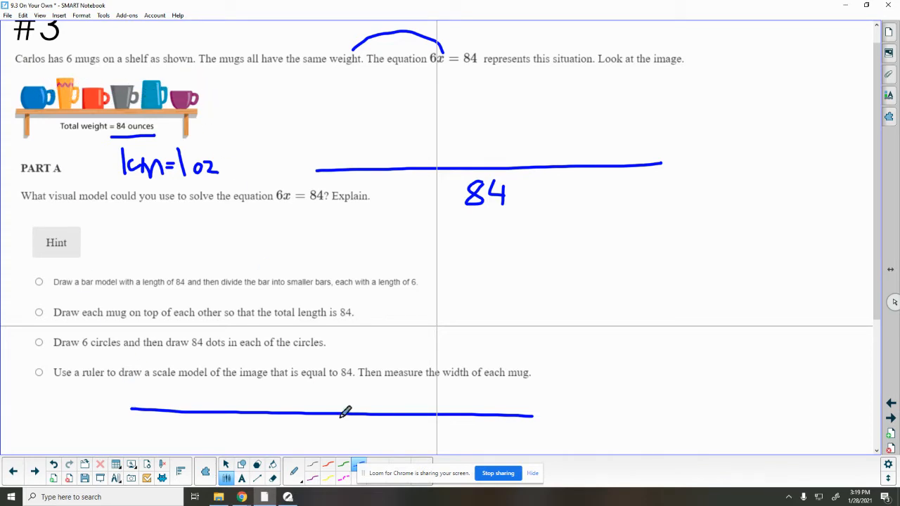
{"action": "mouse_move", "coordinate": [222, 391]}
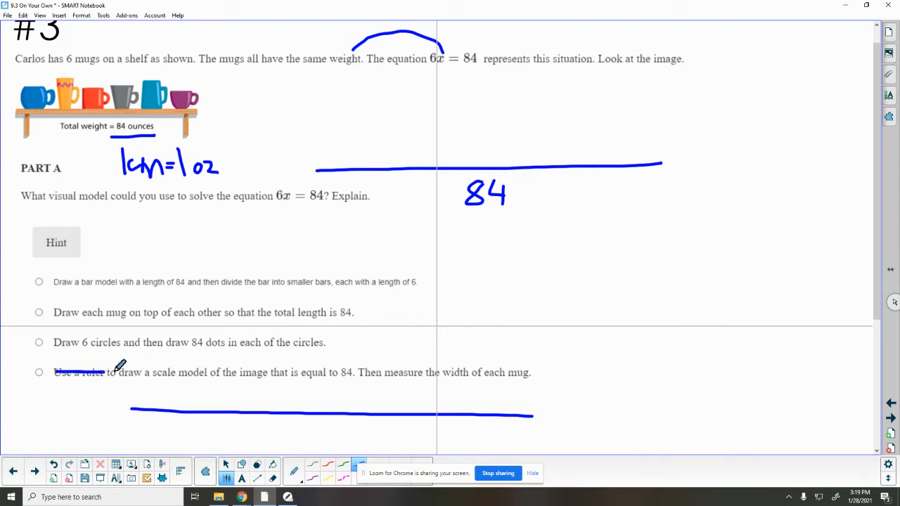
{"action": "left_click_drag", "start_coordinate": [109, 374], "coordinate": [538, 373]}
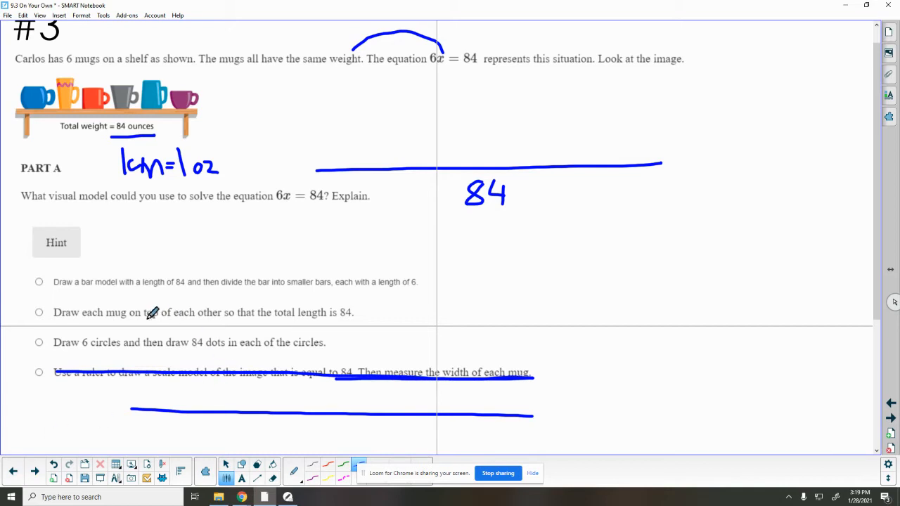
- Sketch circles beside the six-circles choice, labelling the first 84, and add a stacked-mug mark
{"action": "left_click_drag", "start_coordinate": [366, 331], "coordinate": [391, 354]}
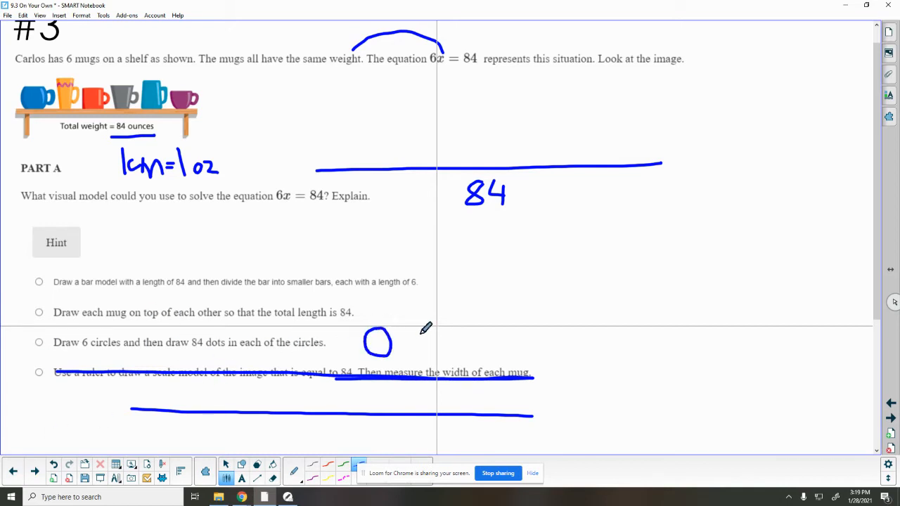
{"action": "left_click_drag", "start_coordinate": [401, 345], "coordinate": [534, 345]}
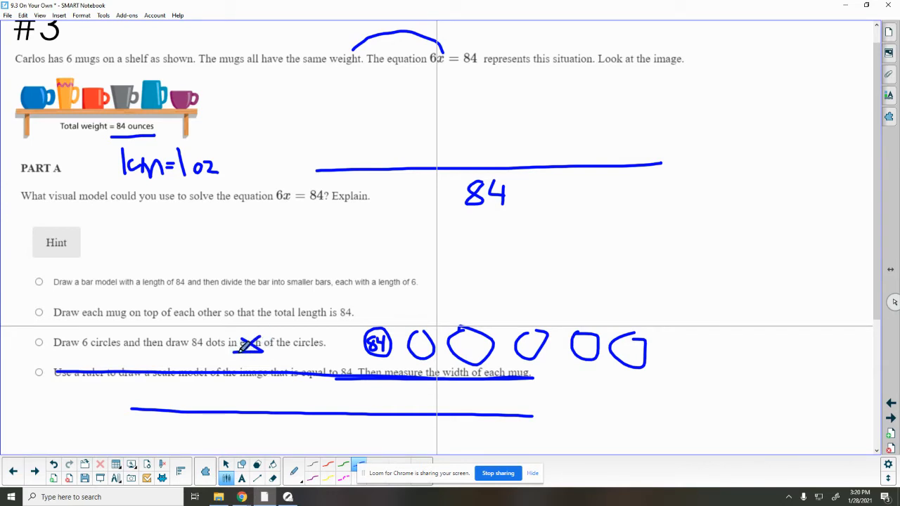
{"action": "mouse_move", "coordinate": [434, 310]}
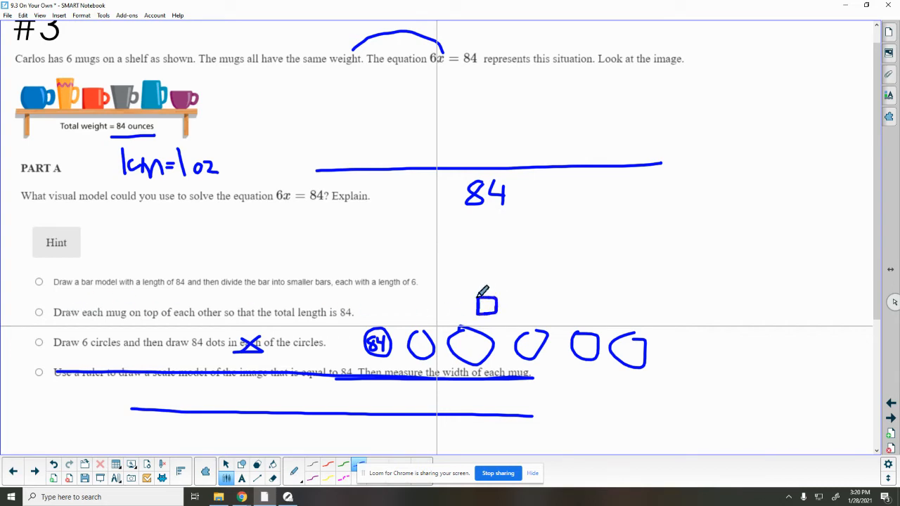
{"action": "left_click_drag", "start_coordinate": [485, 310], "coordinate": [485, 270]}
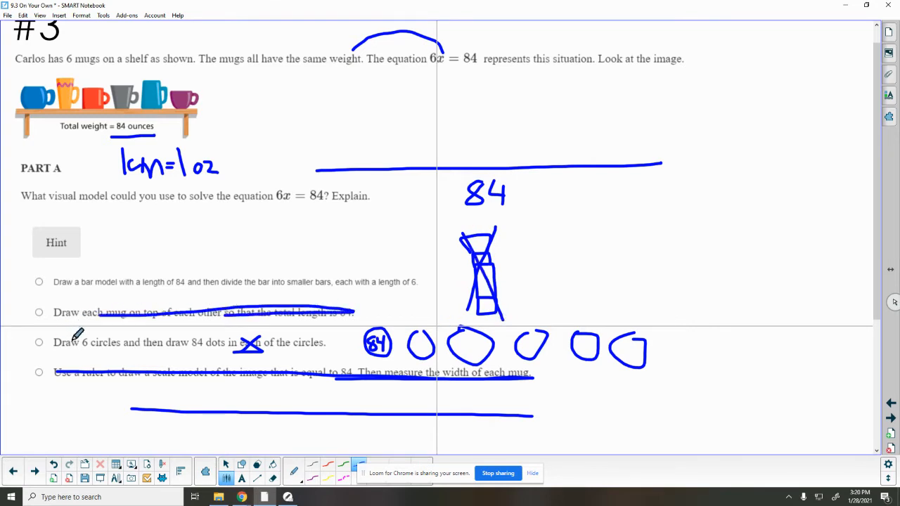
{"action": "mouse_move", "coordinate": [186, 273]}
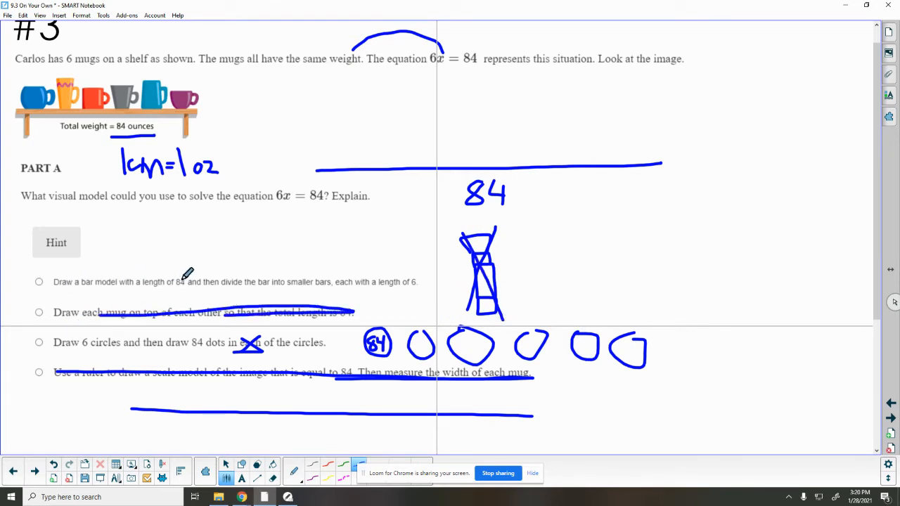
{"action": "mouse_move", "coordinate": [669, 159]}
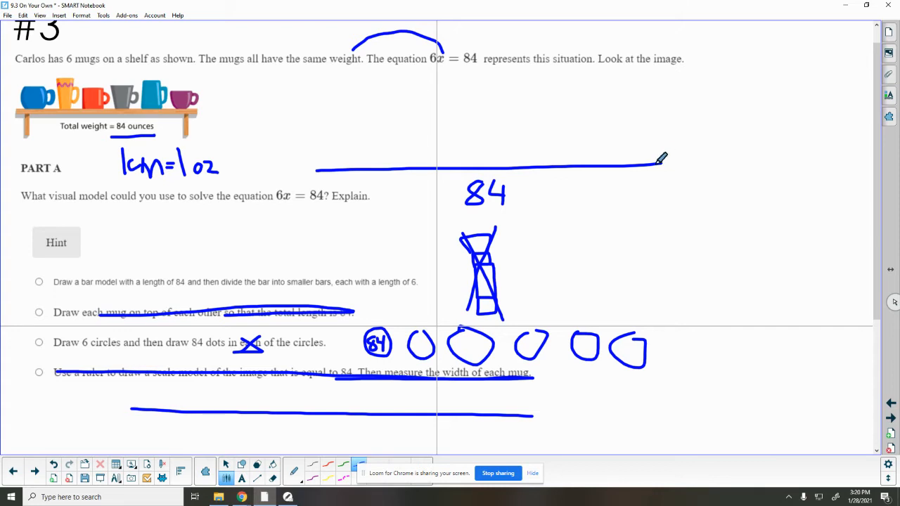
- Close the line above 84 into a rectangle bar and split it with a vertical divider
{"action": "left_click_drag", "start_coordinate": [658, 161], "coordinate": [318, 166]}
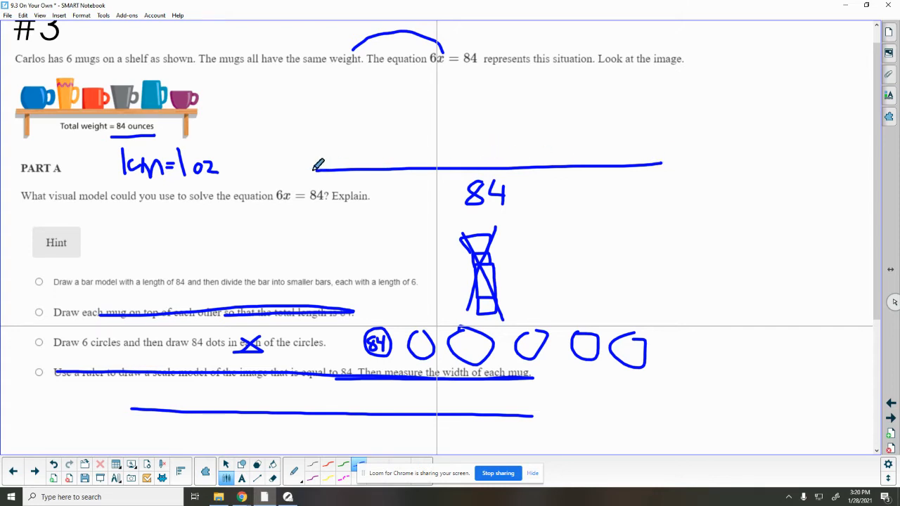
{"action": "left_click_drag", "start_coordinate": [312, 166], "coordinate": [622, 118]}
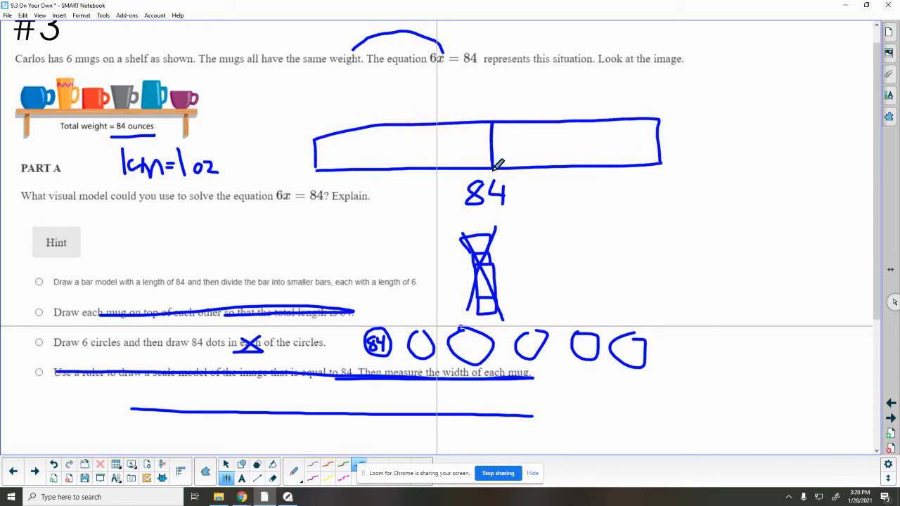
{"action": "left_click_drag", "start_coordinate": [546, 116], "coordinate": [546, 169]}
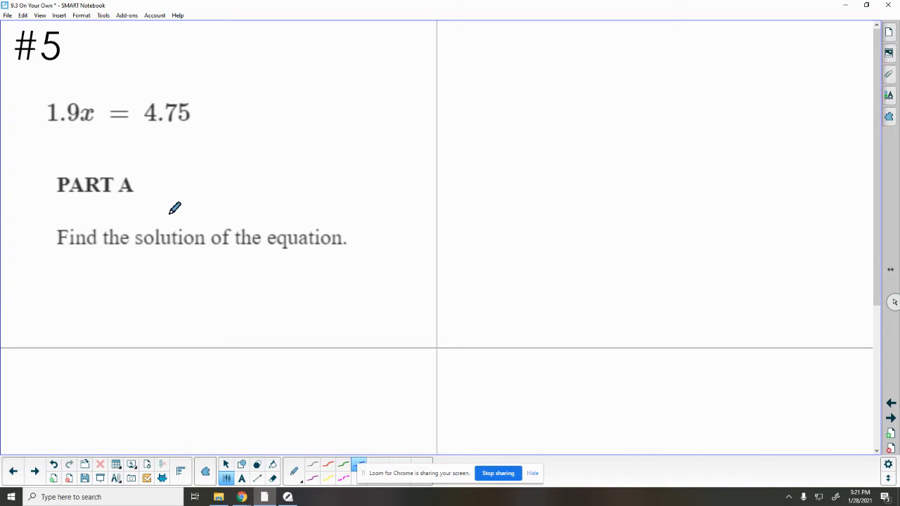
{"action": "mouse_move", "coordinate": [83, 113]}
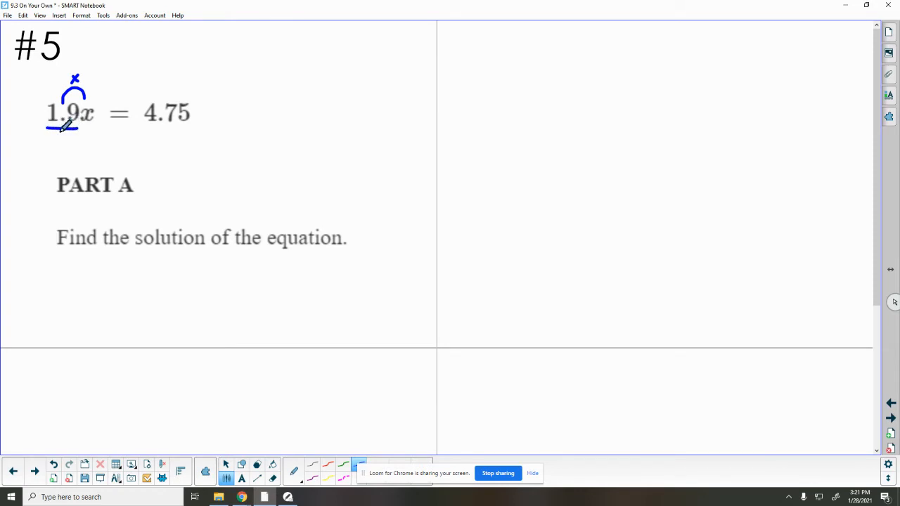
- Write /1.9 under both sides of 1.9x = 4.75 and cancel the 1.9 on the left
{"action": "left_click_drag", "start_coordinate": [53, 129], "coordinate": [73, 144]}
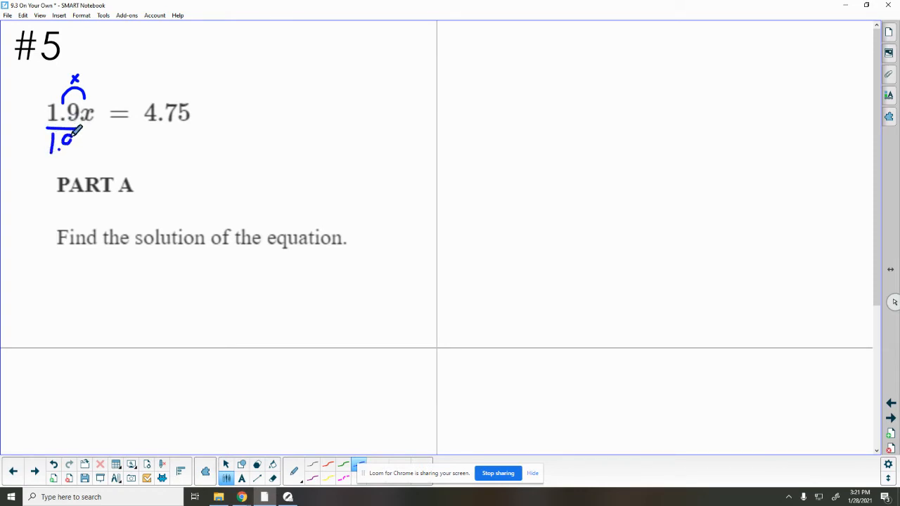
{"action": "left_click_drag", "start_coordinate": [143, 129], "coordinate": [191, 130]}
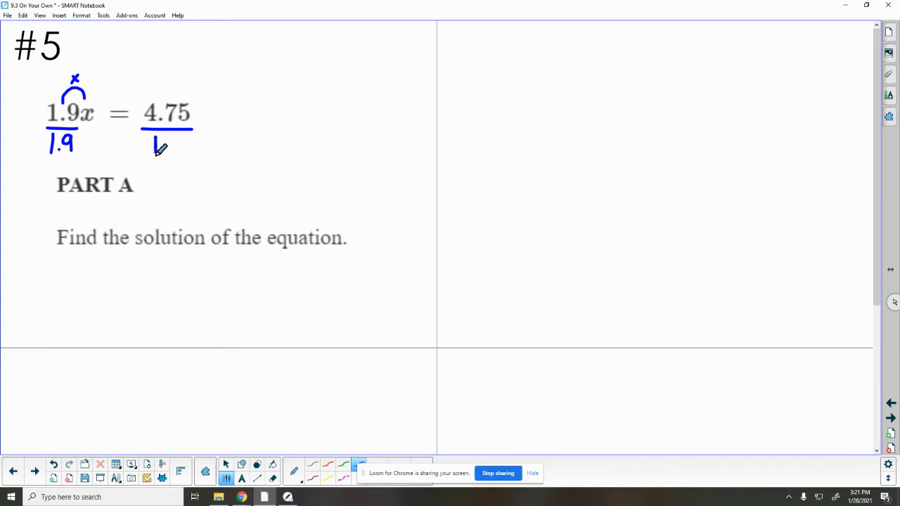
{"action": "left_click_drag", "start_coordinate": [154, 147], "coordinate": [183, 148]}
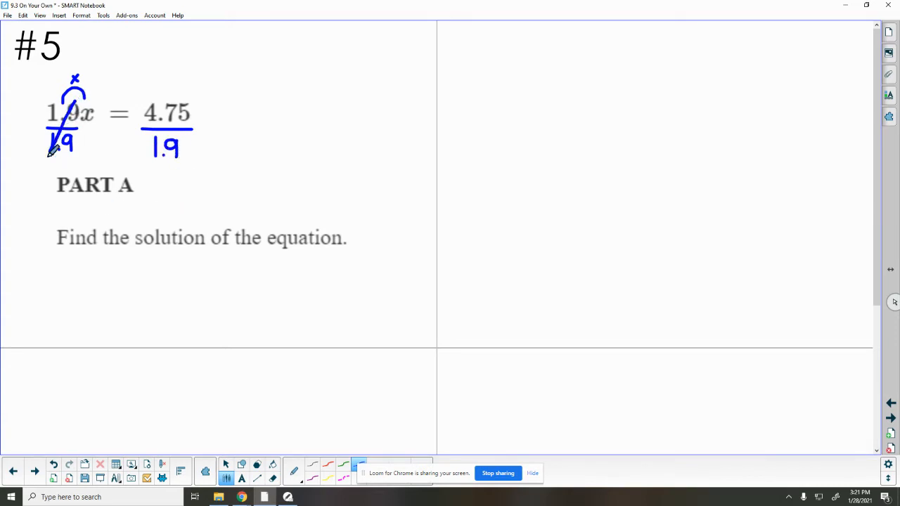
{"action": "left_click_drag", "start_coordinate": [50, 105], "coordinate": [78, 152]}
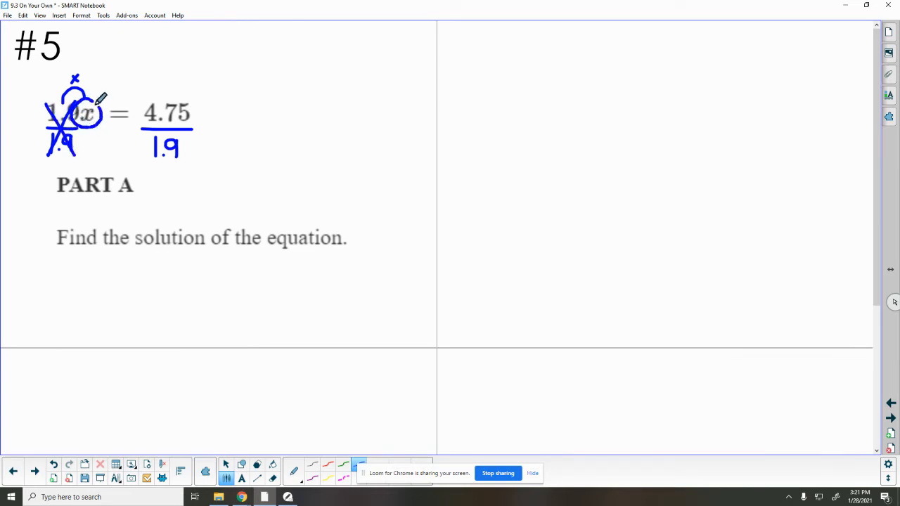
{"action": "mouse_move", "coordinate": [318, 102]}
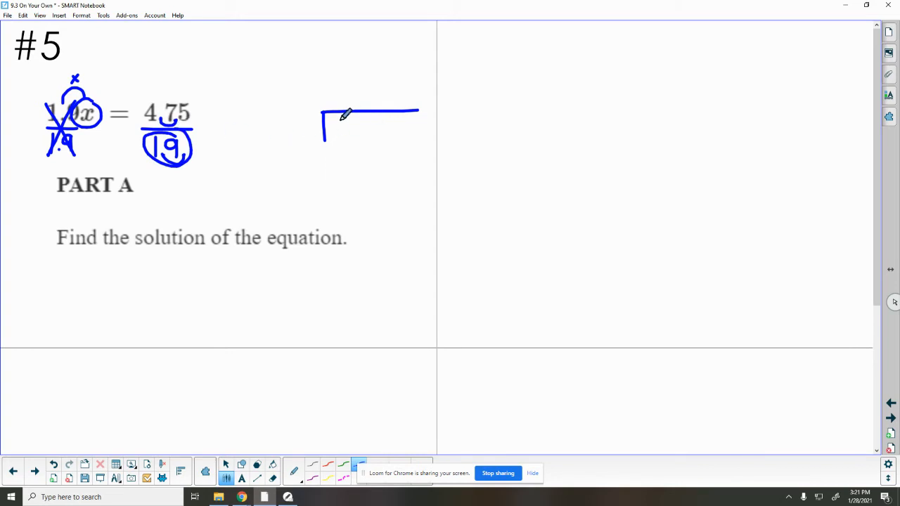
- Write 47.50 inside the division bracket for 19 into 47.50
{"action": "left_click_drag", "start_coordinate": [331, 129], "coordinate": [359, 127]}
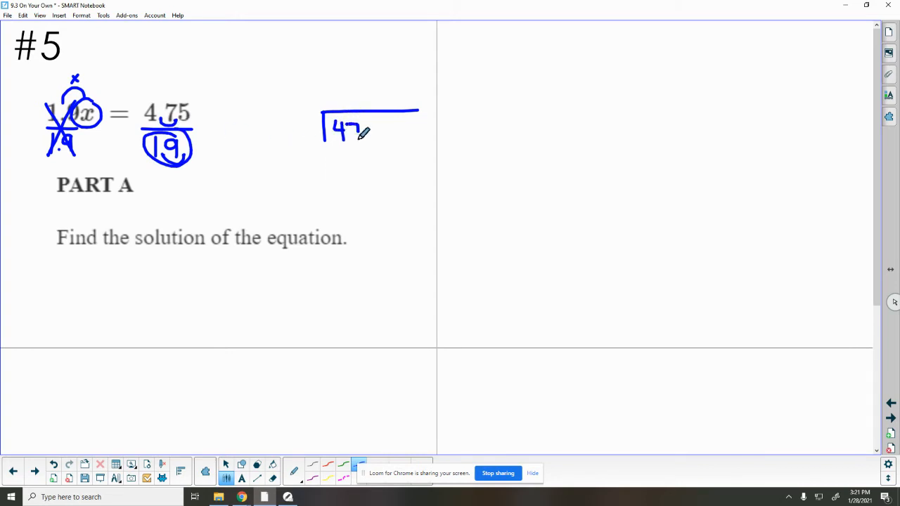
{"action": "left_click_drag", "start_coordinate": [351, 129], "coordinate": [379, 138]}
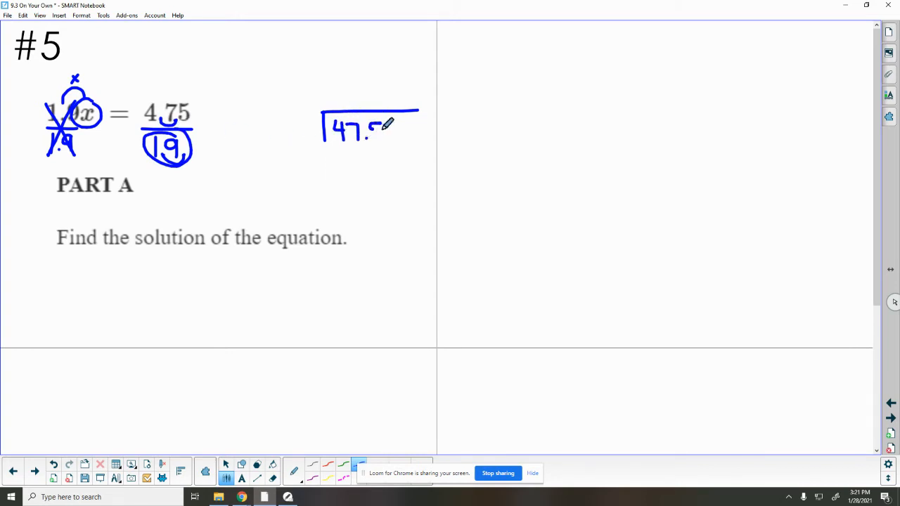
{"action": "left_click_drag", "start_coordinate": [320, 129], "coordinate": [298, 124]}
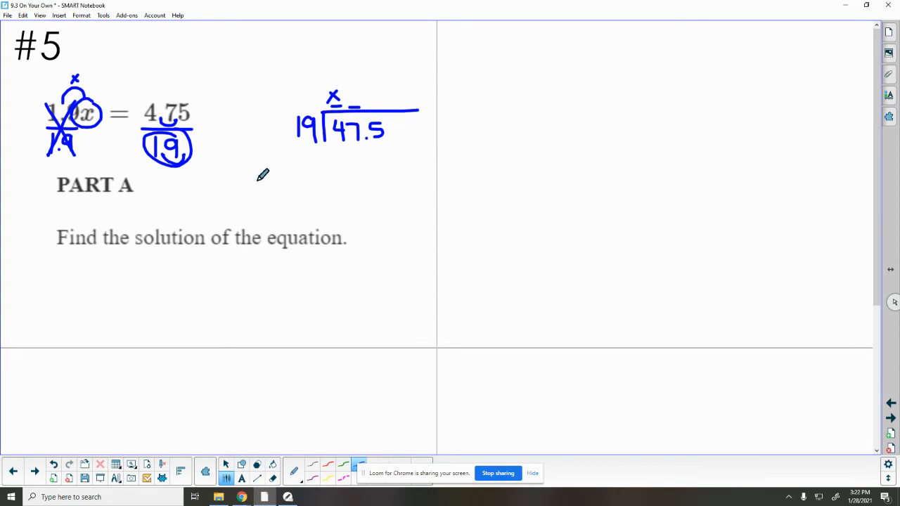
{"action": "mouse_move", "coordinate": [296, 139]}
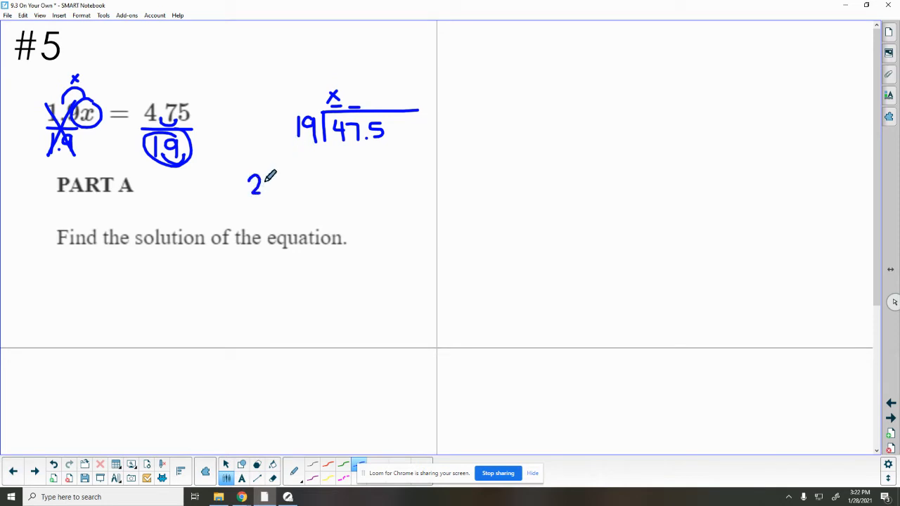
- Jot side multiples of 19 starting near 20 to estimate the first quotient digit 2
{"action": "left_click_drag", "start_coordinate": [264, 180], "coordinate": [254, 211]}
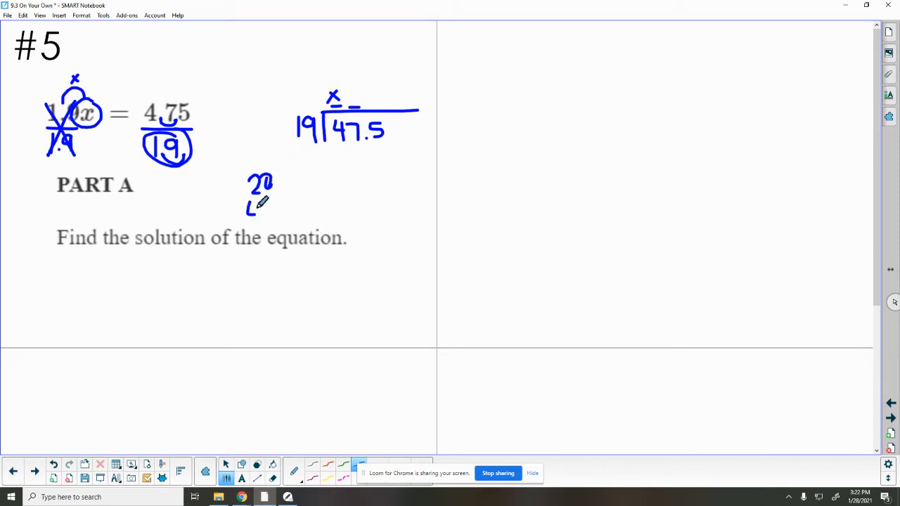
{"action": "left_click_drag", "start_coordinate": [251, 204], "coordinate": [273, 251]}
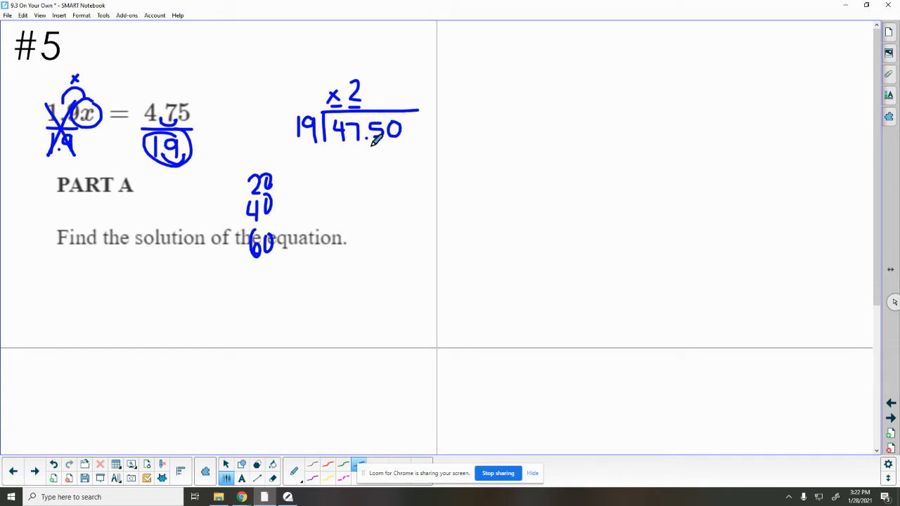
{"action": "mouse_move", "coordinate": [377, 141]}
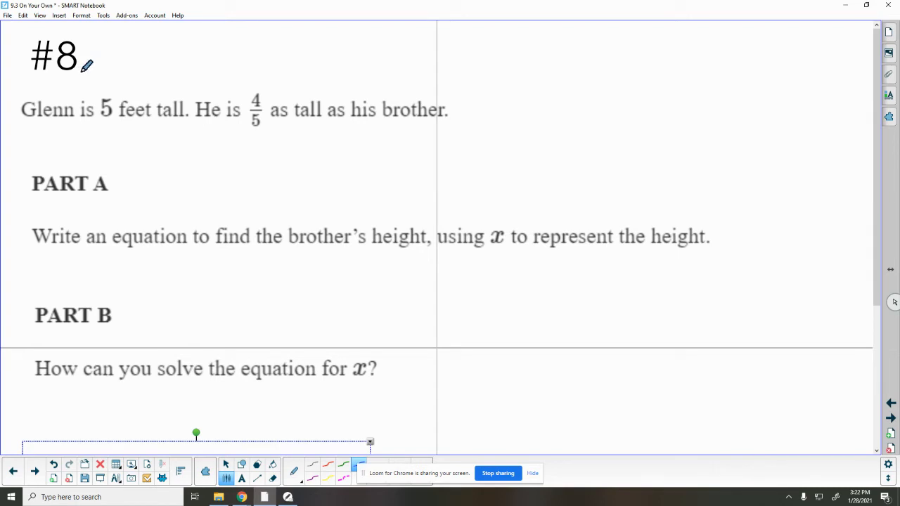
{"action": "mouse_move", "coordinate": [95, 57]}
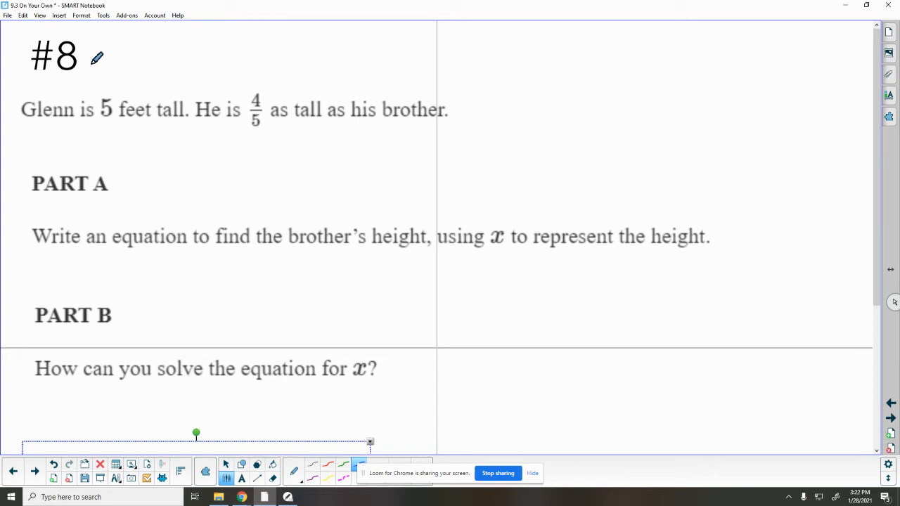
{"action": "mouse_move", "coordinate": [402, 90]}
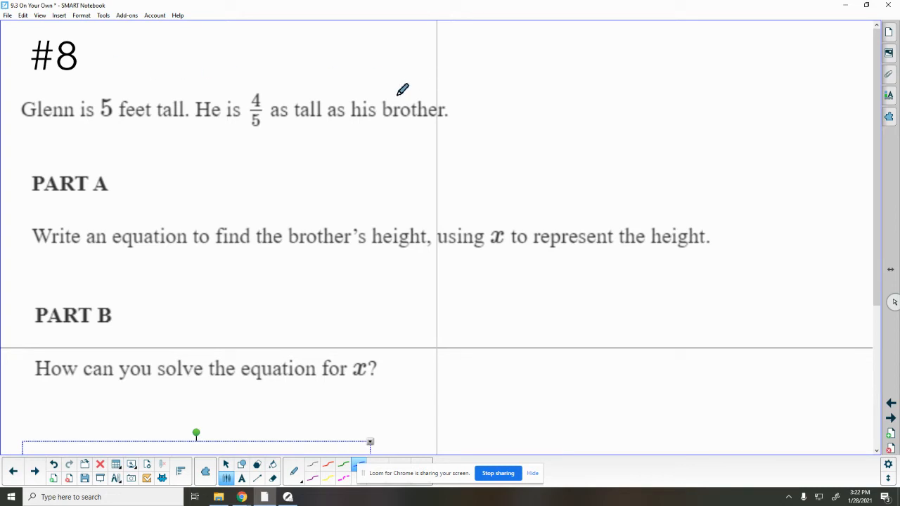
- Circle 4/5, draw a bar model for the brother's height B and bracket Glenn's part G = 5
{"action": "left_click_drag", "start_coordinate": [279, 81], "coordinate": [316, 141]}
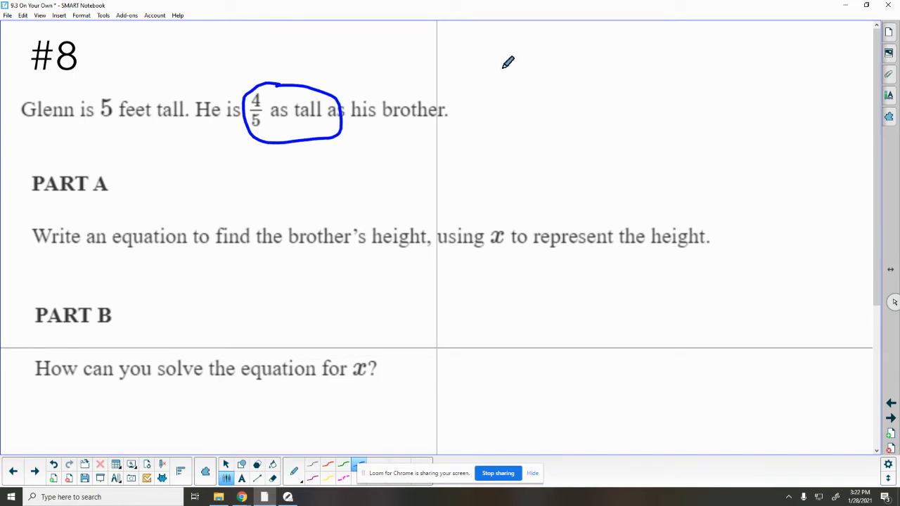
{"action": "left_click_drag", "start_coordinate": [490, 62], "coordinate": [505, 195]}
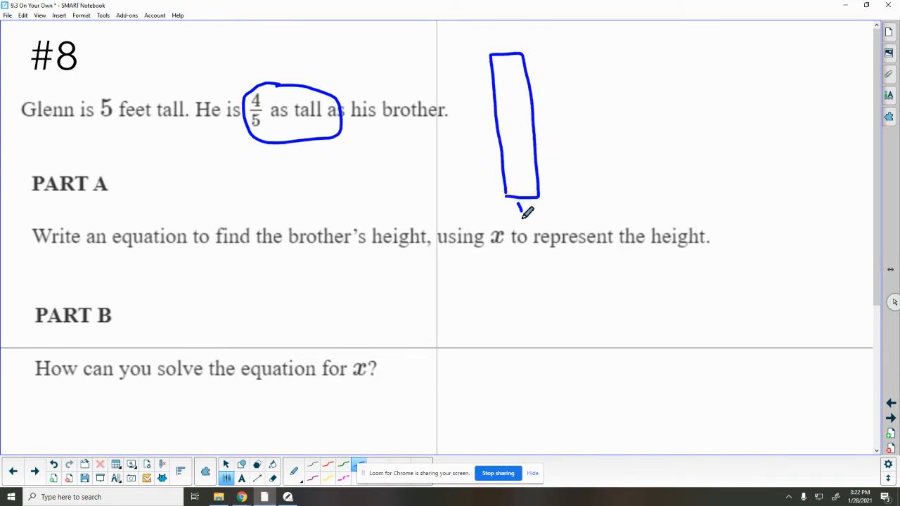
{"action": "left_click_drag", "start_coordinate": [518, 211], "coordinate": [535, 223]}
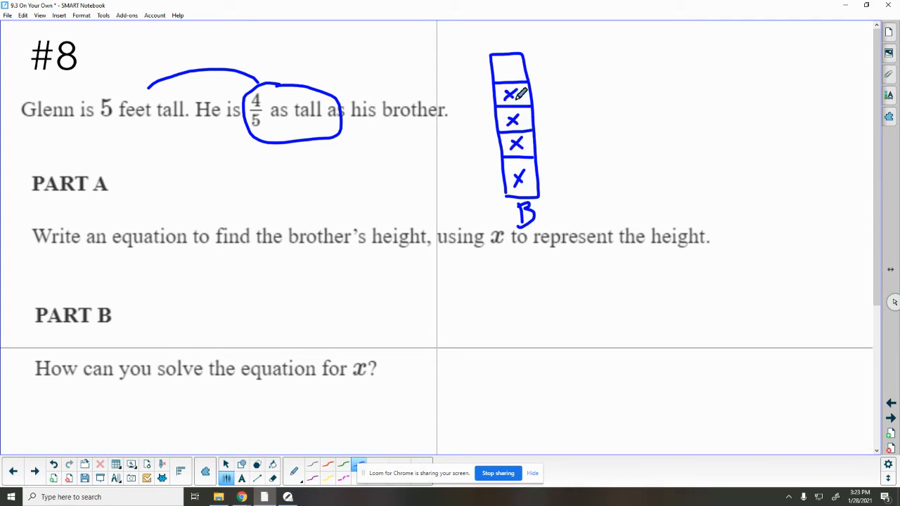
{"action": "left_click_drag", "start_coordinate": [514, 81], "coordinate": [602, 81]}
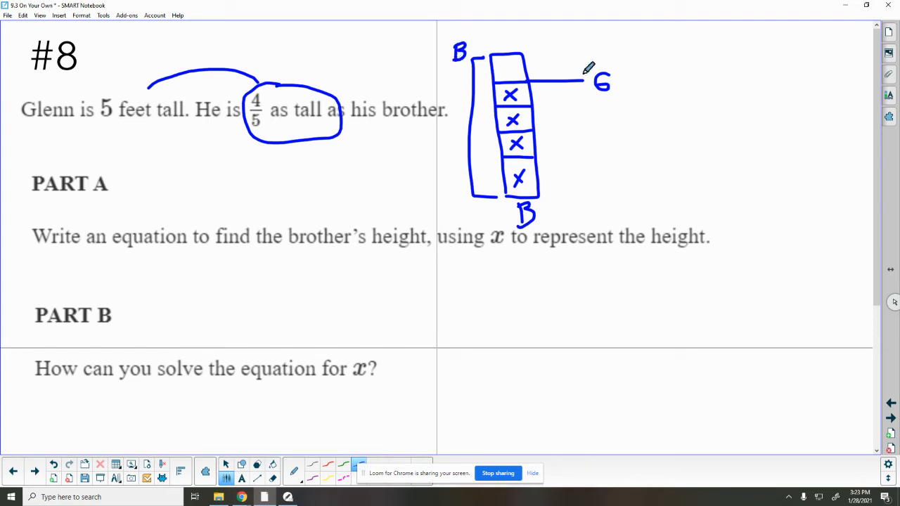
{"action": "left_click_drag", "start_coordinate": [616, 80], "coordinate": [630, 80]}
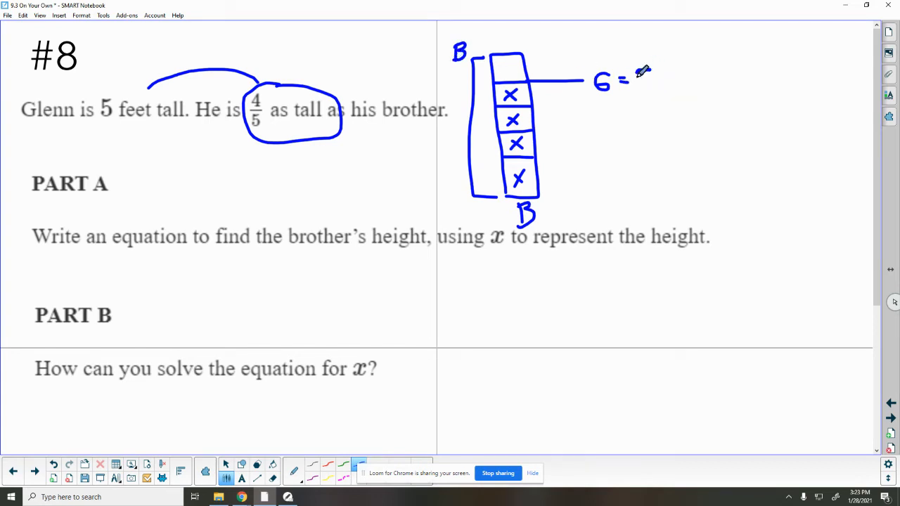
{"action": "left_click_drag", "start_coordinate": [636, 70], "coordinate": [647, 87]}
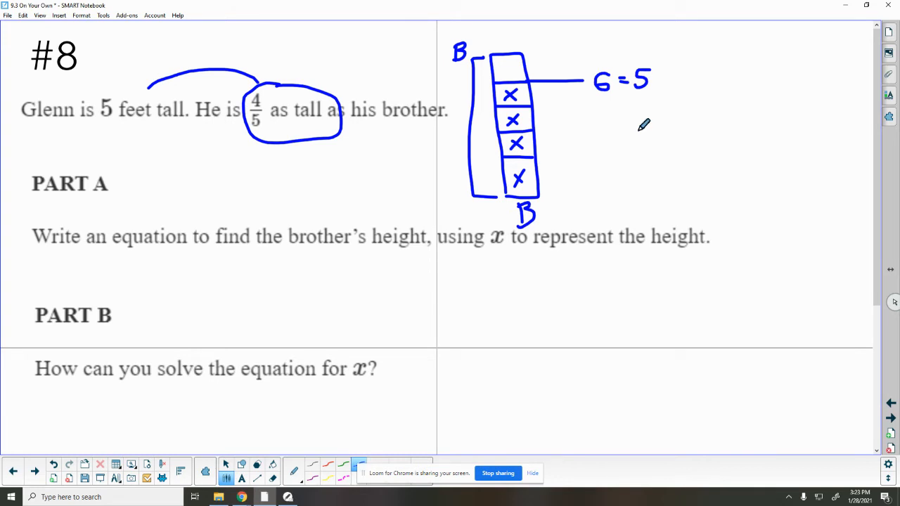
{"action": "mouse_move", "coordinate": [600, 133]}
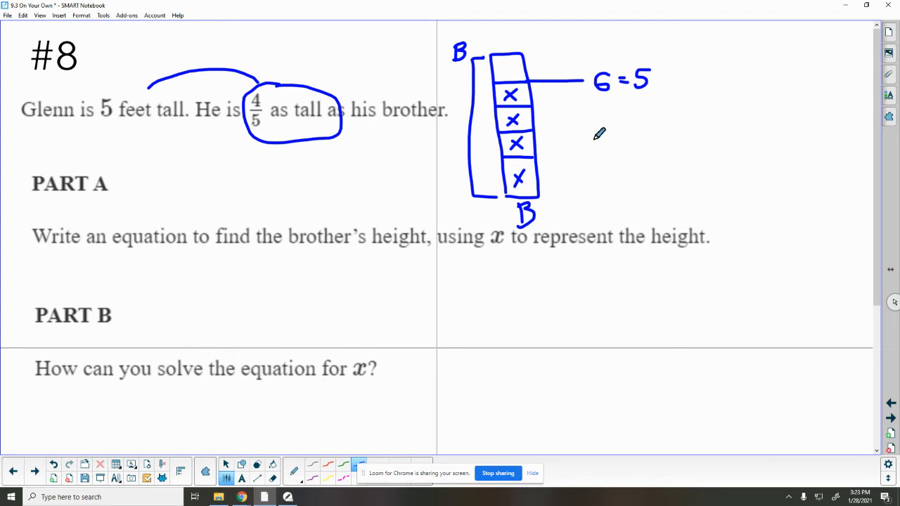
{"action": "mouse_move", "coordinate": [389, 279]}
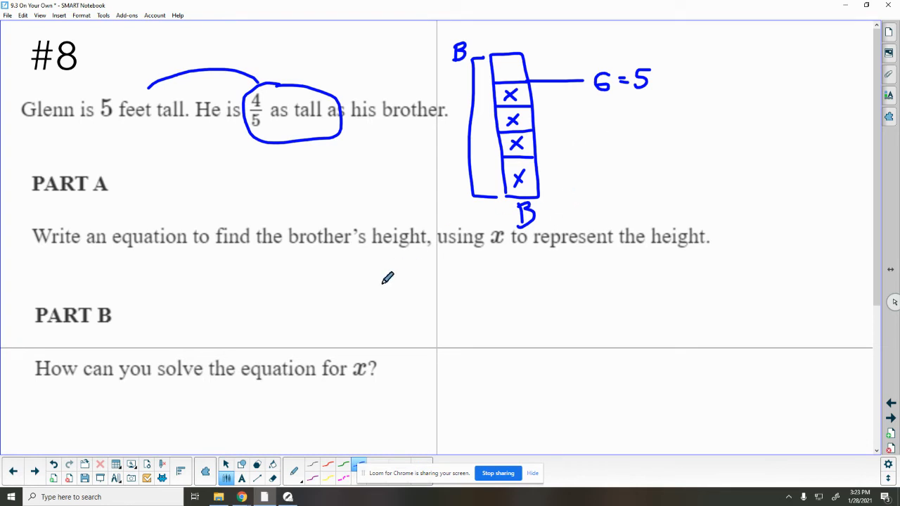
{"action": "mouse_move", "coordinate": [368, 287]}
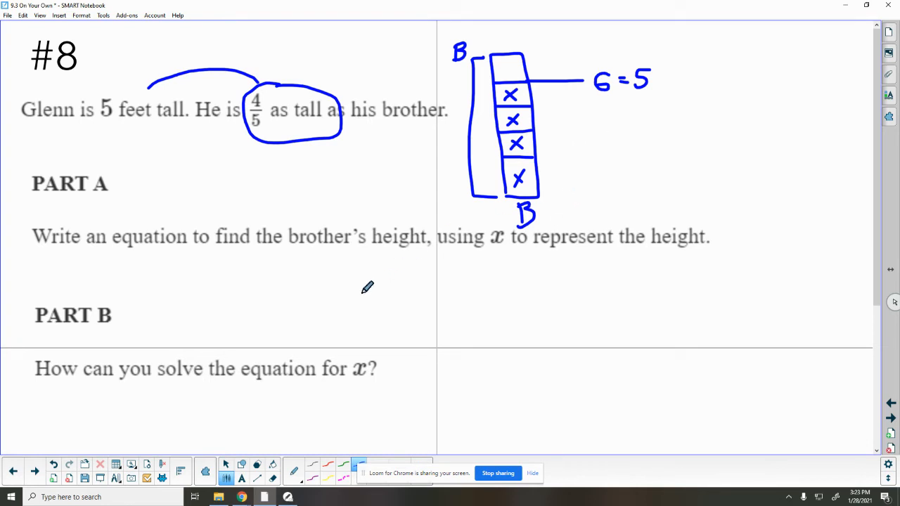
{"action": "mouse_move", "coordinate": [236, 206]}
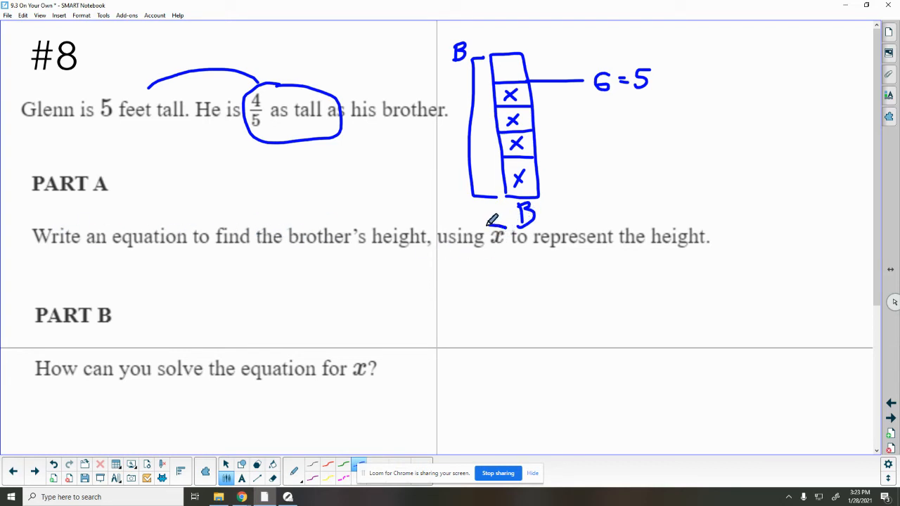
- Circle x in the Part A question and write the equation 4/5x = 5
{"action": "left_click_drag", "start_coordinate": [485, 225], "coordinate": [506, 250]}
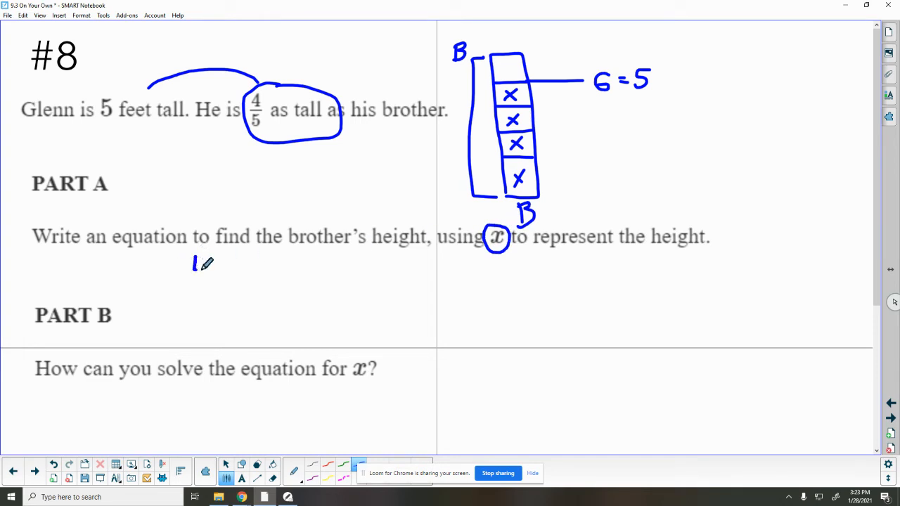
{"action": "left_click_drag", "start_coordinate": [197, 265], "coordinate": [200, 306]}
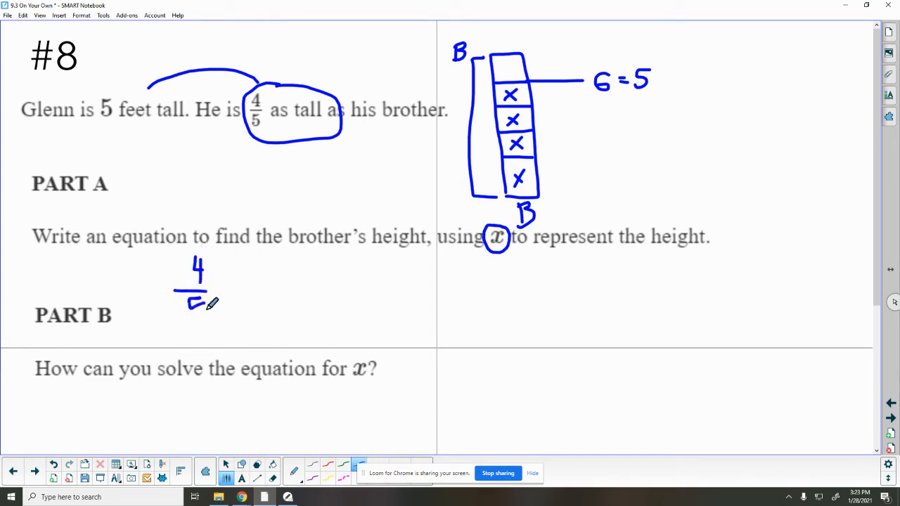
{"action": "left_click_drag", "start_coordinate": [190, 302], "coordinate": [232, 295]}
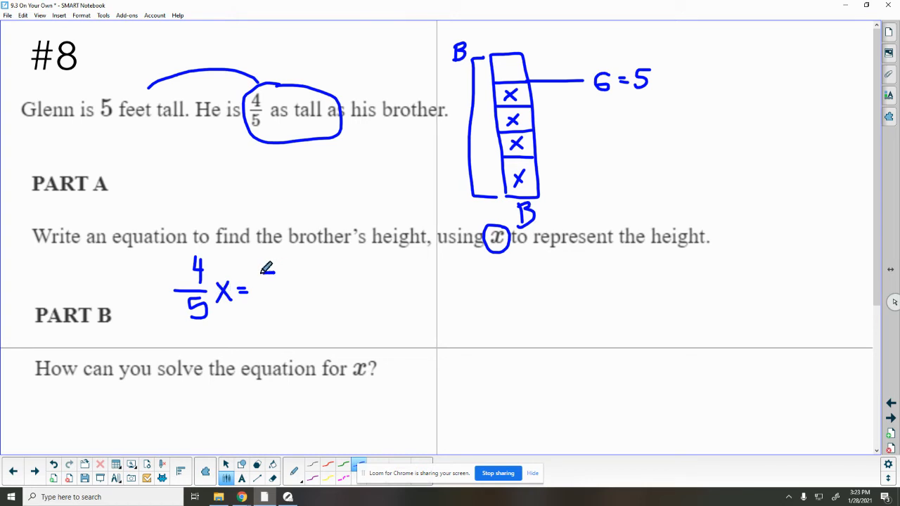
{"action": "left_click_drag", "start_coordinate": [261, 279], "coordinate": [274, 302]}
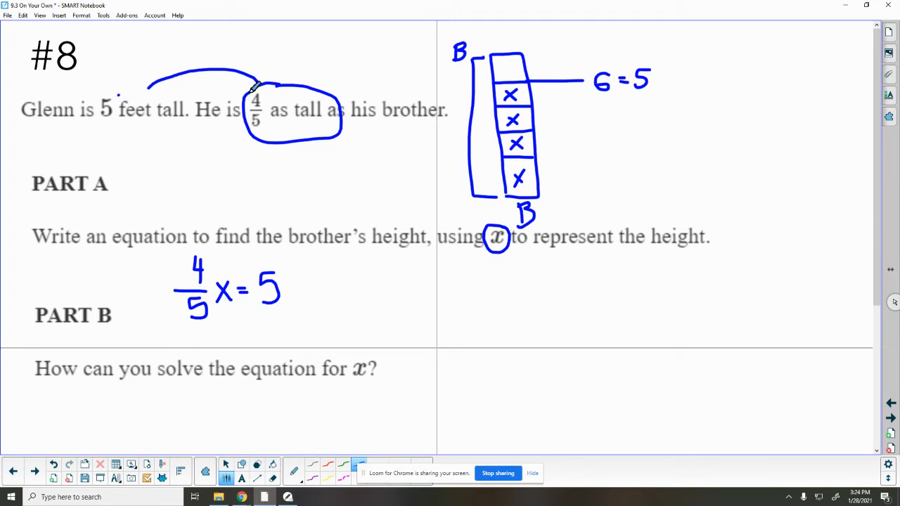
- Arc from 5 feet through 4/5 to his brother, writing 4/5 × B with an arrow to x
{"action": "left_click_drag", "start_coordinate": [256, 86], "coordinate": [391, 73]}
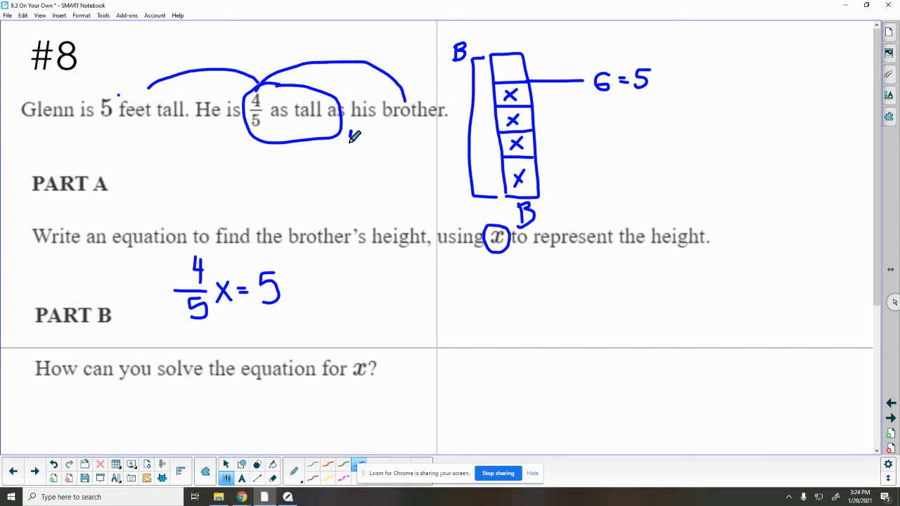
{"action": "left_click_drag", "start_coordinate": [355, 129], "coordinate": [352, 185]}
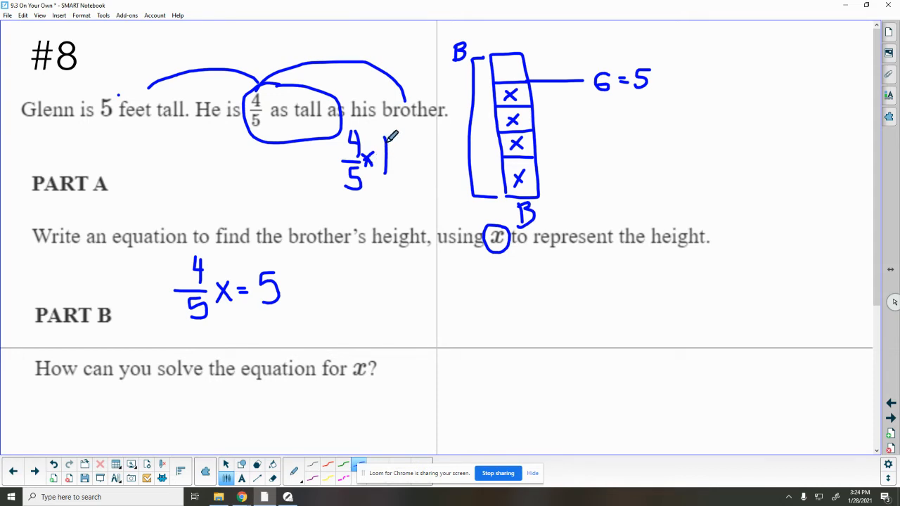
{"action": "left_click_drag", "start_coordinate": [391, 152], "coordinate": [481, 218]}
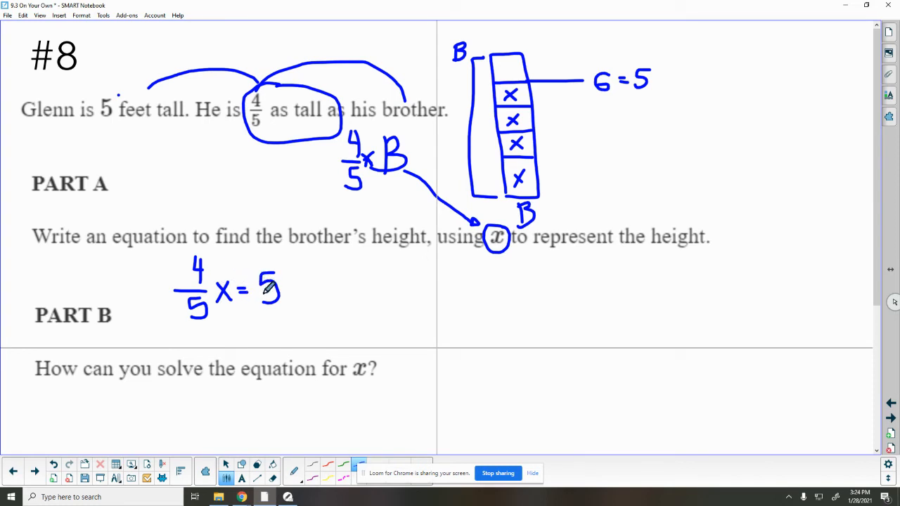
- Scroll to Part B and copy the equation 4/5x = 5 under it
{"action": "scroll", "scroll_direction": "down", "scroll_amount": 3}
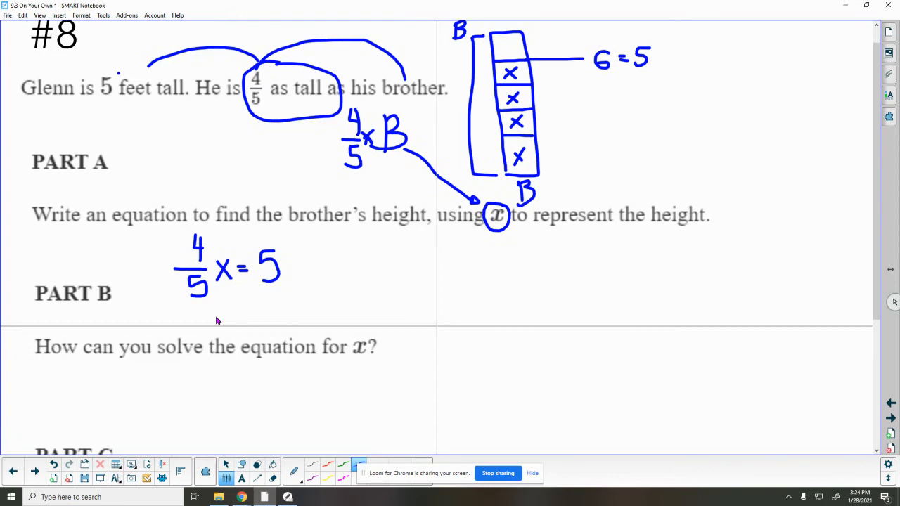
{"action": "scroll", "scroll_direction": "down", "scroll_amount": 3}
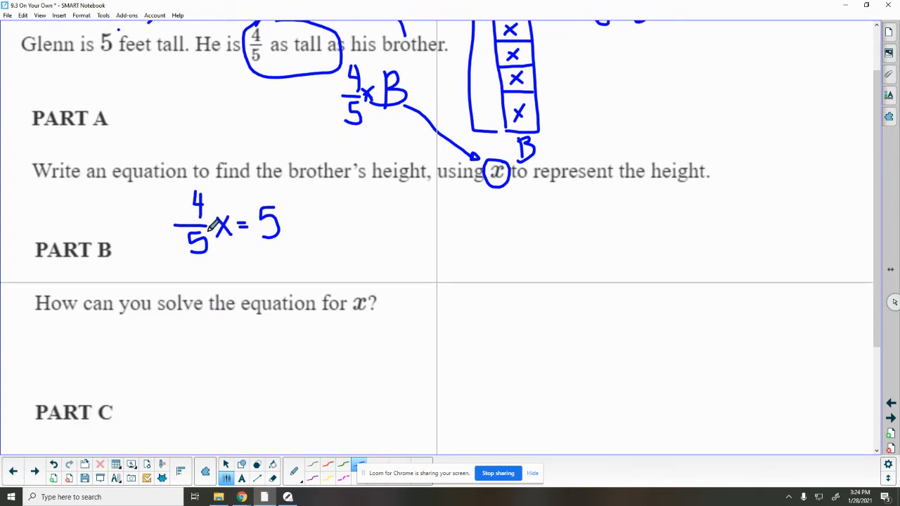
{"action": "mouse_move", "coordinate": [208, 324]}
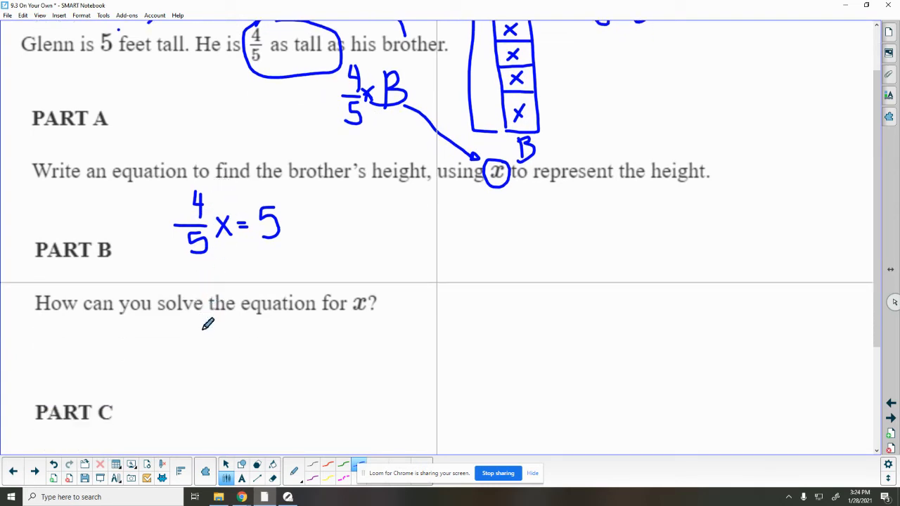
{"action": "left_click_drag", "start_coordinate": [190, 324], "coordinate": [197, 354]}
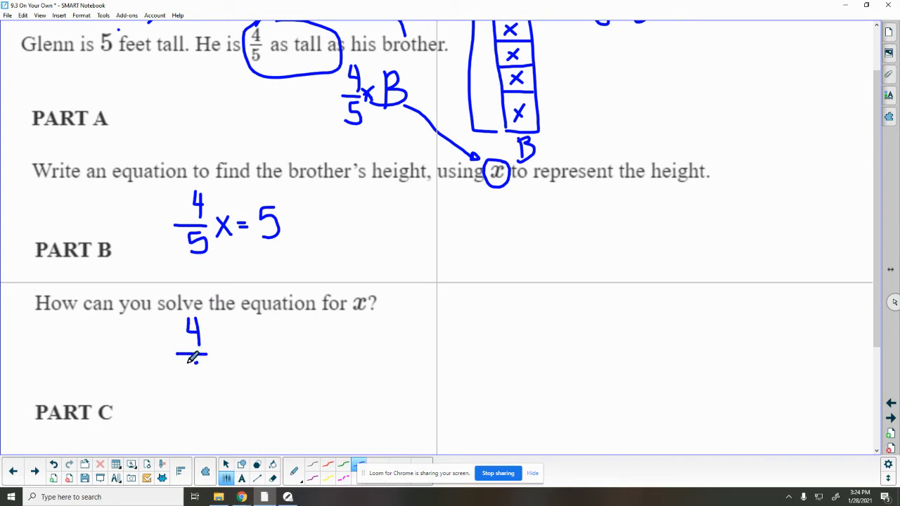
{"action": "left_click_drag", "start_coordinate": [194, 359], "coordinate": [194, 380]}
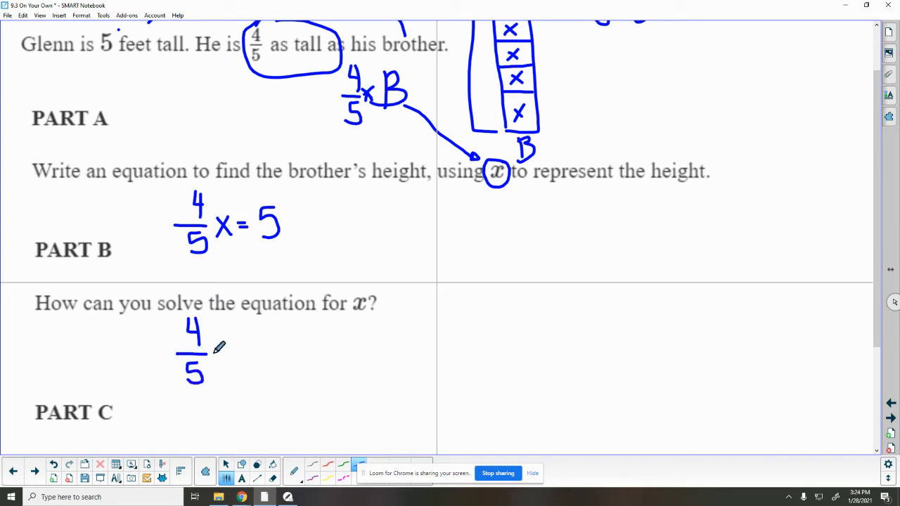
{"action": "left_click_drag", "start_coordinate": [213, 345], "coordinate": [225, 363]}
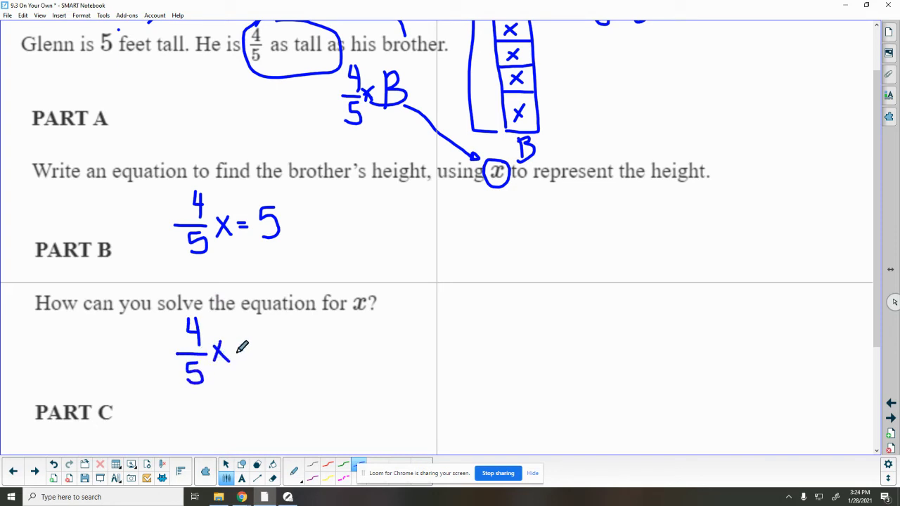
{"action": "left_click_drag", "start_coordinate": [236, 349], "coordinate": [253, 349]}
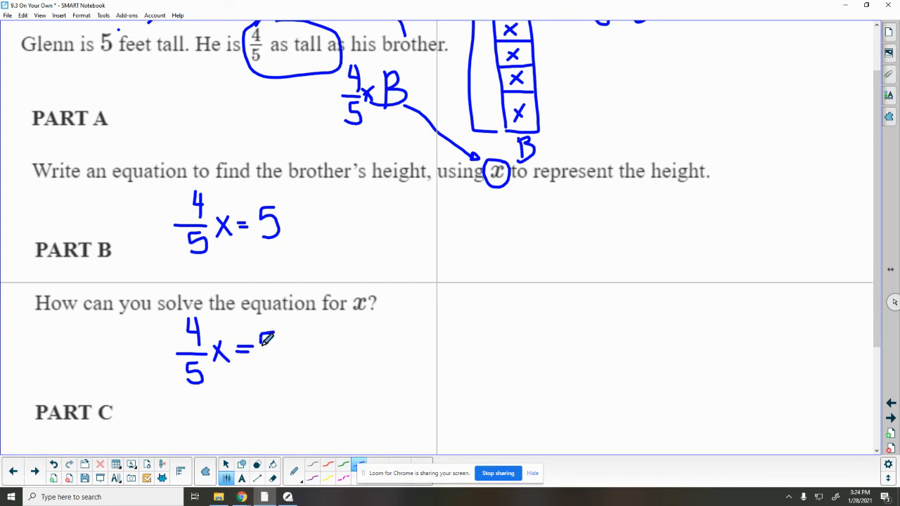
{"action": "left_click_drag", "start_coordinate": [264, 342], "coordinate": [274, 351]}
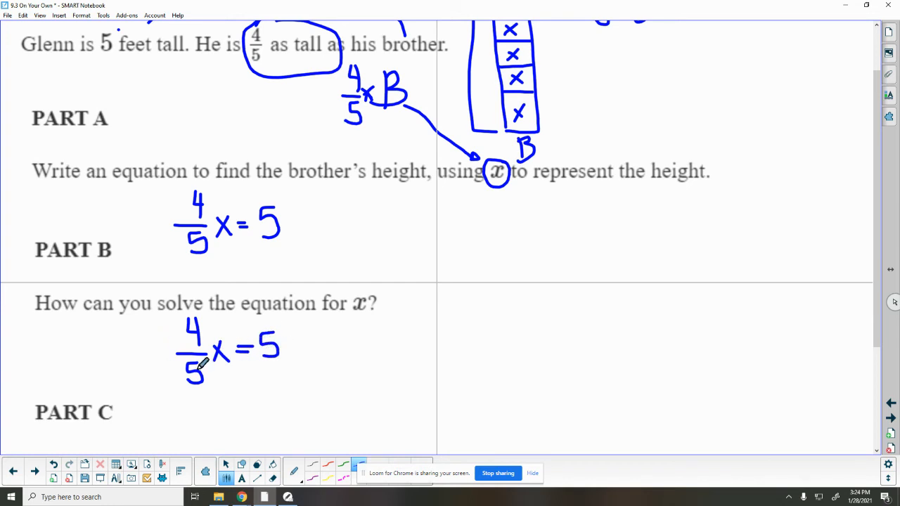
- Write 4/5 ÷ 4/5 = 1 above Part C
{"action": "scroll", "scroll_direction": "down", "scroll_amount": 3}
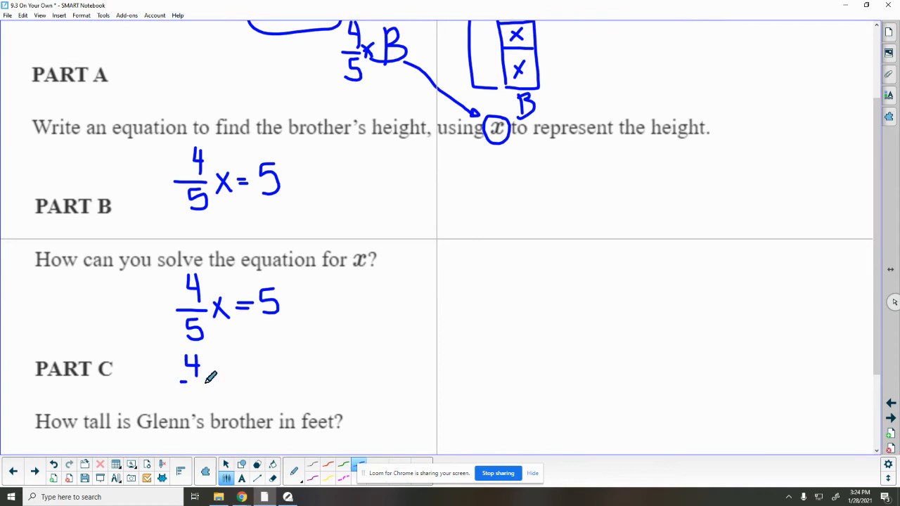
{"action": "left_click_drag", "start_coordinate": [183, 382], "coordinate": [211, 401]}
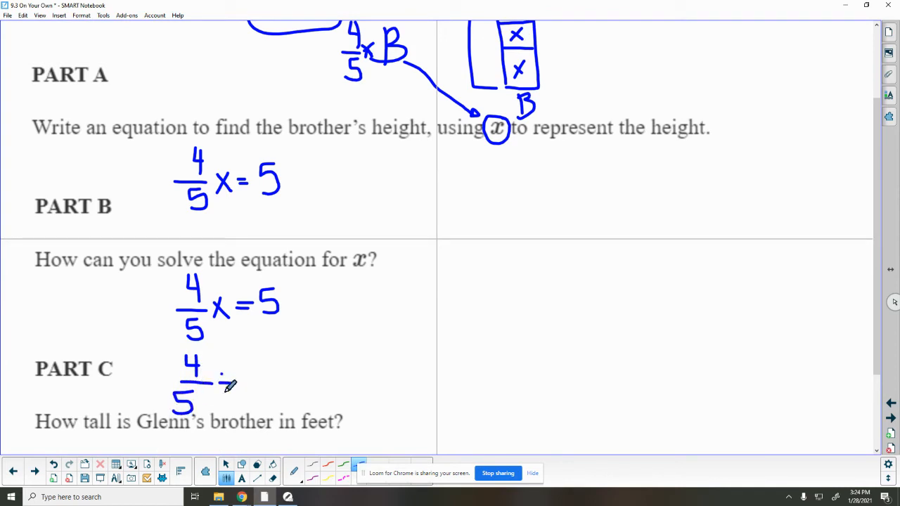
{"action": "left_click_drag", "start_coordinate": [225, 382], "coordinate": [253, 392]}
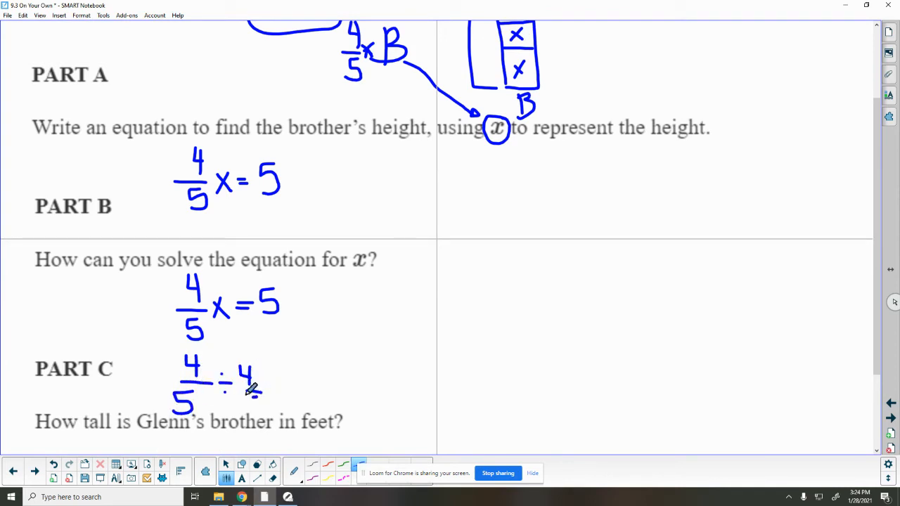
{"action": "left_click_drag", "start_coordinate": [242, 380], "coordinate": [275, 394]}
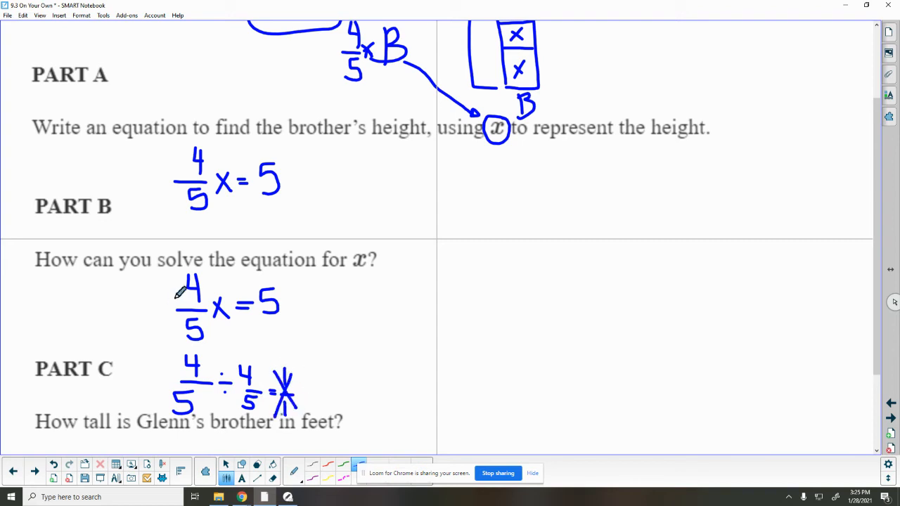
- Cross out 4/5 in the Part B equation and write ÷ 4/5 beside the 5
{"action": "left_click_drag", "start_coordinate": [190, 288], "coordinate": [197, 335]}
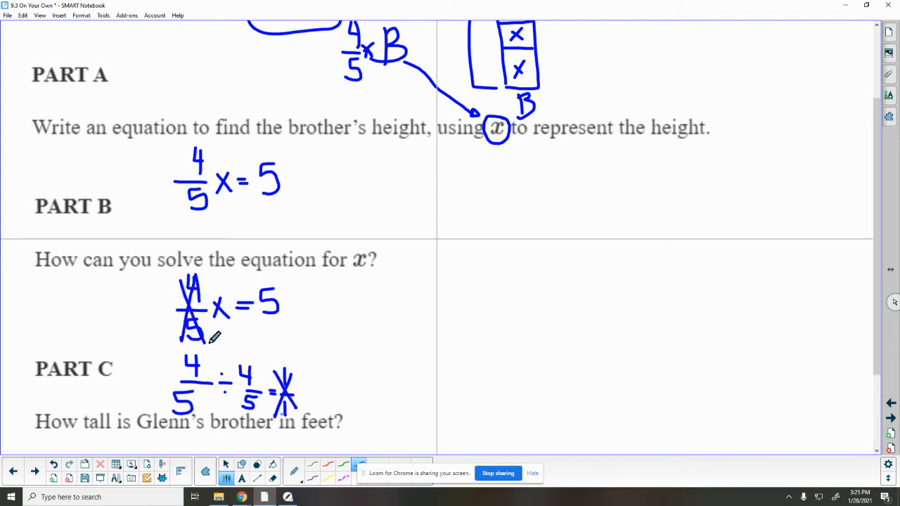
{"action": "left_click_drag", "start_coordinate": [204, 338], "coordinate": [302, 312]}
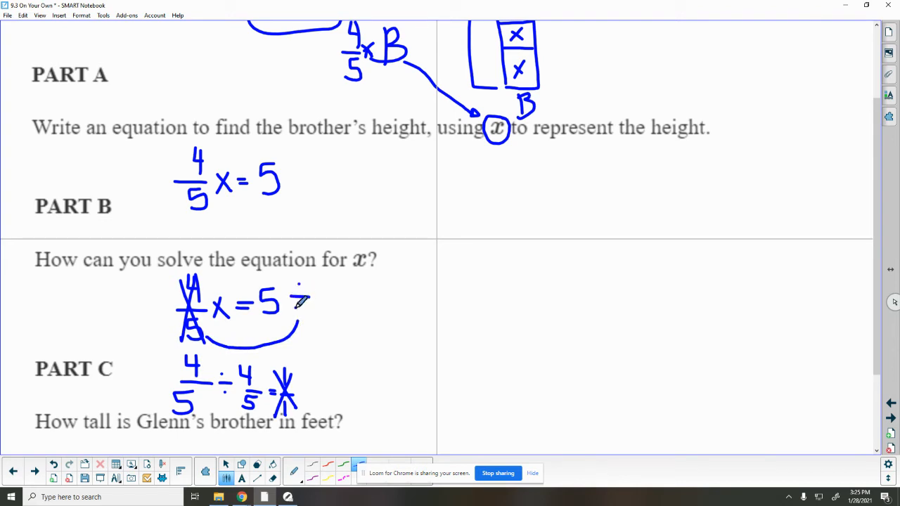
{"action": "left_click_drag", "start_coordinate": [296, 295], "coordinate": [335, 312]}
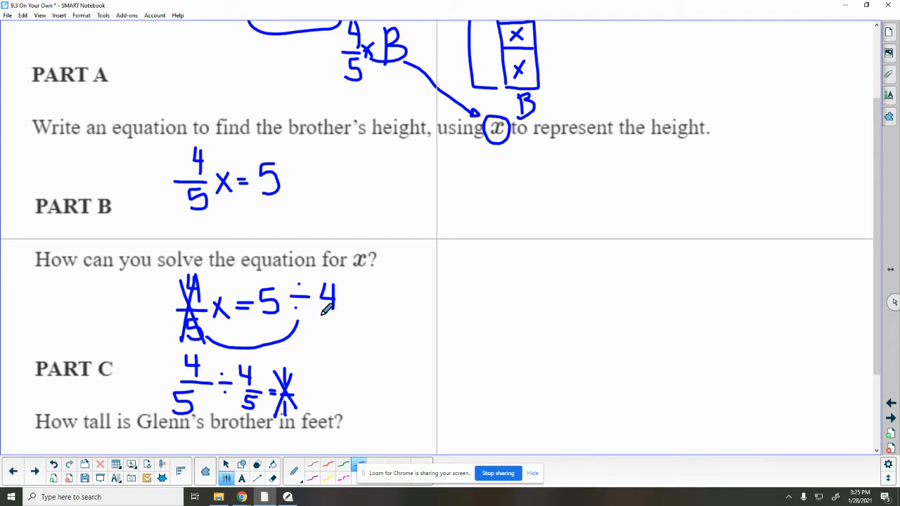
{"action": "left_click_drag", "start_coordinate": [326, 323], "coordinate": [335, 344]}
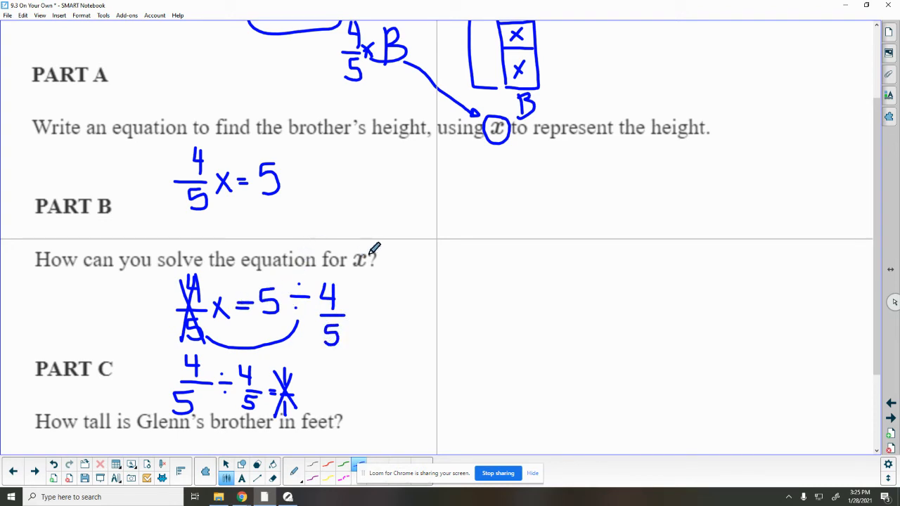
{"action": "mouse_move", "coordinate": [351, 276]}
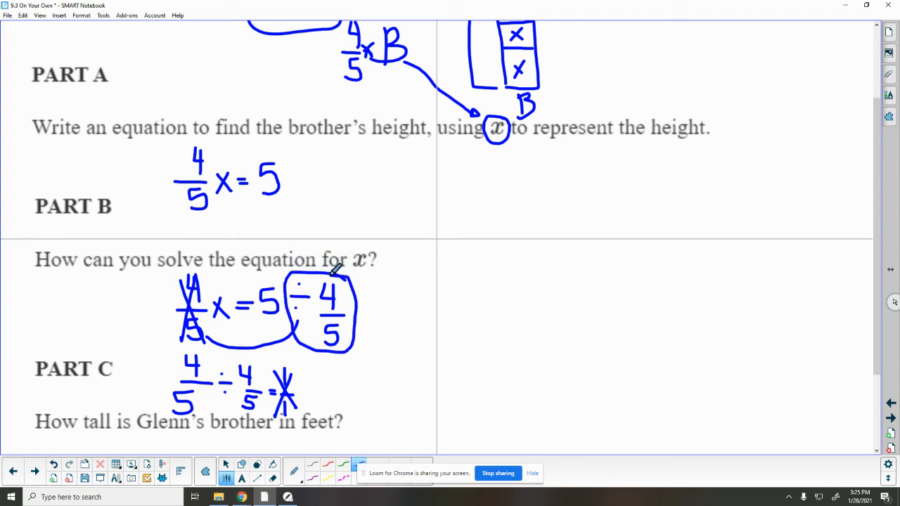
{"action": "scroll", "scroll_direction": "down", "scroll_amount": 3}
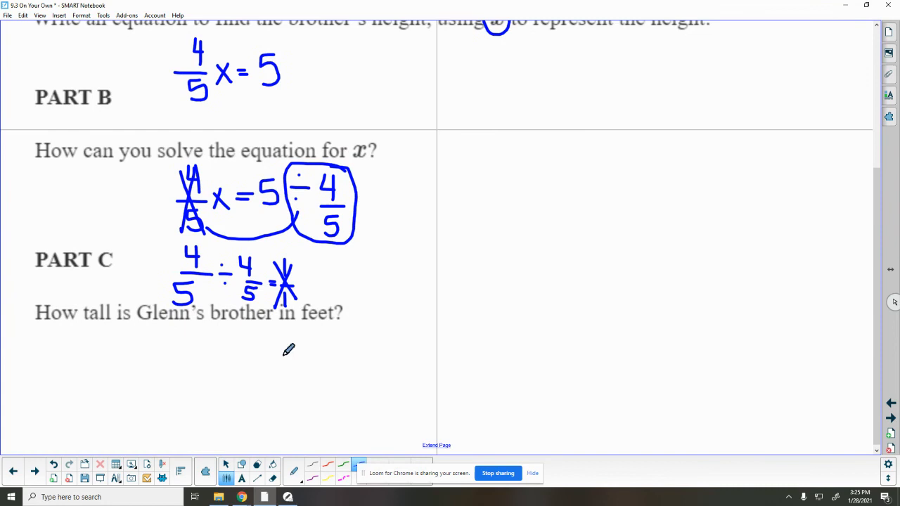
- Handwrite 5/1 ÷ 4/5 = 5/1 · 5/4 = 25/4 in Part C with an arrow from 25/4
{"action": "left_click_drag", "start_coordinate": [250, 345], "coordinate": [264, 365]}
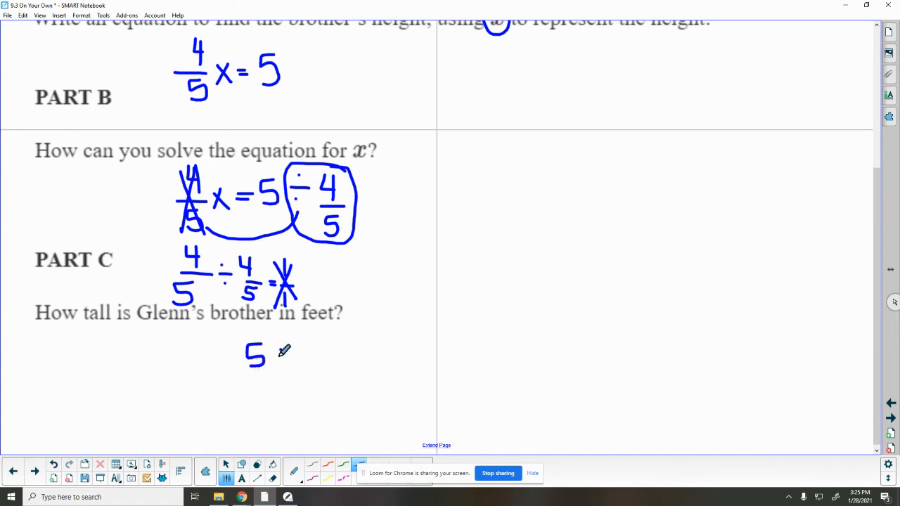
{"action": "left_click_drag", "start_coordinate": [275, 355], "coordinate": [317, 355]}
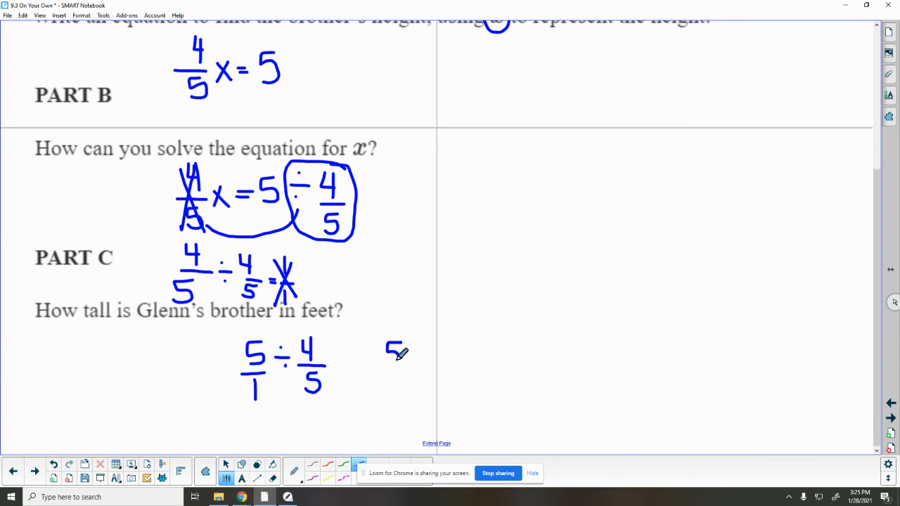
{"action": "left_click_drag", "start_coordinate": [386, 349], "coordinate": [394, 394]}
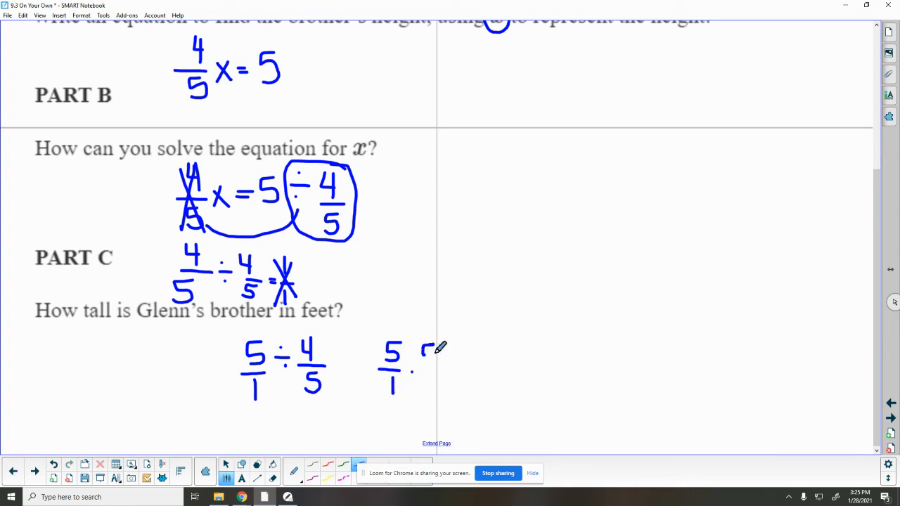
{"action": "left_click_drag", "start_coordinate": [422, 363], "coordinate": [433, 387]}
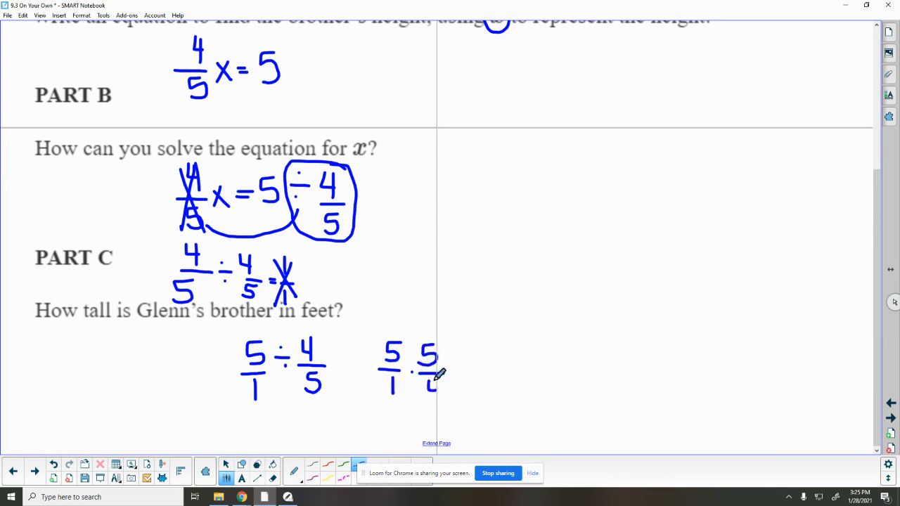
{"action": "left_click_drag", "start_coordinate": [439, 373], "coordinate": [429, 401]}
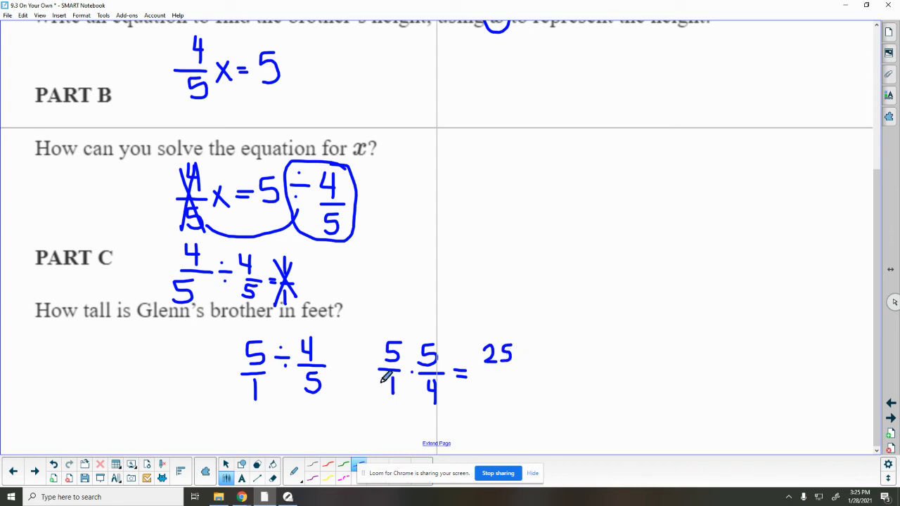
{"action": "left_click_drag", "start_coordinate": [478, 374], "coordinate": [524, 374]}
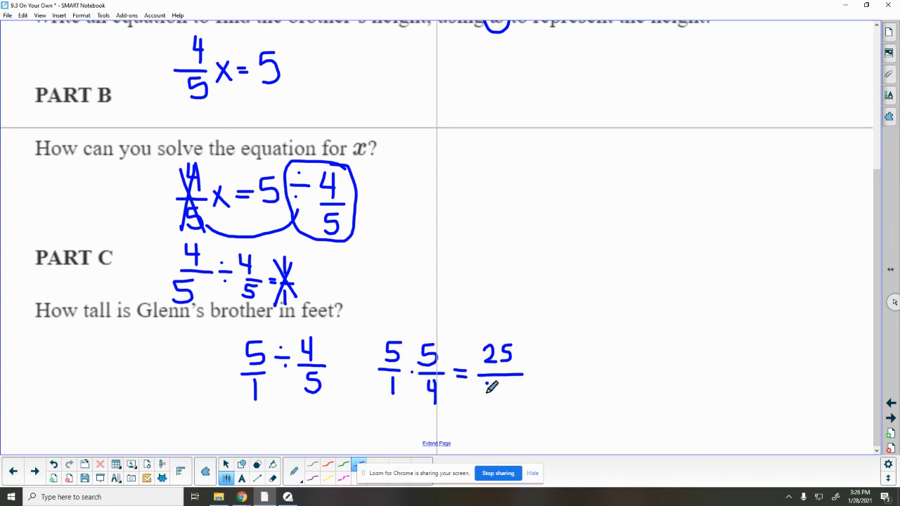
{"action": "left_click_drag", "start_coordinate": [492, 382], "coordinate": [499, 401]}
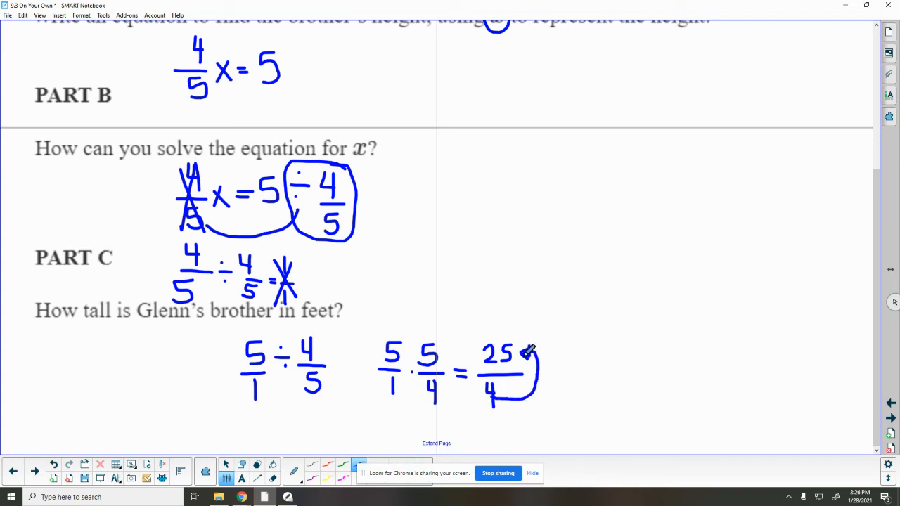
{"action": "mouse_move", "coordinate": [585, 352]}
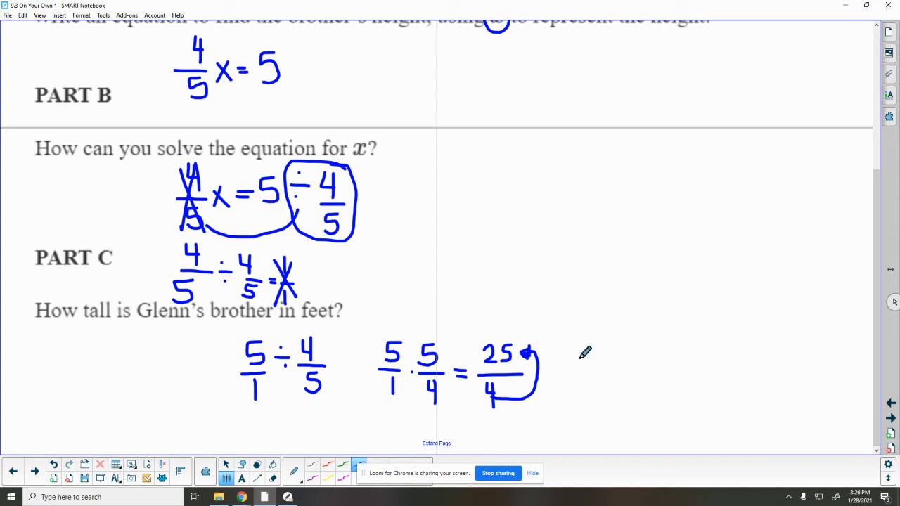
{"action": "mouse_move", "coordinate": [576, 377]}
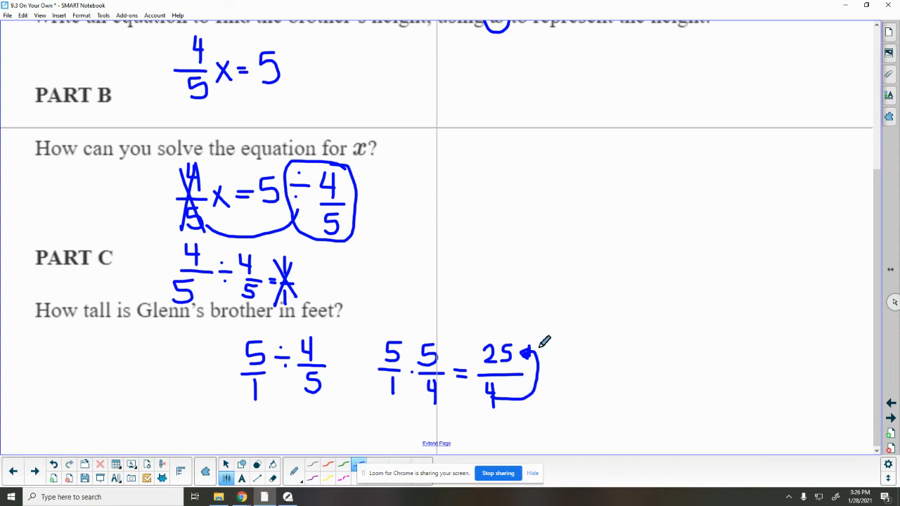
{"action": "mouse_move", "coordinate": [556, 349]}
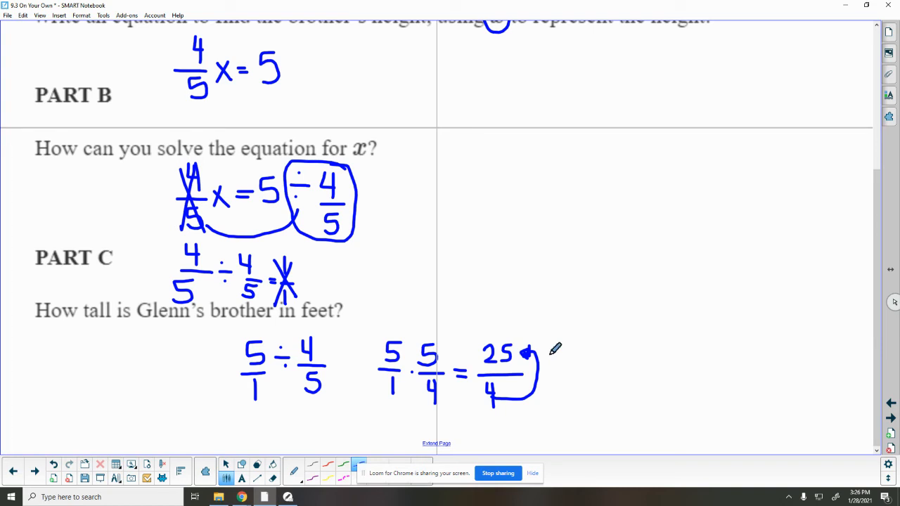
{"action": "mouse_move", "coordinate": [625, 362]}
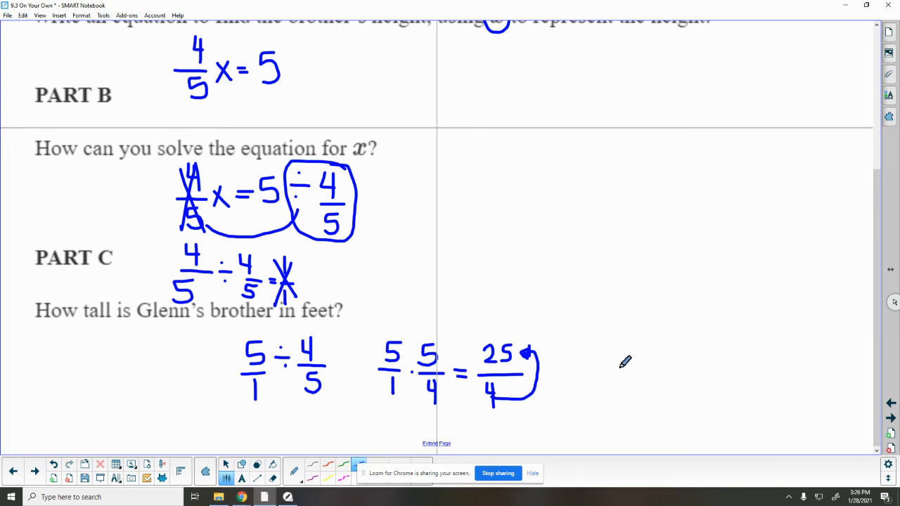
{"action": "scroll", "scroll_direction": "up", "scroll_amount": 3}
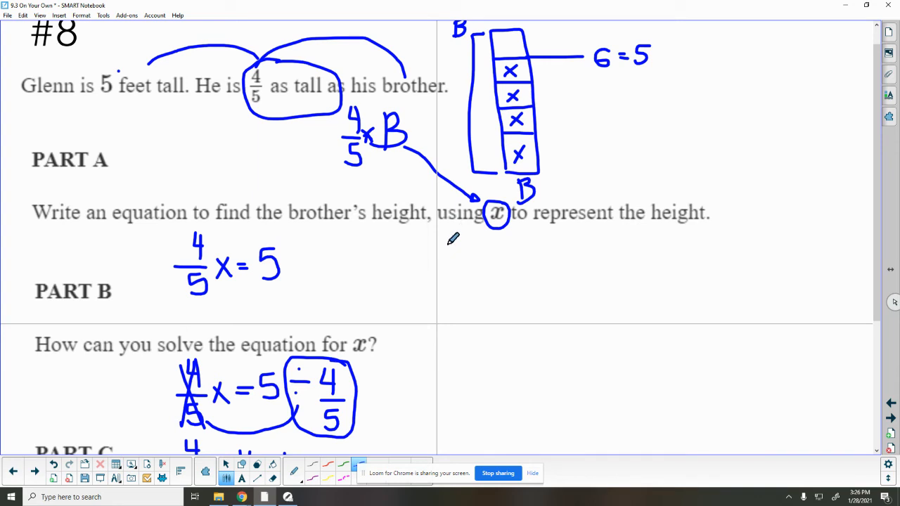
{"action": "mouse_move", "coordinate": [406, 254]}
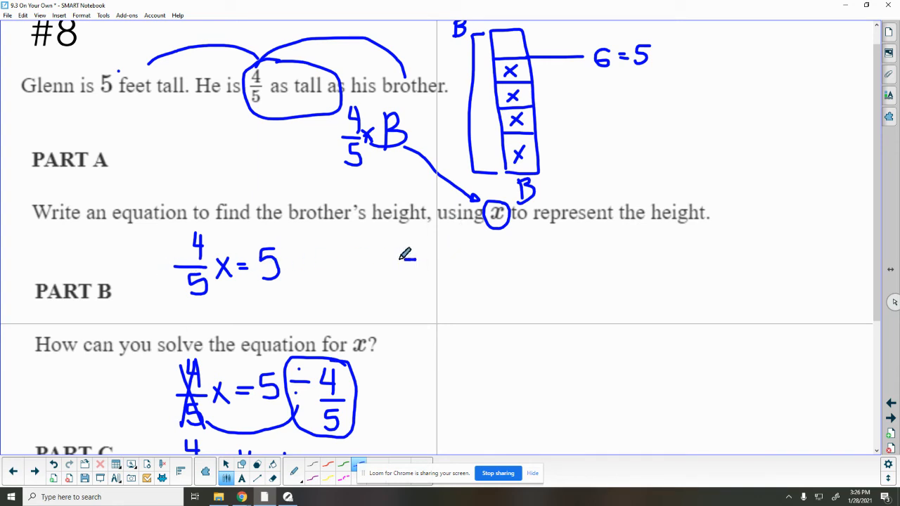
- Handwrite 5x = 4/5 beside Part A of #8 and circle the 5 on the bar diagram
{"action": "left_click_drag", "start_coordinate": [405, 264], "coordinate": [434, 282]}
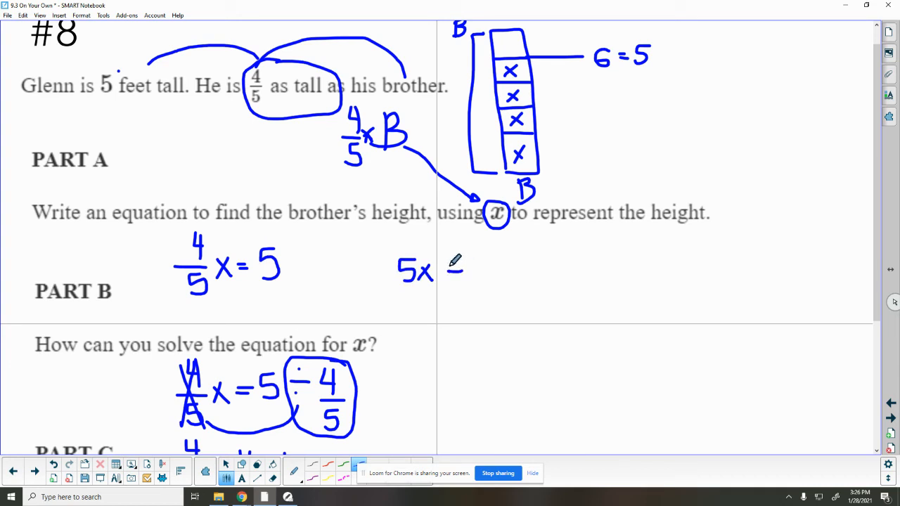
{"action": "left_click_drag", "start_coordinate": [457, 254], "coordinate": [485, 295]}
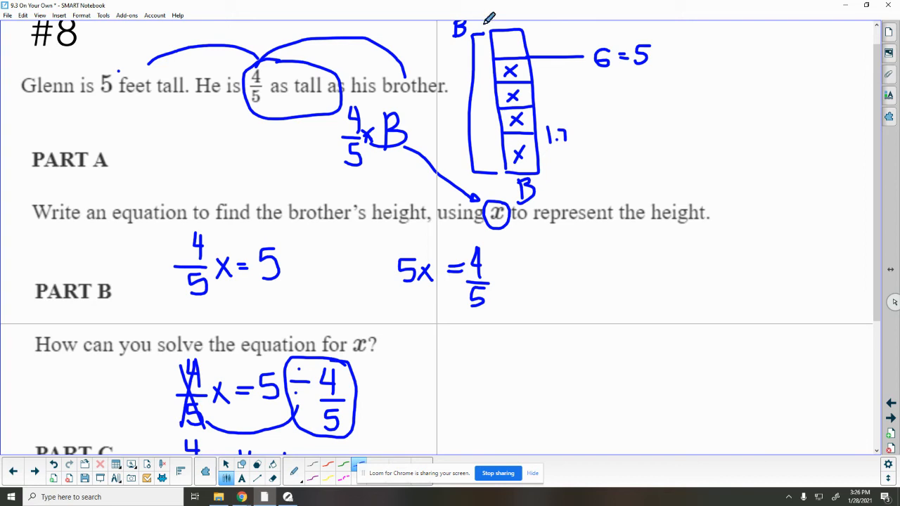
{"action": "mouse_move", "coordinate": [501, 188]}
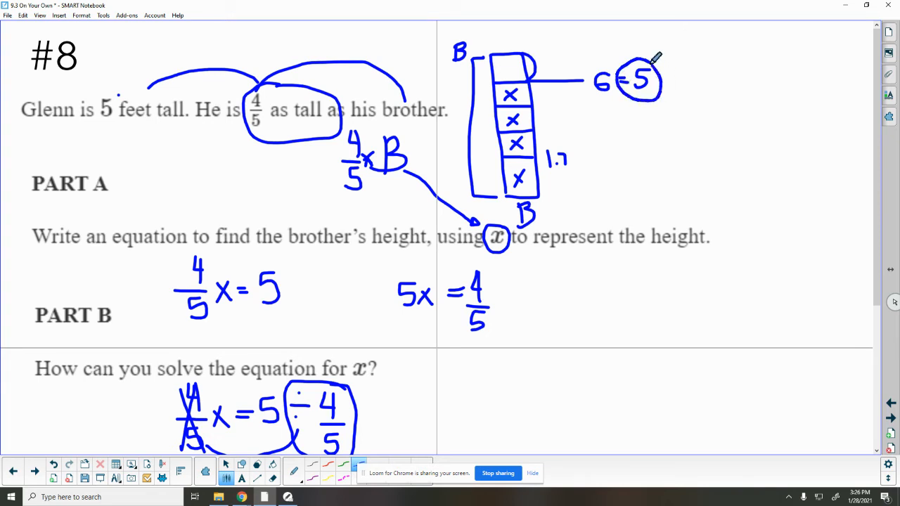
{"action": "left_click_drag", "start_coordinate": [654, 59], "coordinate": [635, 45]}
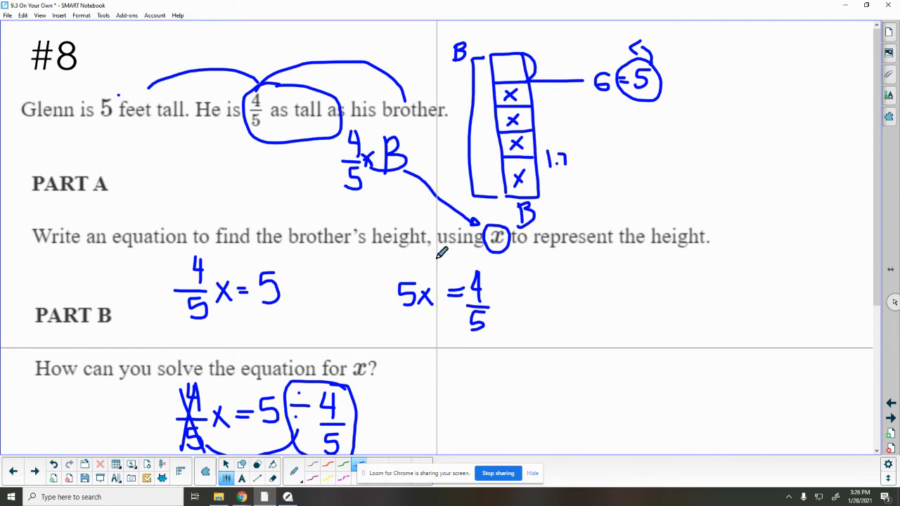
{"action": "scroll", "scroll_direction": "down", "scroll_amount": 3}
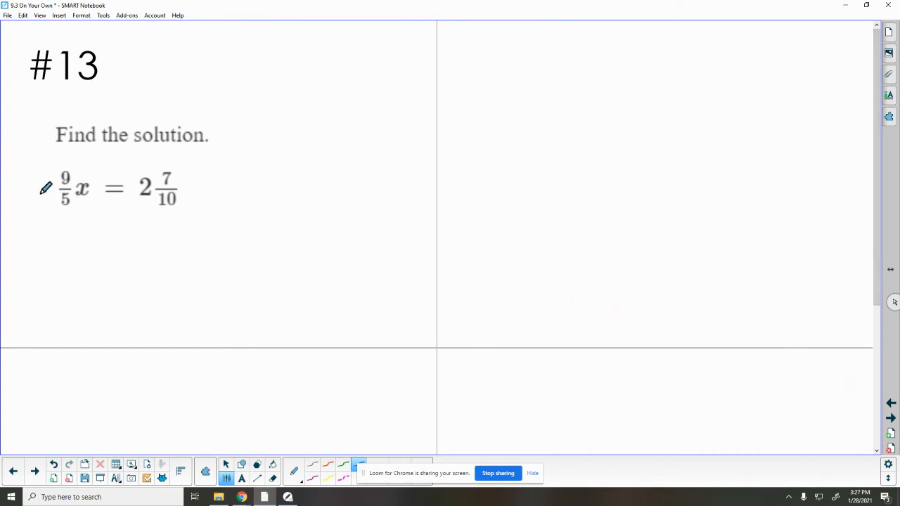
{"action": "mouse_move", "coordinate": [62, 195]}
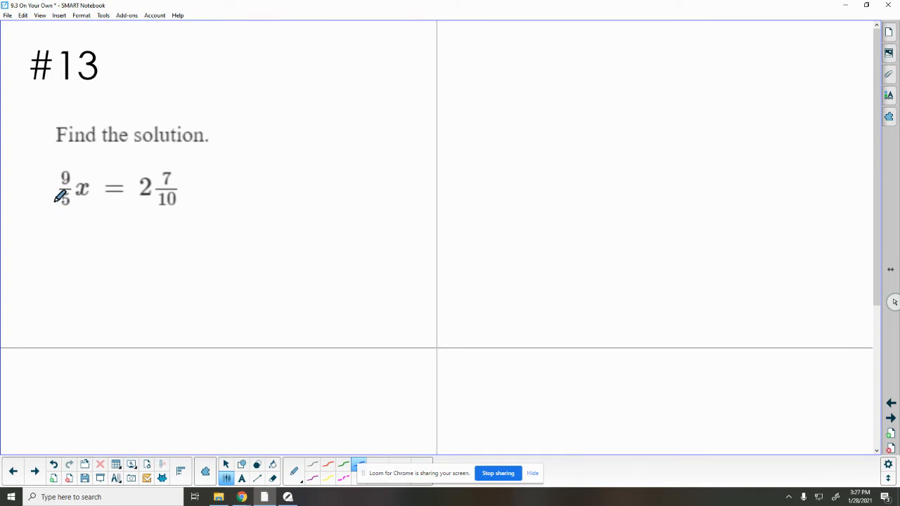
{"action": "mouse_move", "coordinate": [170, 158]}
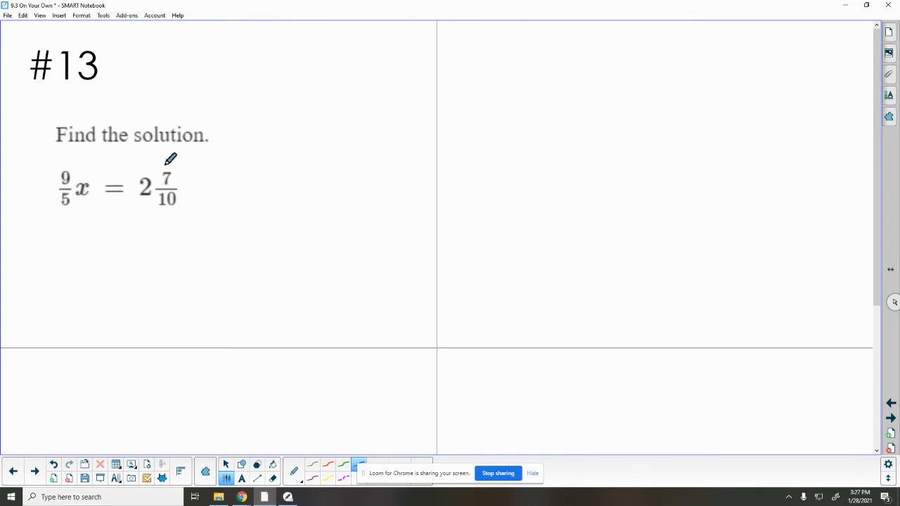
{"action": "mouse_move", "coordinate": [70, 160]}
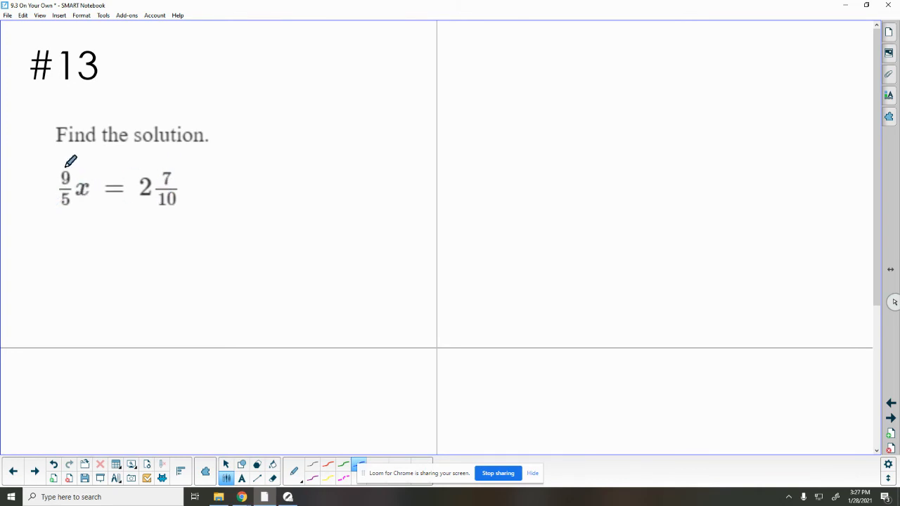
- Write ÷ 9/5 under the 9/5 coefficient and beside 2 7/10 on the right side
{"action": "left_click_drag", "start_coordinate": [70, 169], "coordinate": [84, 162]}
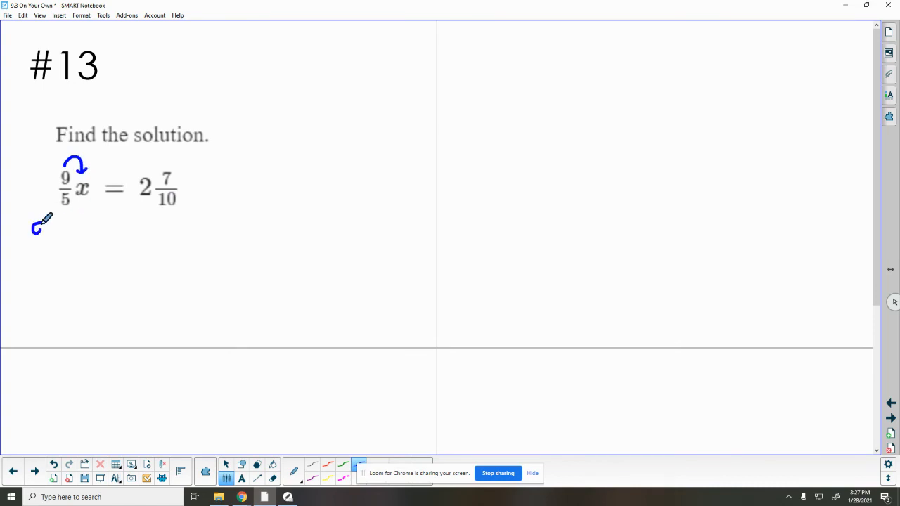
{"action": "left_click_drag", "start_coordinate": [39, 225], "coordinate": [40, 275]}
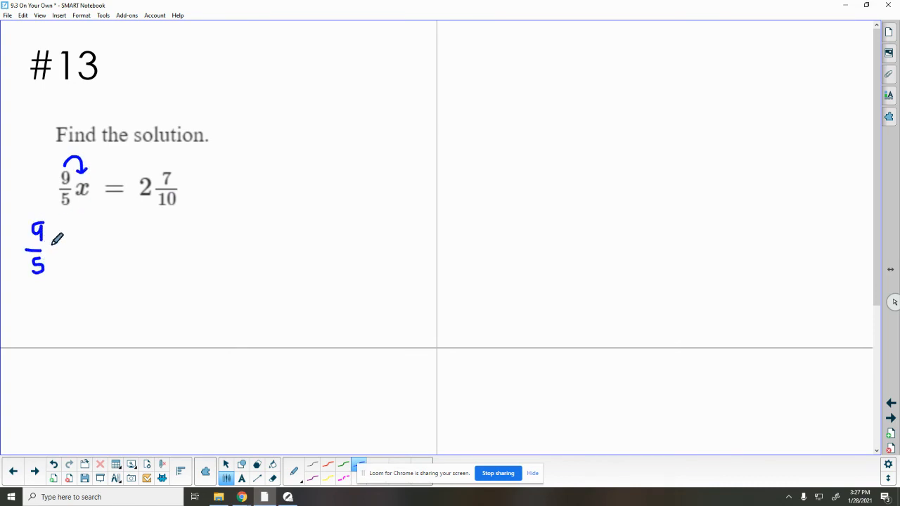
{"action": "left_click_drag", "start_coordinate": [55, 242], "coordinate": [69, 225]}
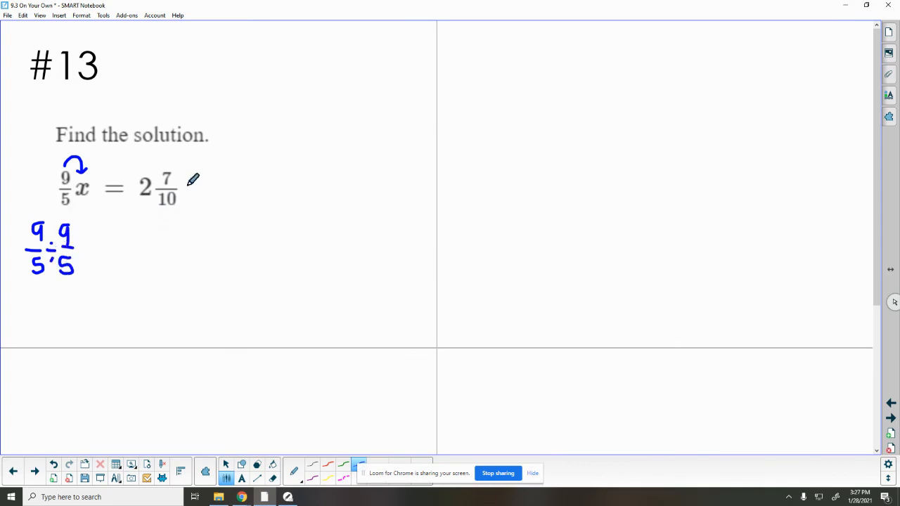
{"action": "left_click_drag", "start_coordinate": [190, 190], "coordinate": [218, 183]}
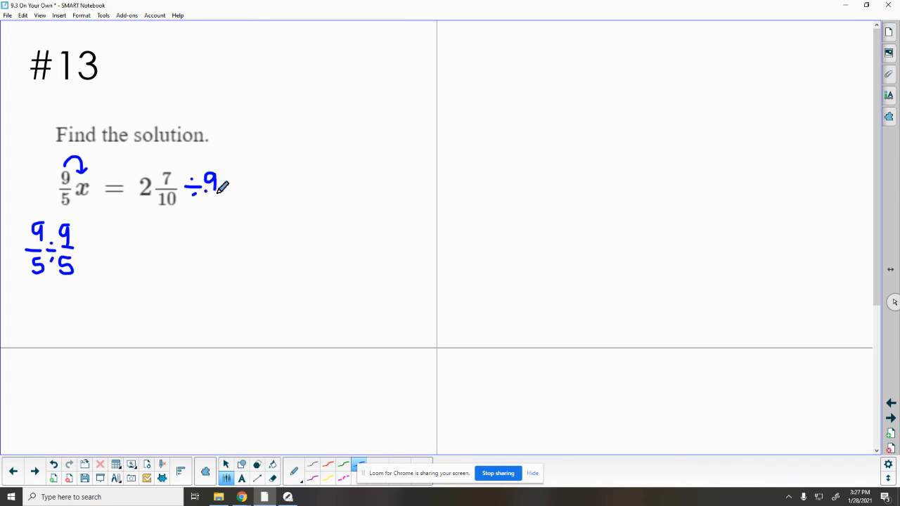
{"action": "left_click_drag", "start_coordinate": [214, 200], "coordinate": [217, 211]}
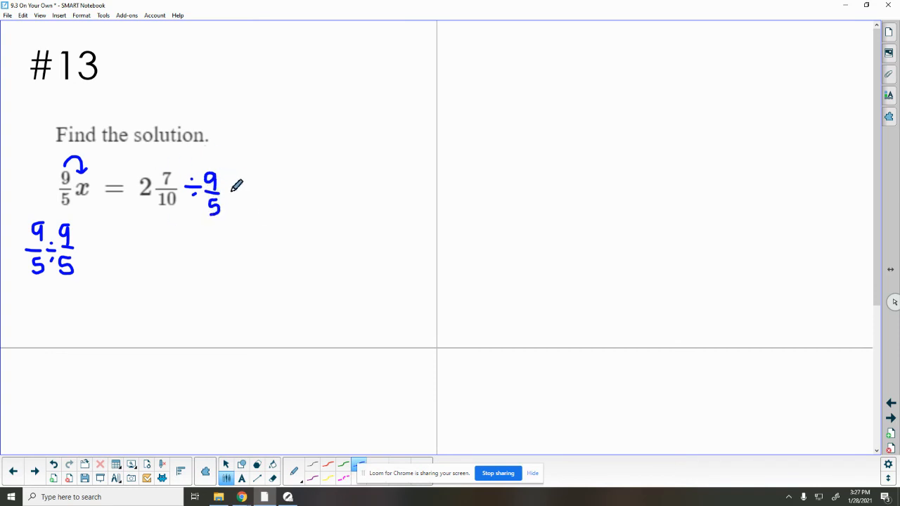
- Complete 9/5 ÷ 9/5 = 1/1 and circle the remaining x
{"action": "left_click_drag", "start_coordinate": [78, 242], "coordinate": [85, 242]}
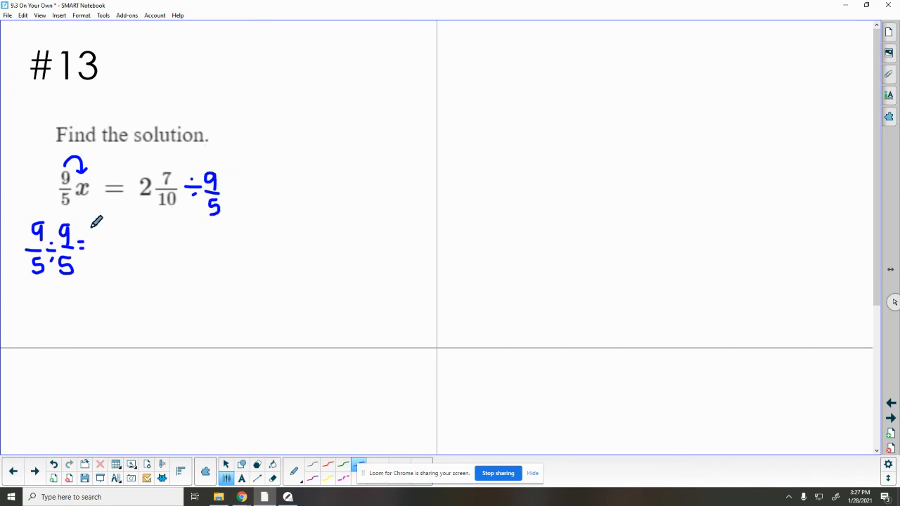
{"action": "left_click_drag", "start_coordinate": [84, 236], "coordinate": [99, 242]}
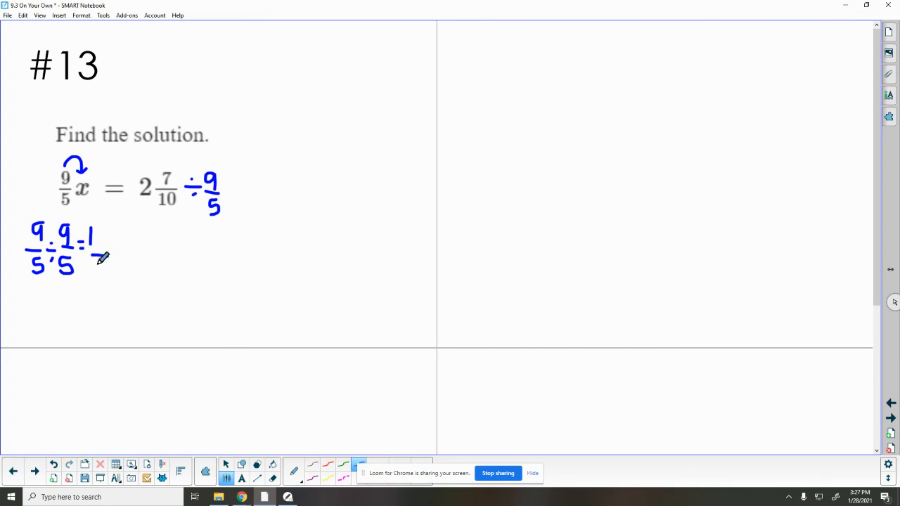
{"action": "left_click_drag", "start_coordinate": [99, 256], "coordinate": [99, 281]}
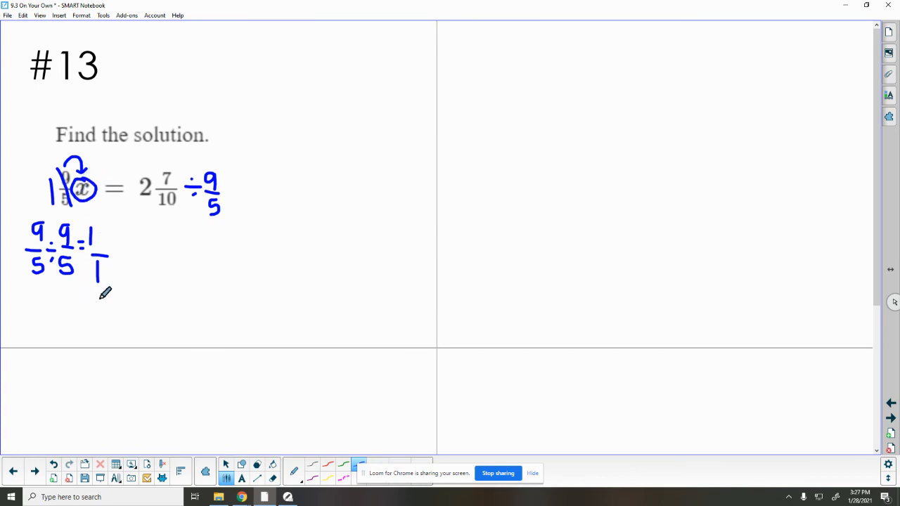
- Handwrite 2 7/10 ÷ 9/5 below the #13 equation
{"action": "left_click_drag", "start_coordinate": [148, 246], "coordinate": [160, 275]}
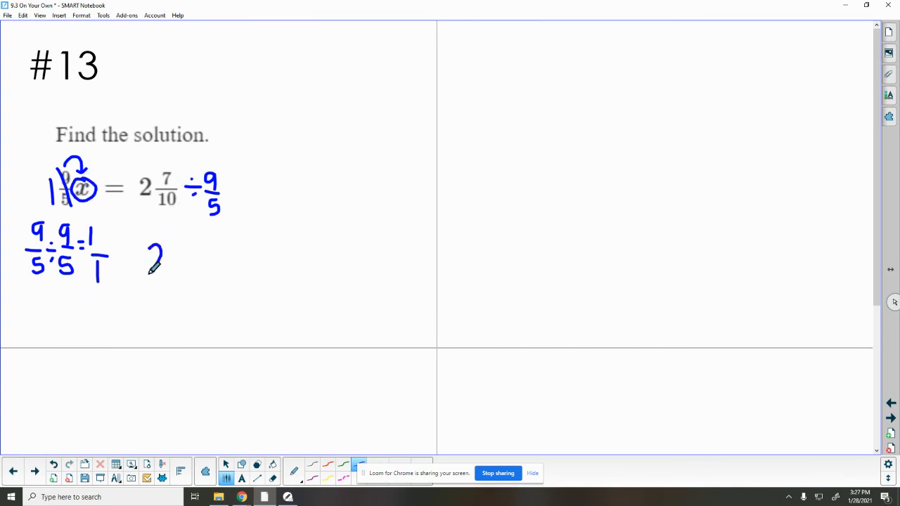
{"action": "left_click_drag", "start_coordinate": [172, 246], "coordinate": [172, 279]}
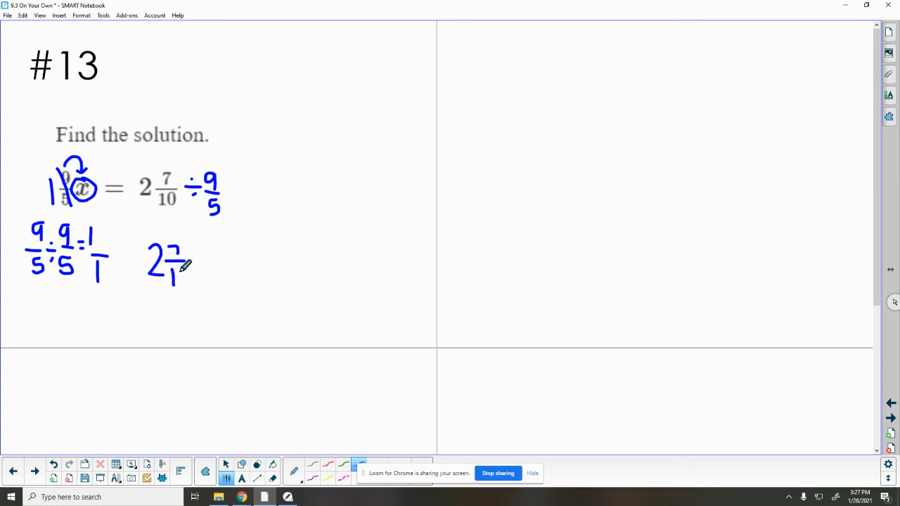
{"action": "left_click_drag", "start_coordinate": [176, 270], "coordinate": [218, 270]}
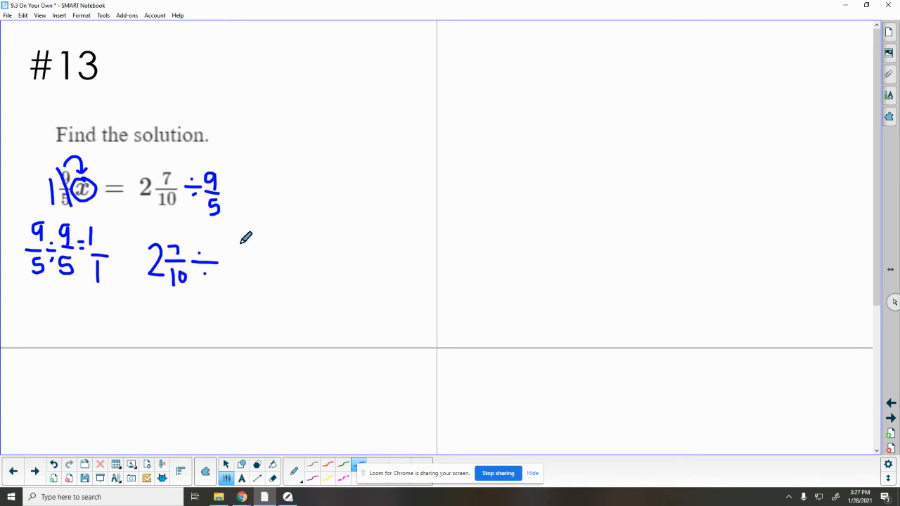
{"action": "left_click_drag", "start_coordinate": [233, 242], "coordinate": [240, 282]}
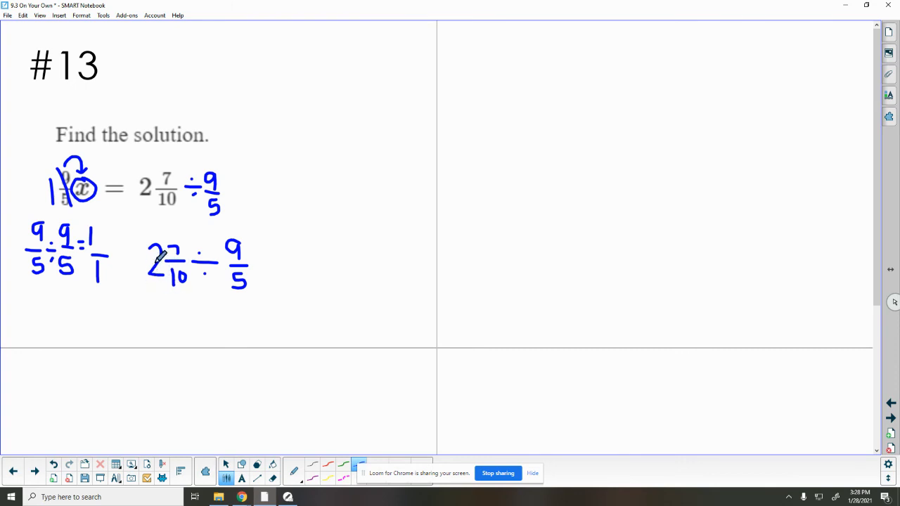
{"action": "mouse_move", "coordinate": [176, 290]}
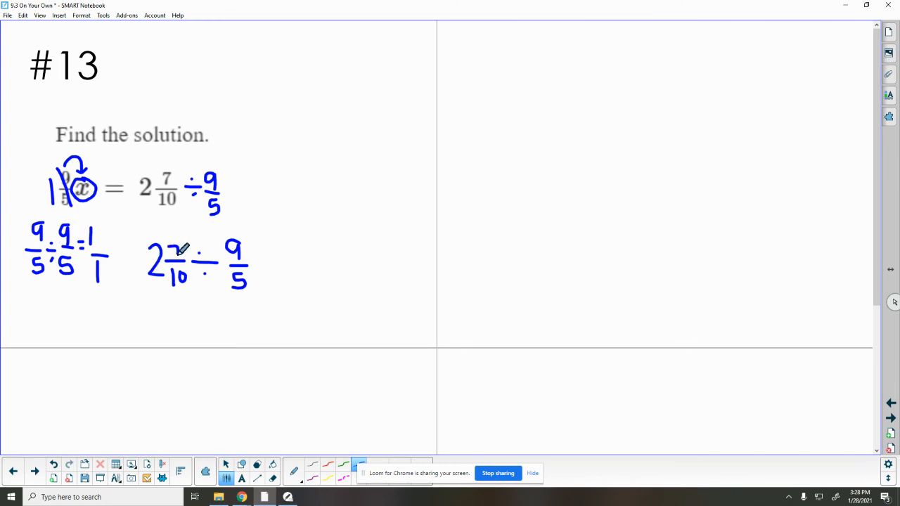
{"action": "left_click_drag", "start_coordinate": [166, 321], "coordinate": [186, 324]}
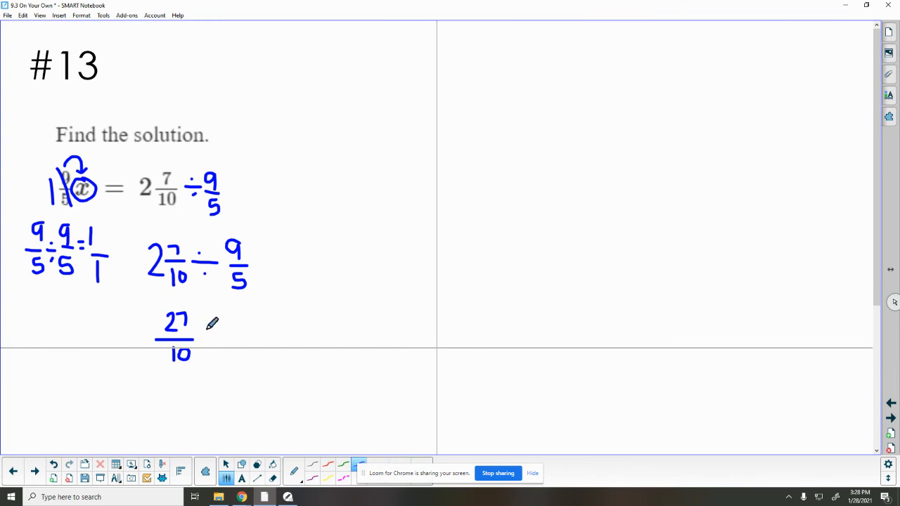
- Rewrite it as 27/10 ÷ 9/5 = with the circled answer 3/2
{"action": "left_click_drag", "start_coordinate": [204, 330], "coordinate": [242, 324]}
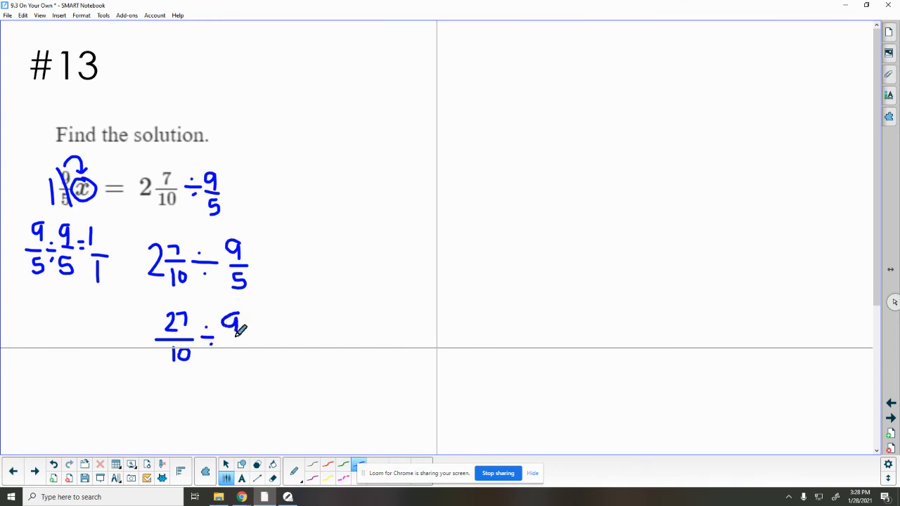
{"action": "left_click_drag", "start_coordinate": [237, 344], "coordinate": [239, 363]}
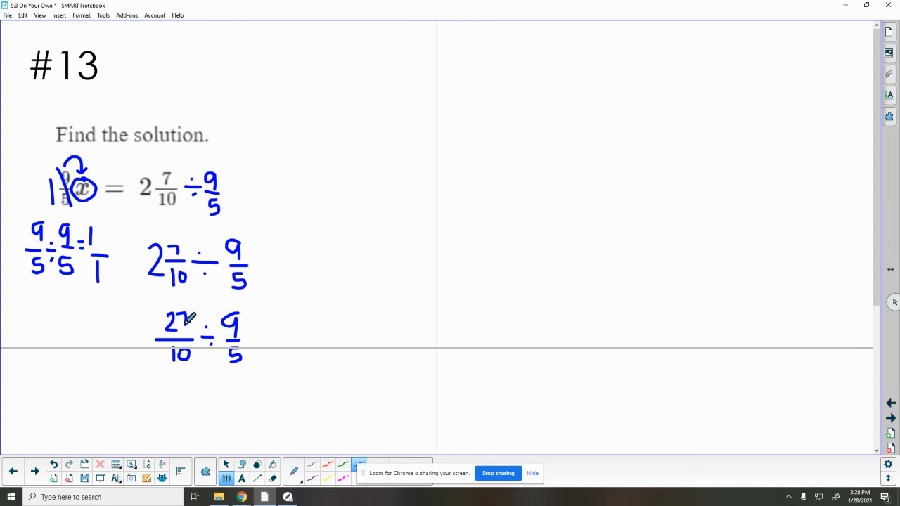
{"action": "left_click_drag", "start_coordinate": [250, 341], "coordinate": [265, 346]}
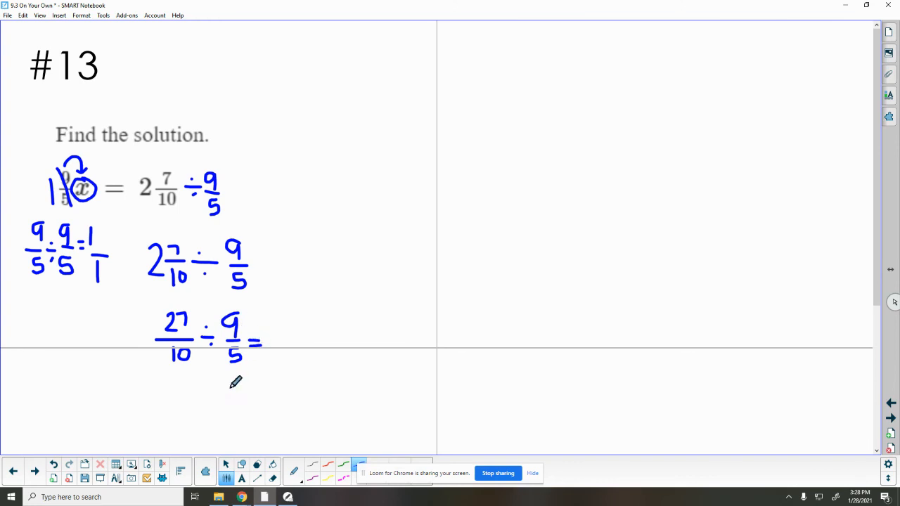
{"action": "mouse_move", "coordinate": [214, 377]}
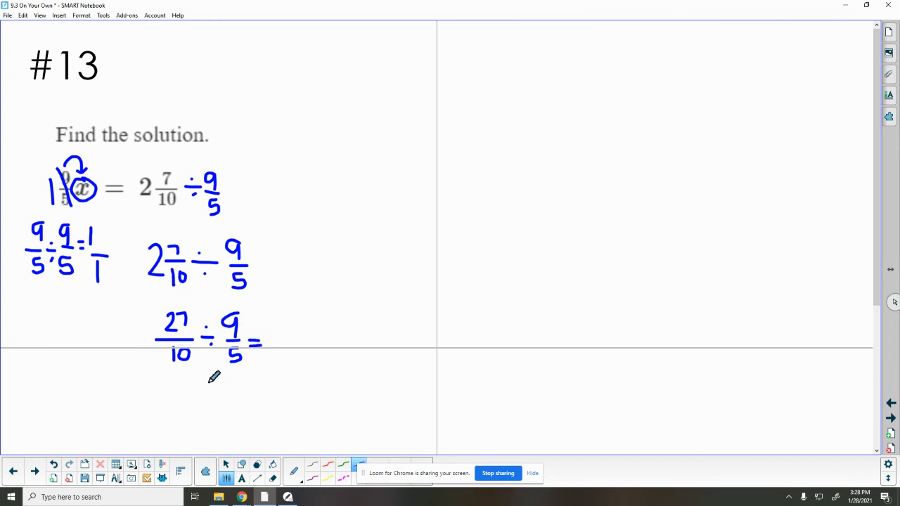
{"action": "mouse_move", "coordinate": [219, 308]}
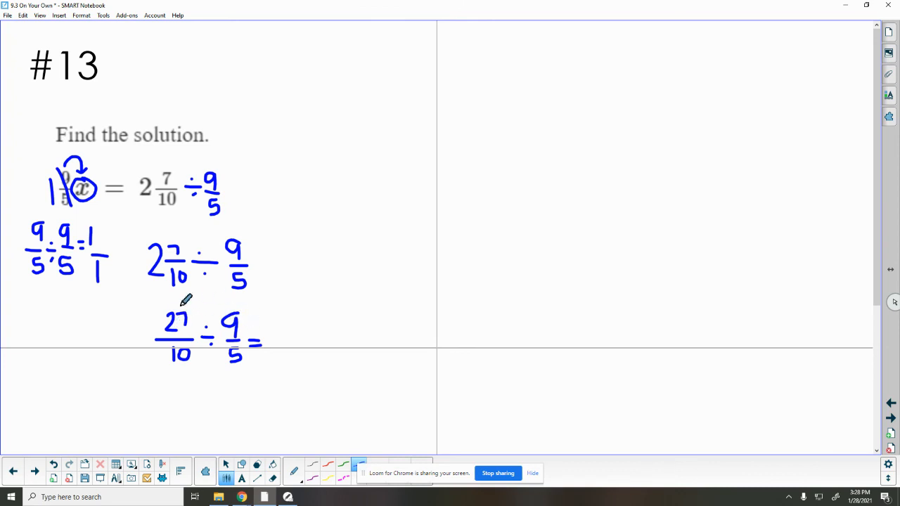
{"action": "mouse_move", "coordinate": [189, 316]}
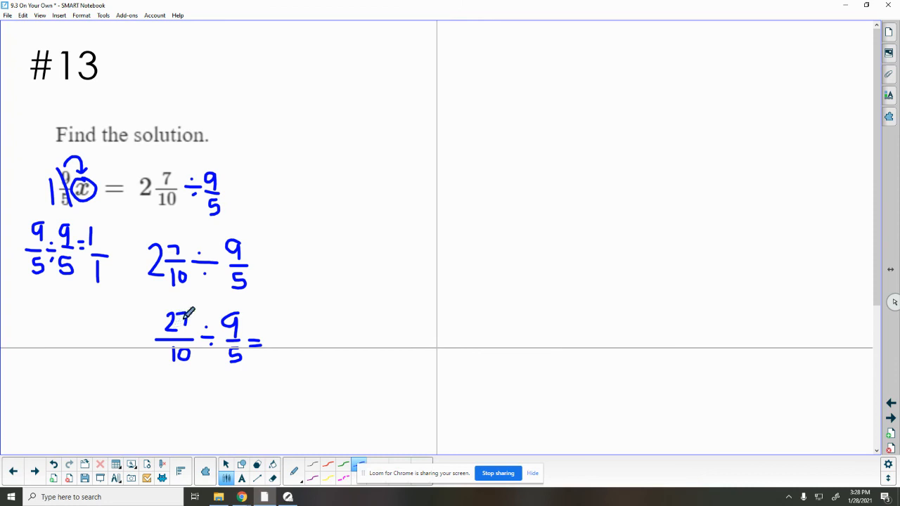
{"action": "left_click", "coordinate": [284, 322]}
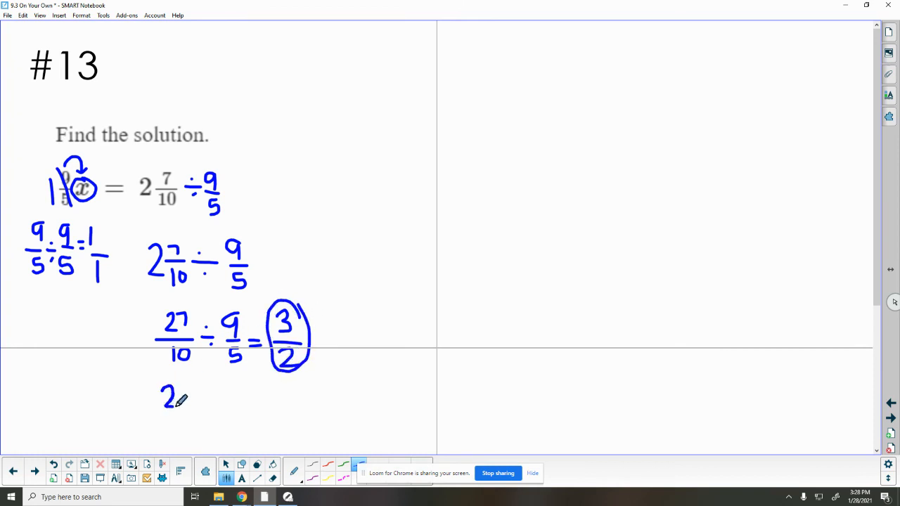
- Write 27/10 · 5/9, cross-cancel the common factors and give the circled result 3/2
{"action": "left_click_drag", "start_coordinate": [169, 394], "coordinate": [197, 422]}
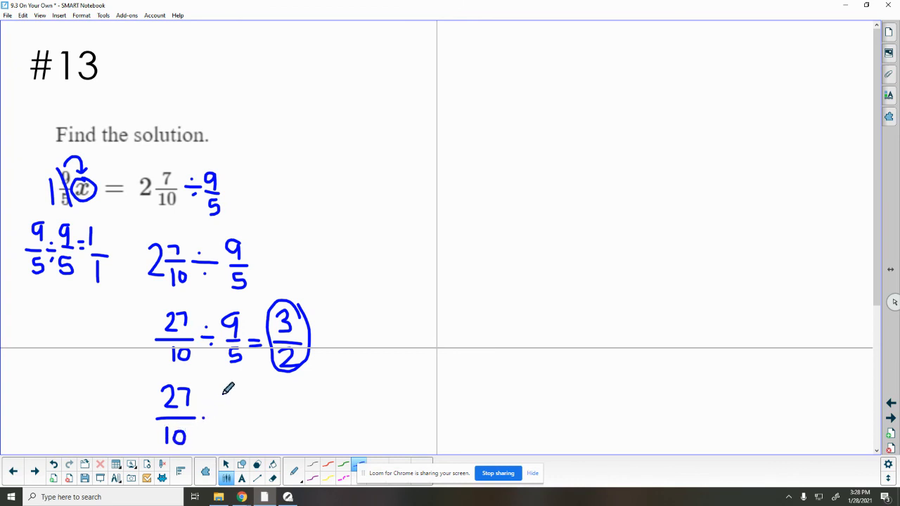
{"action": "left_click_drag", "start_coordinate": [219, 391], "coordinate": [219, 433]}
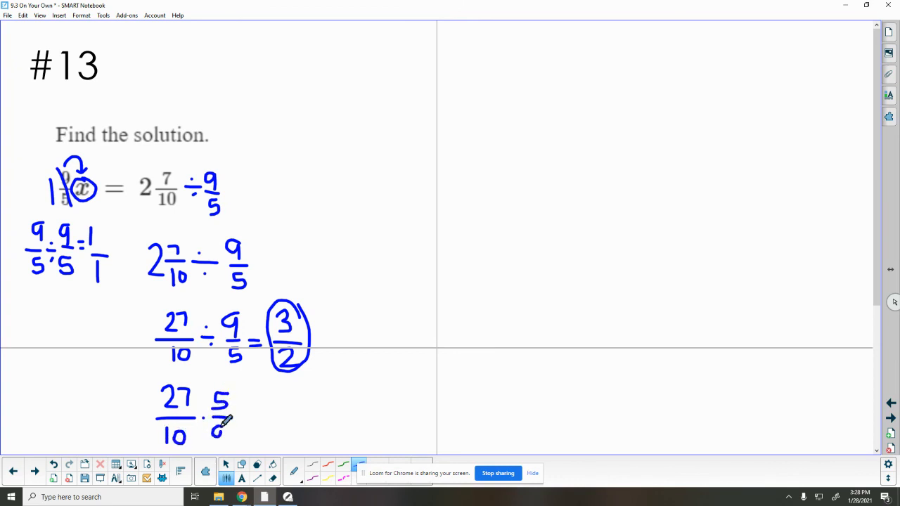
{"action": "left_click_drag", "start_coordinate": [223, 419], "coordinate": [222, 439]}
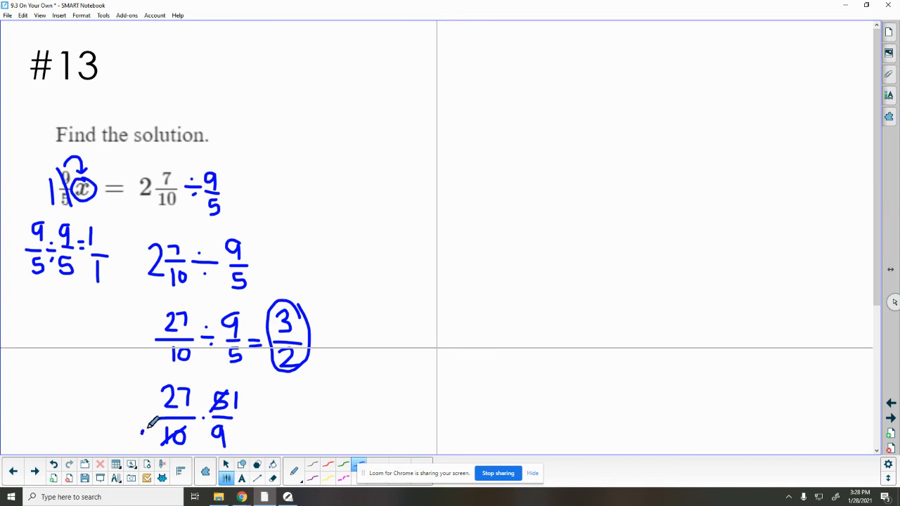
{"action": "left_click_drag", "start_coordinate": [148, 422], "coordinate": [155, 439]}
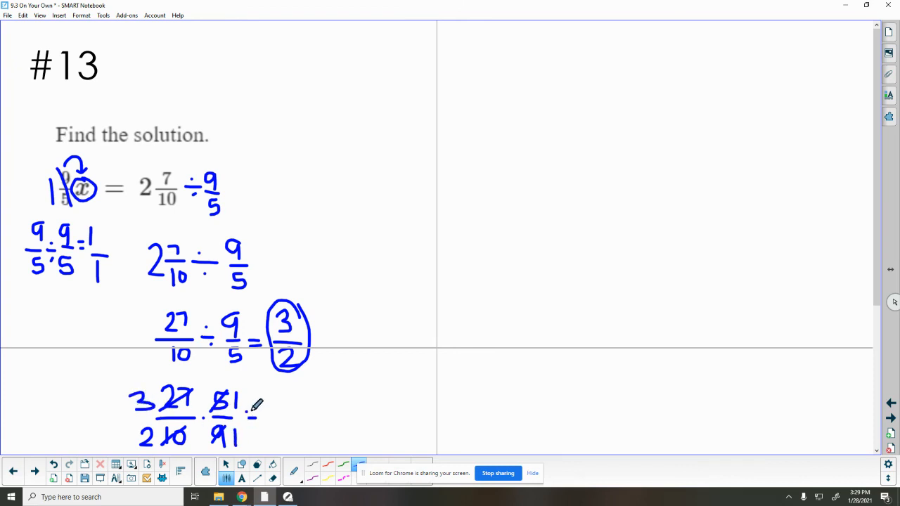
{"action": "left_click_drag", "start_coordinate": [274, 401], "coordinate": [306, 422]}
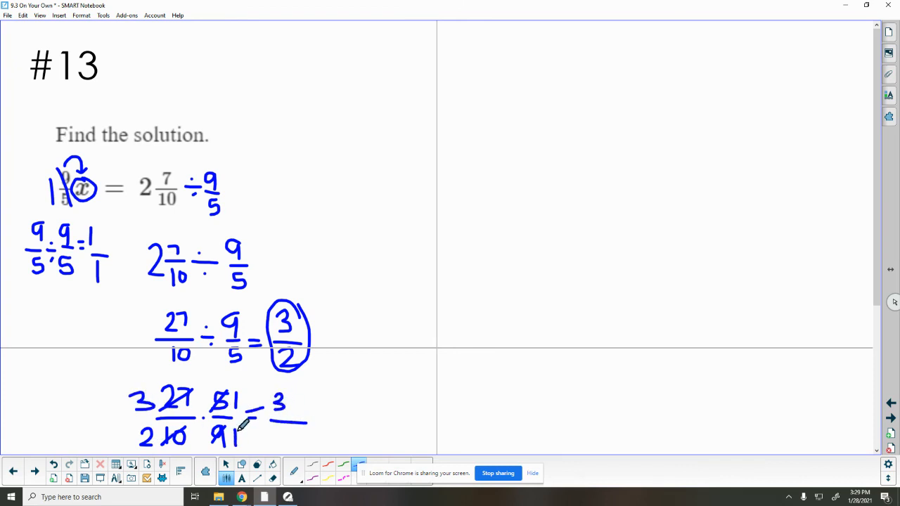
{"action": "left_click_drag", "start_coordinate": [278, 415], "coordinate": [284, 443]}
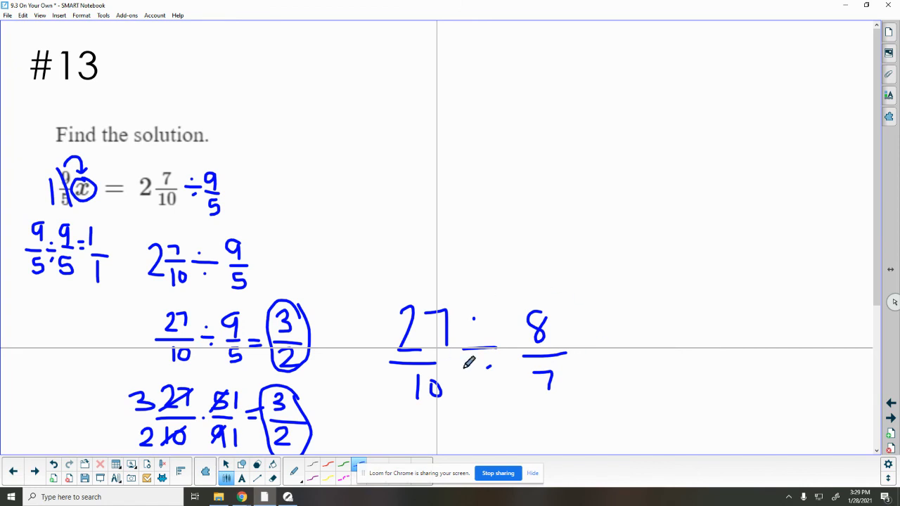
- Box 27/10 ÷ 8/7, write the check 9/5 · 3/2 = 27/10 linked to 2 7/10, and add 1 1/2
{"action": "left_click_drag", "start_coordinate": [380, 289], "coordinate": [574, 419]}
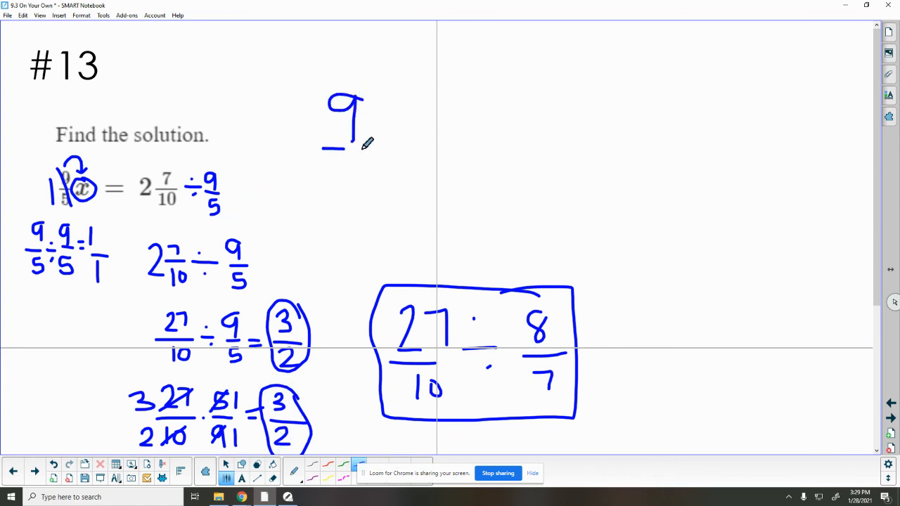
{"action": "left_click_drag", "start_coordinate": [345, 152], "coordinate": [359, 172]}
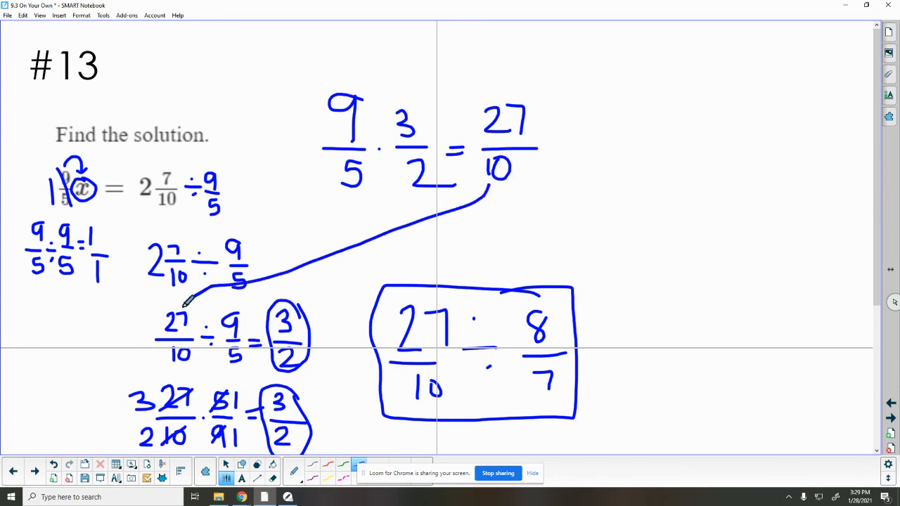
{"action": "left_click_drag", "start_coordinate": [186, 303], "coordinate": [162, 291]}
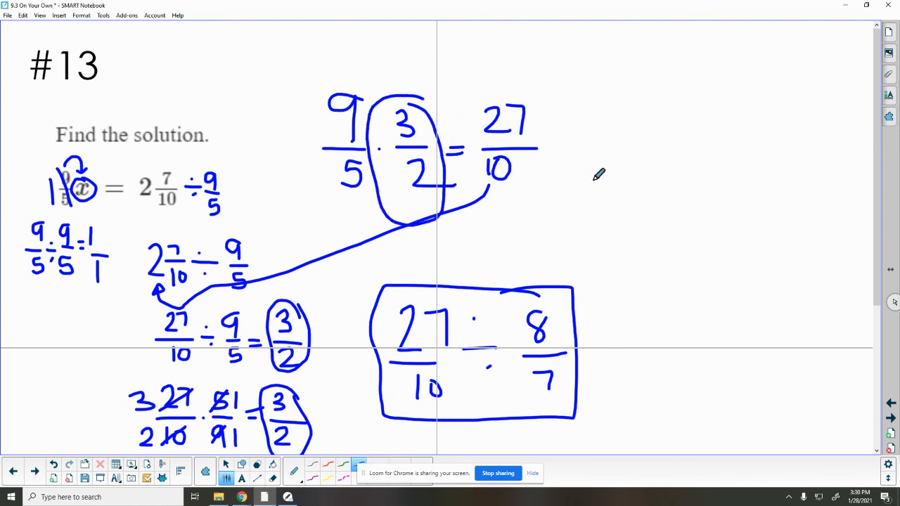
{"action": "mouse_move", "coordinate": [551, 226]}
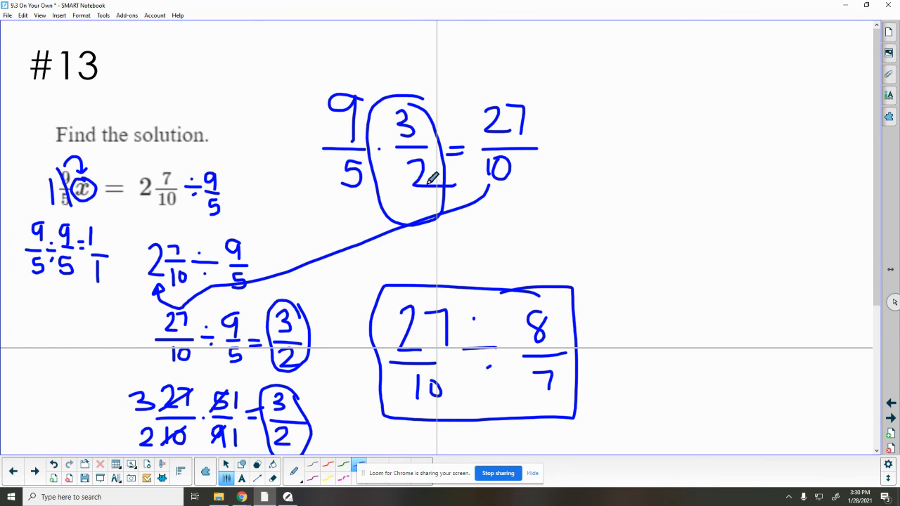
{"action": "left_click_drag", "start_coordinate": [711, 183], "coordinate": [706, 239]}
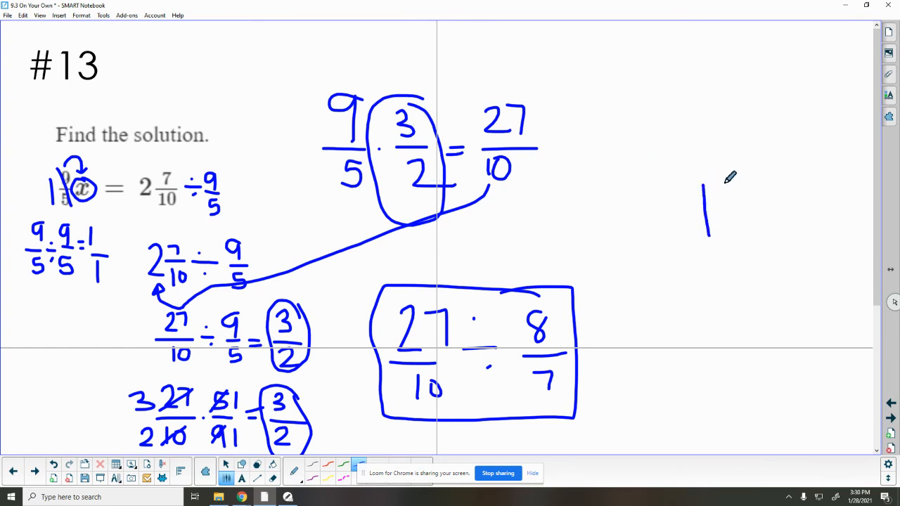
{"action": "left_click_drag", "start_coordinate": [725, 183], "coordinate": [739, 232]}
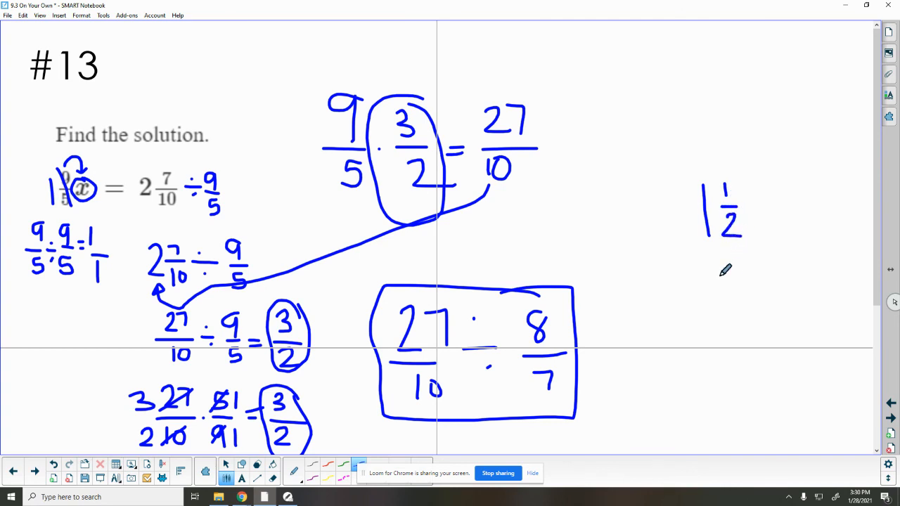
{"action": "mouse_move", "coordinate": [680, 288]}
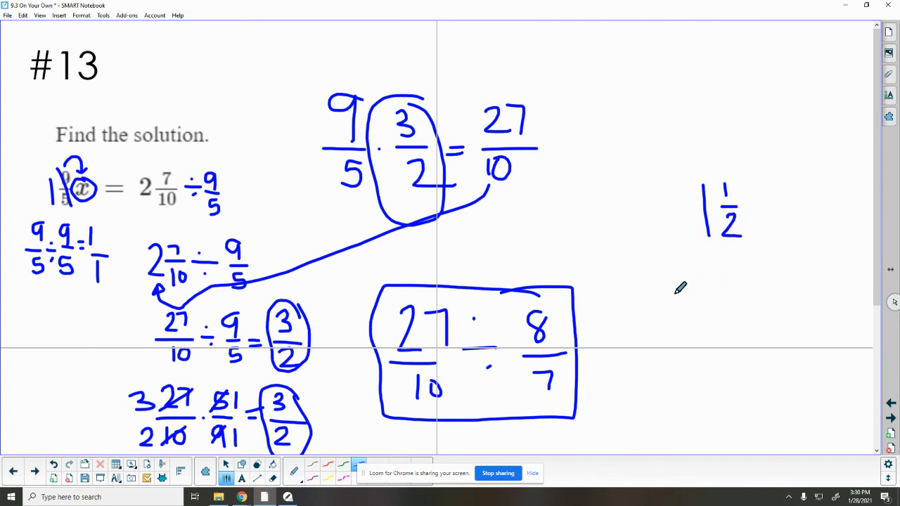
{"action": "mouse_move", "coordinate": [675, 298]}
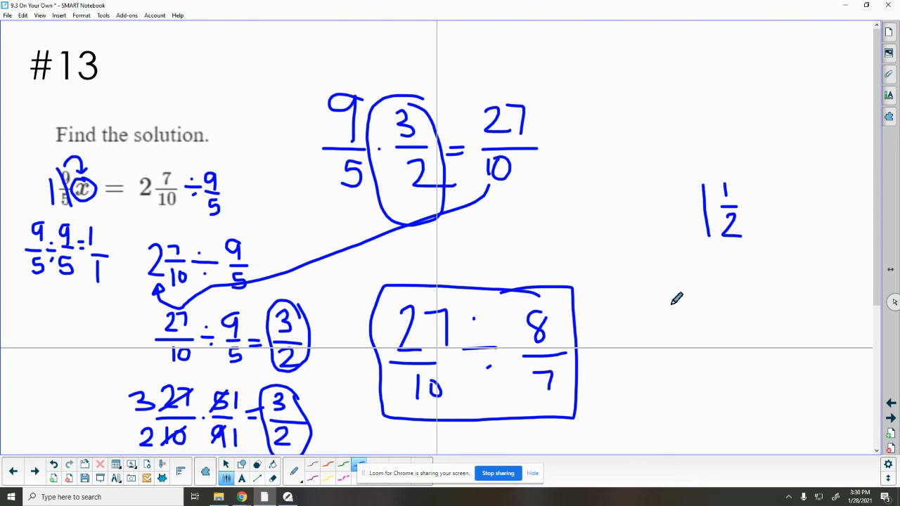